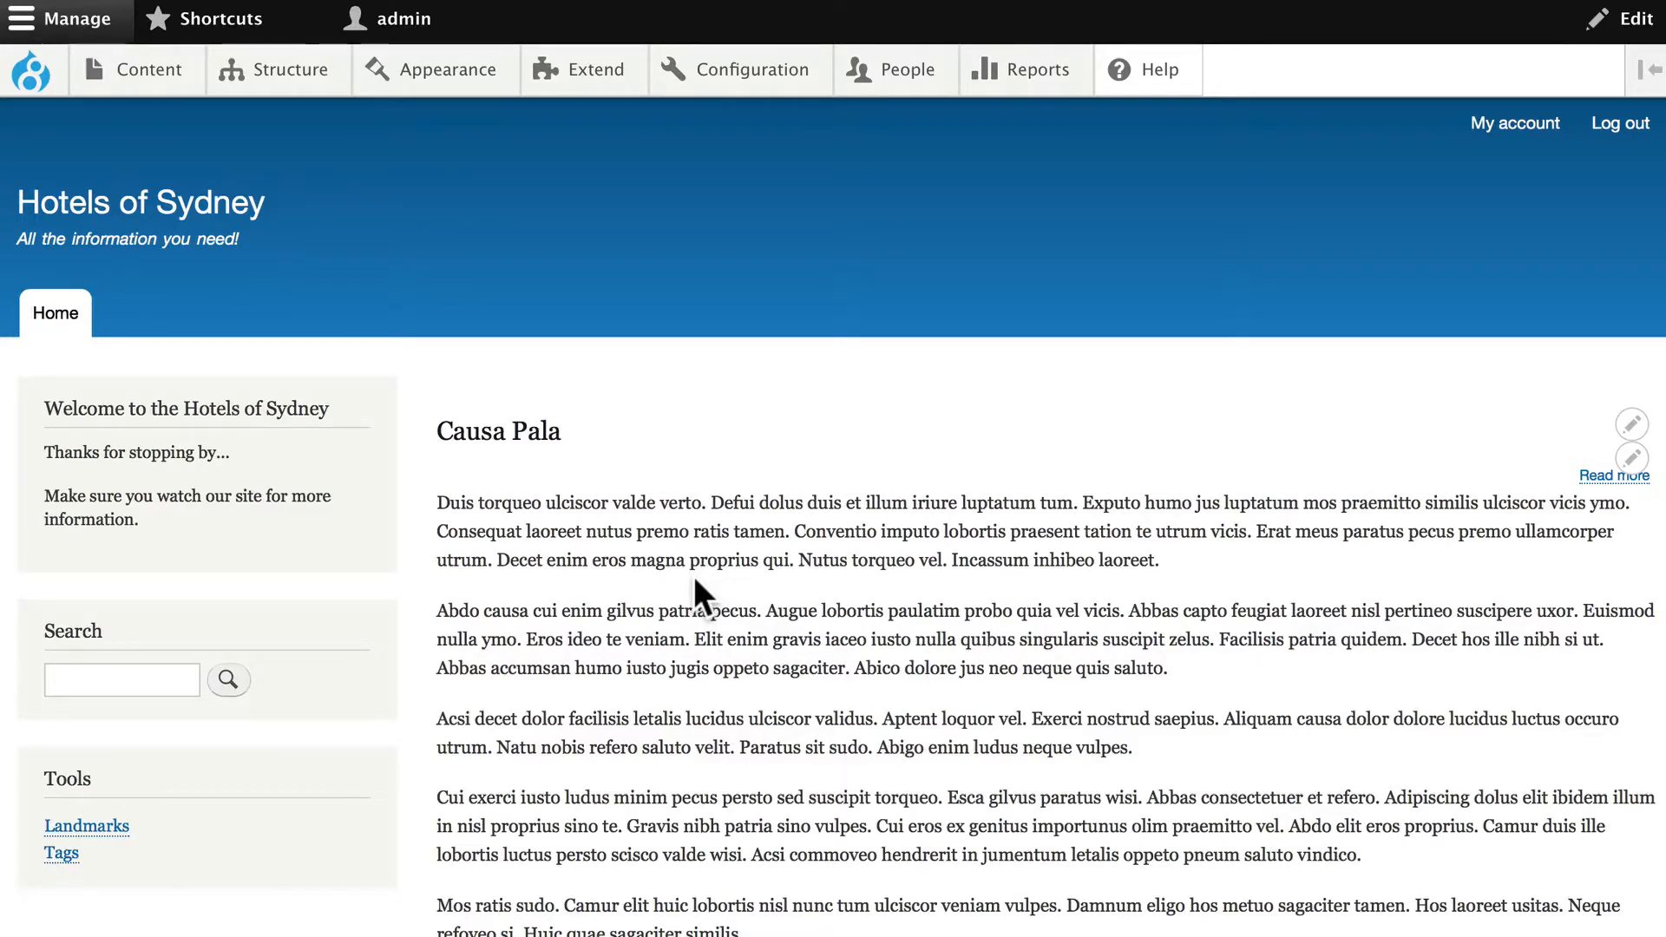
Step: Bring up the Hotels content type's Manage display page and scroll through its field list
left_click(289, 69)
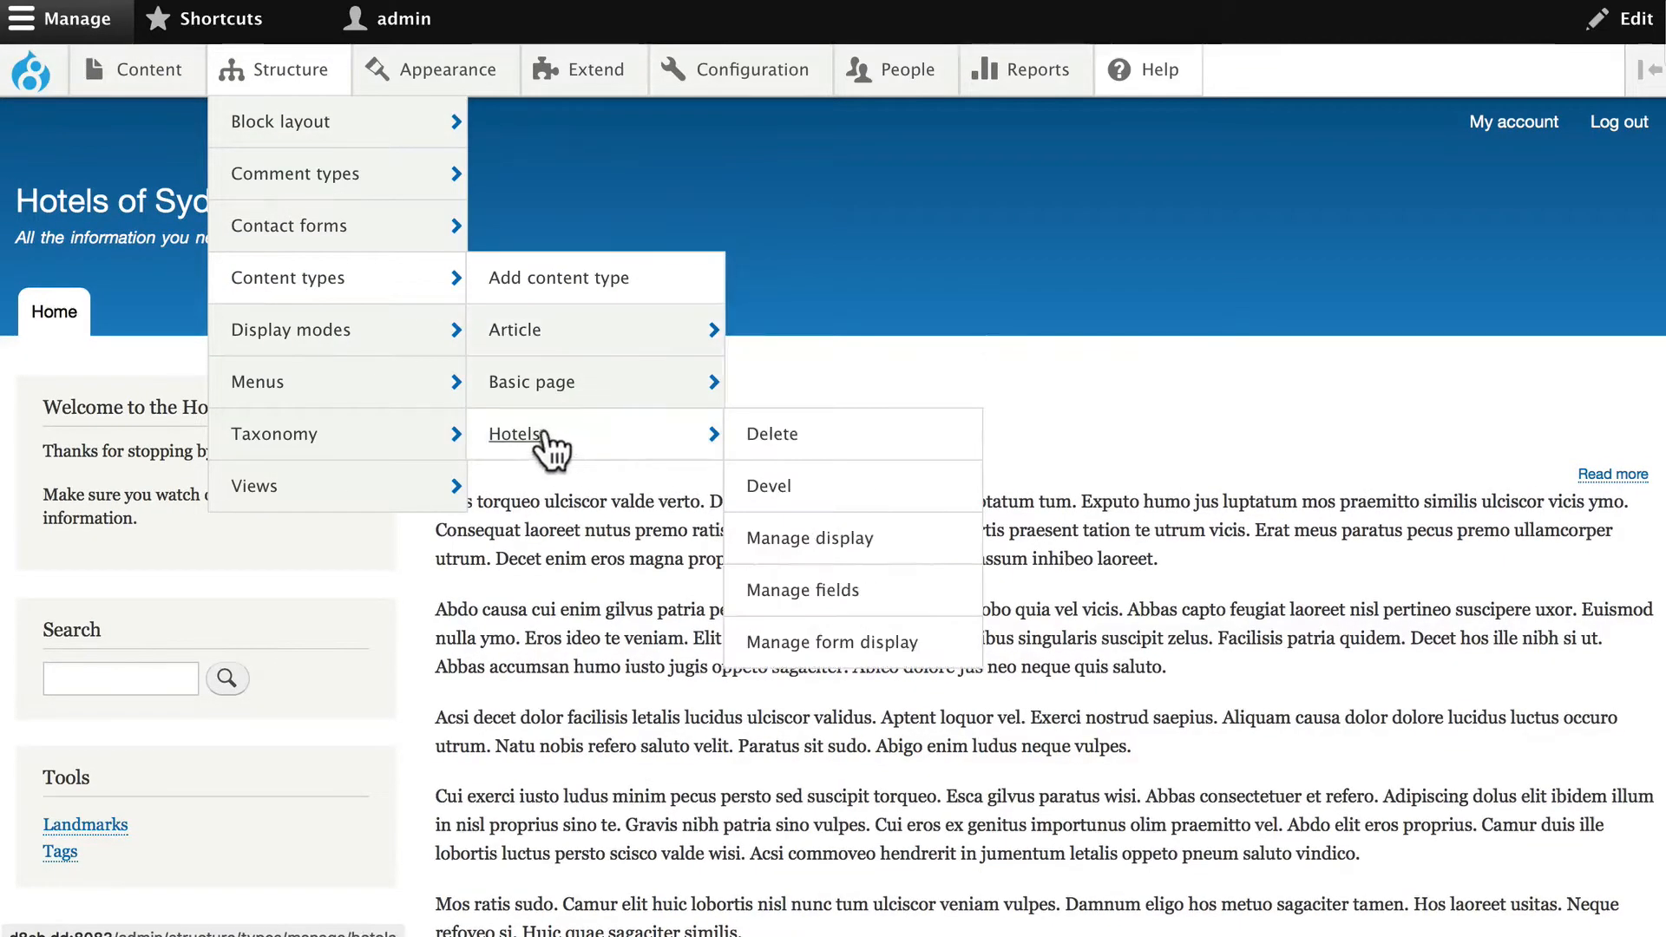
left_click(809, 538)
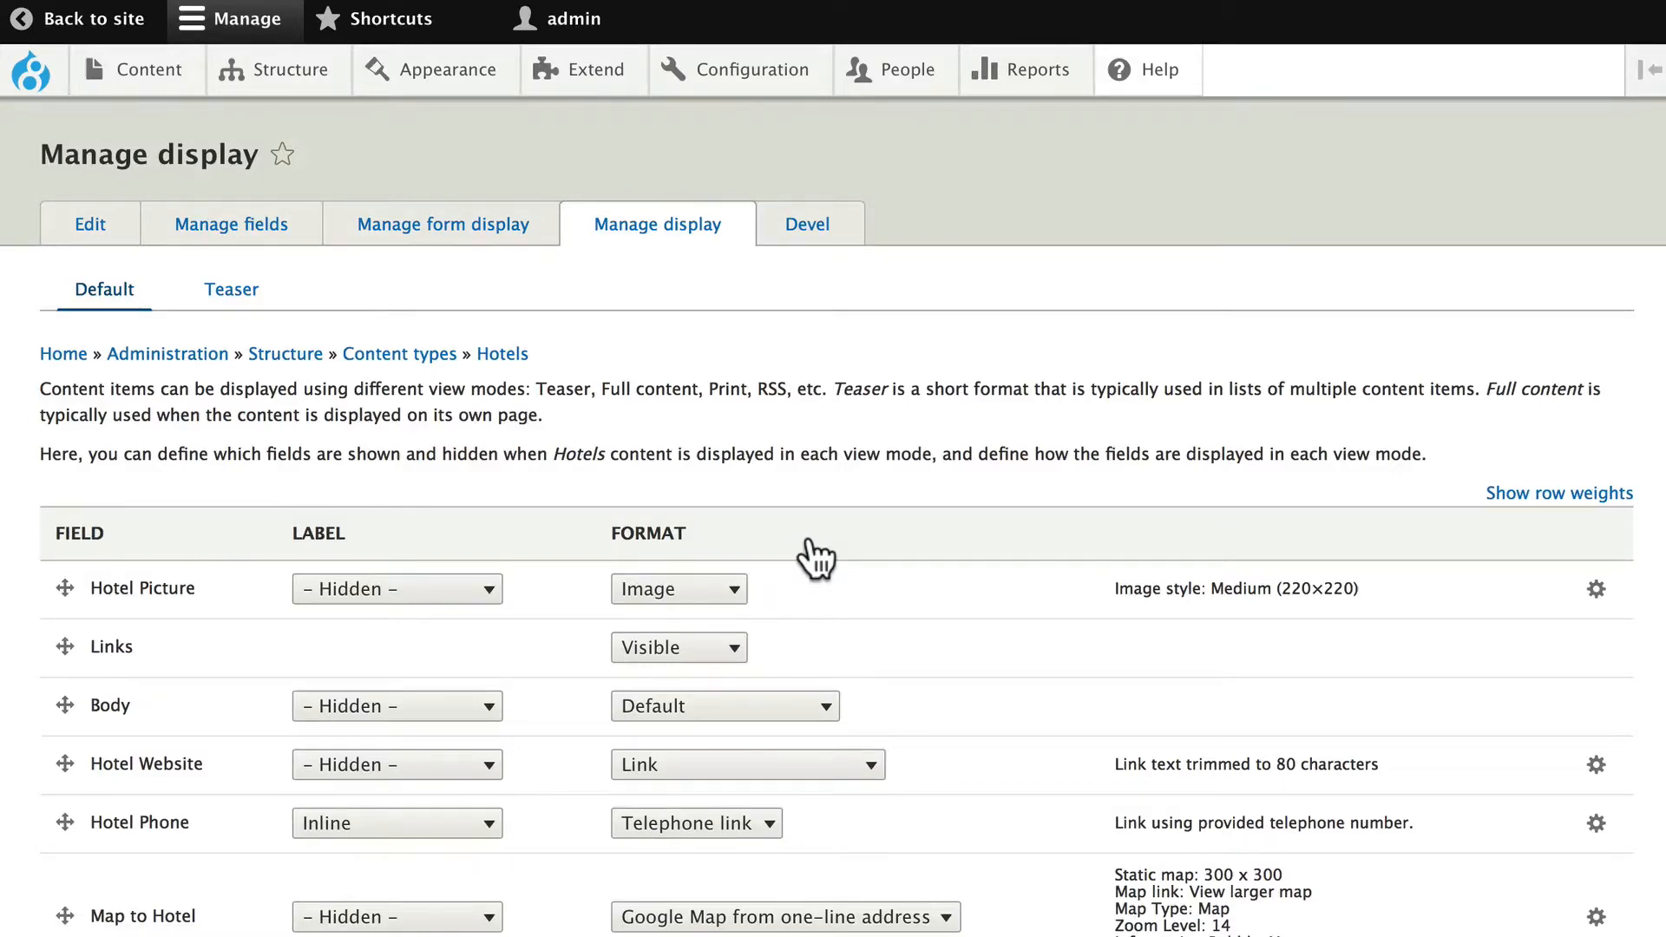
scroll("down", 3)
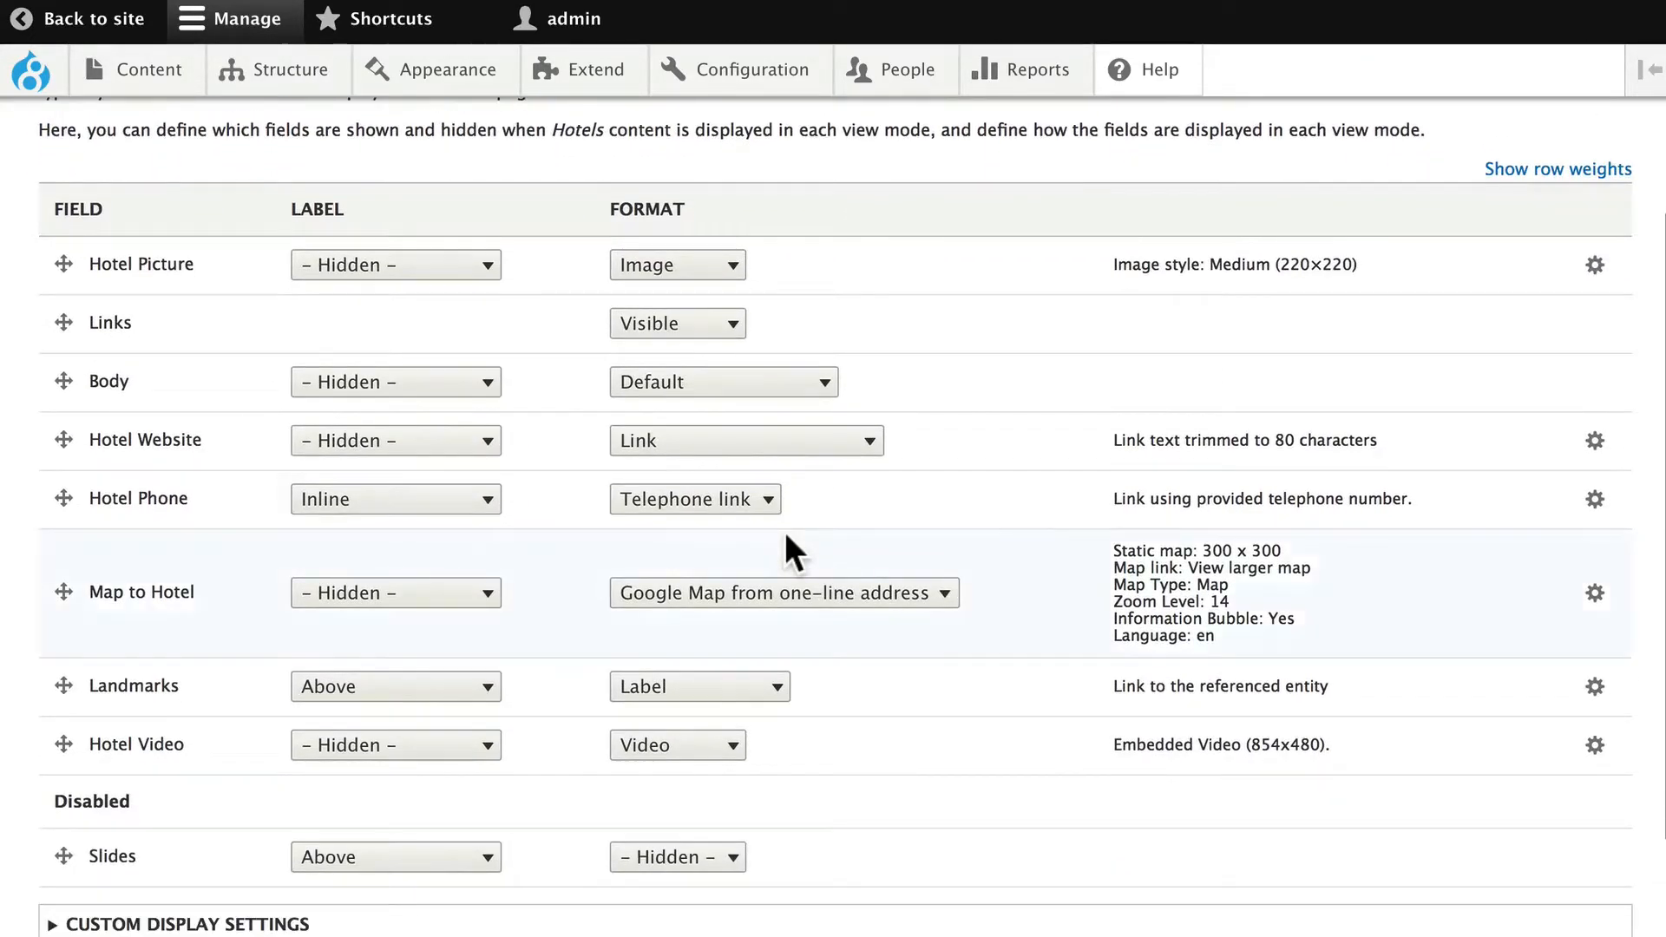
left_click(287, 69)
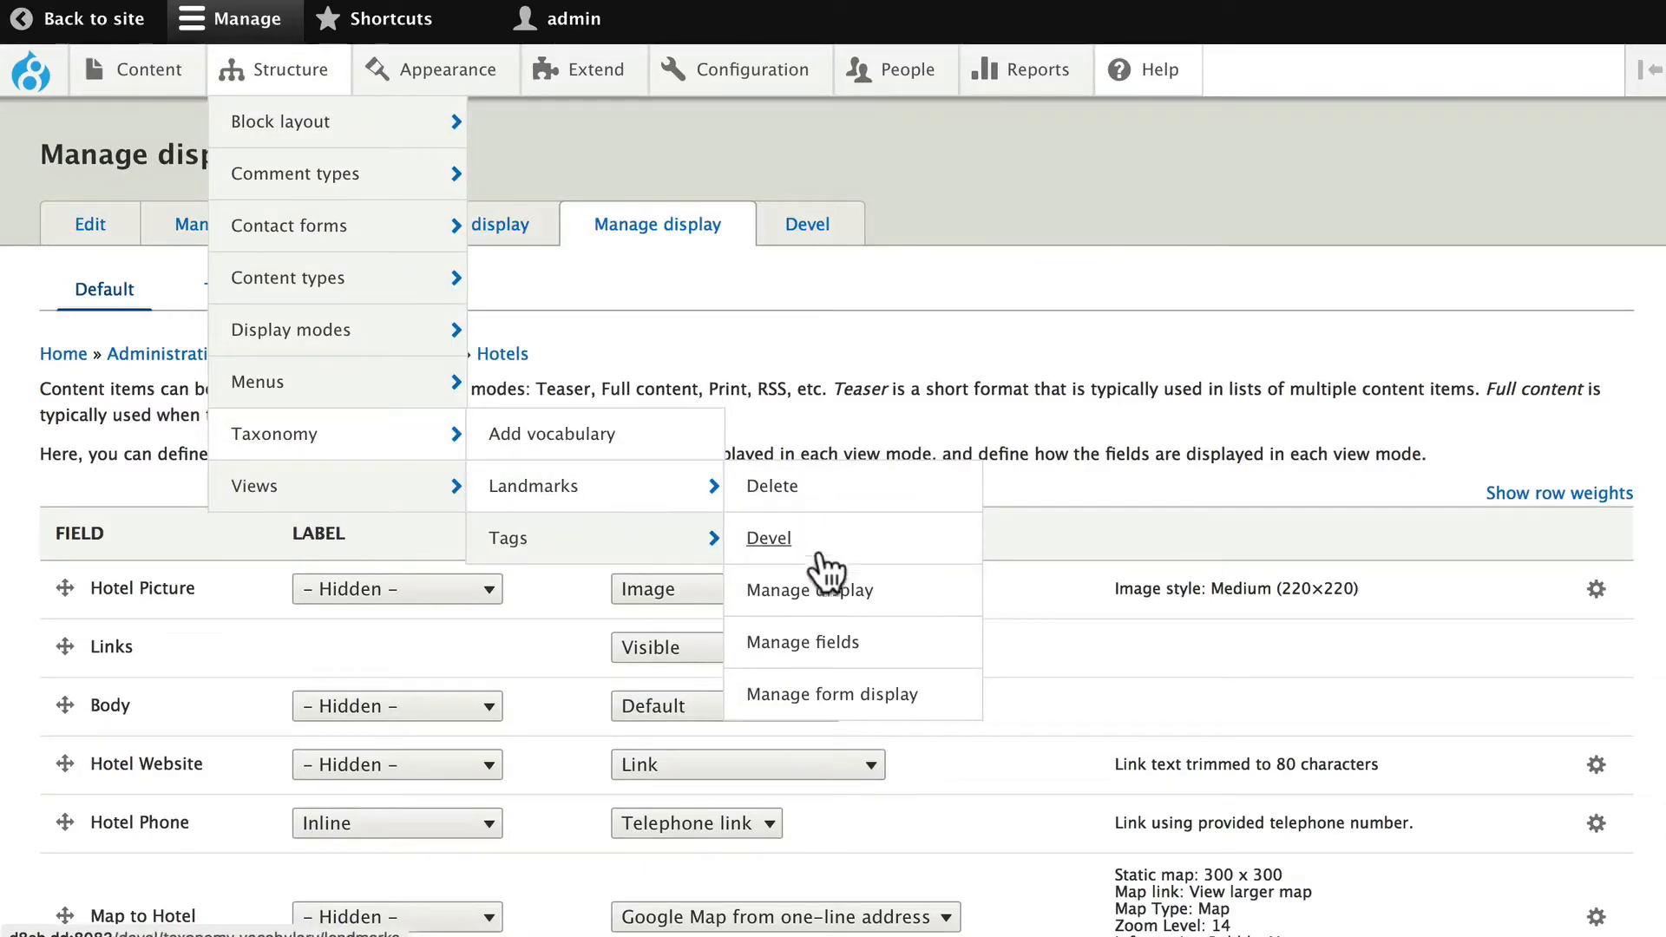
Step: Go to the Landmarks vocabulary's Manage display page from the Structure menu
left_click(805, 590)
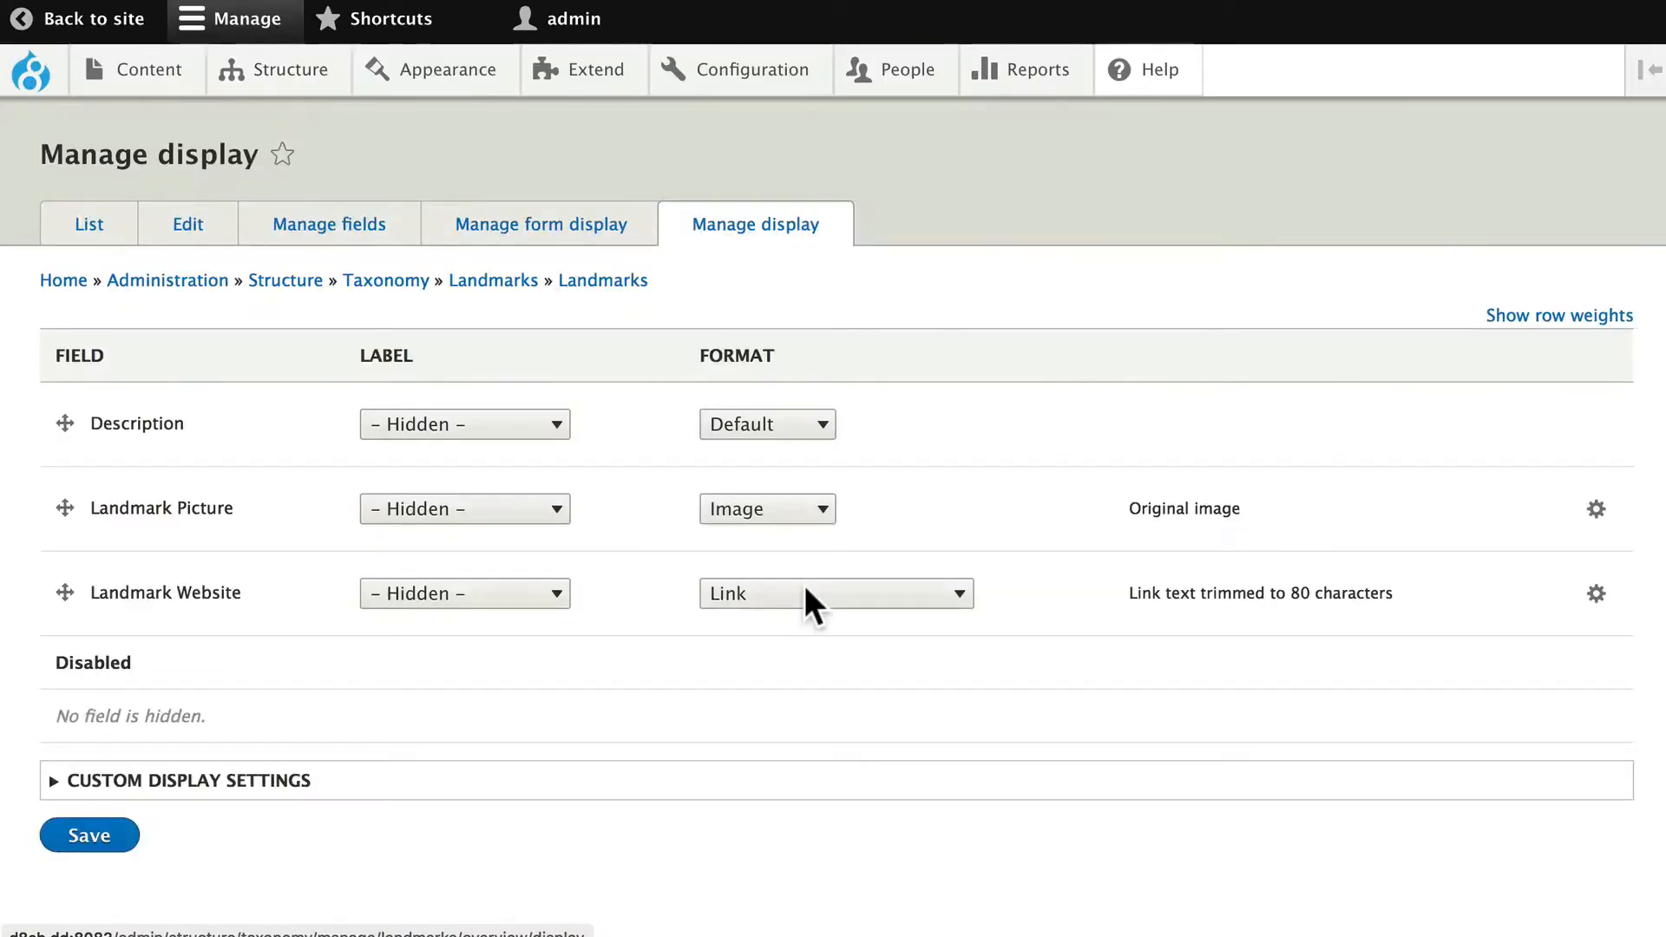
mouse_move(160, 486)
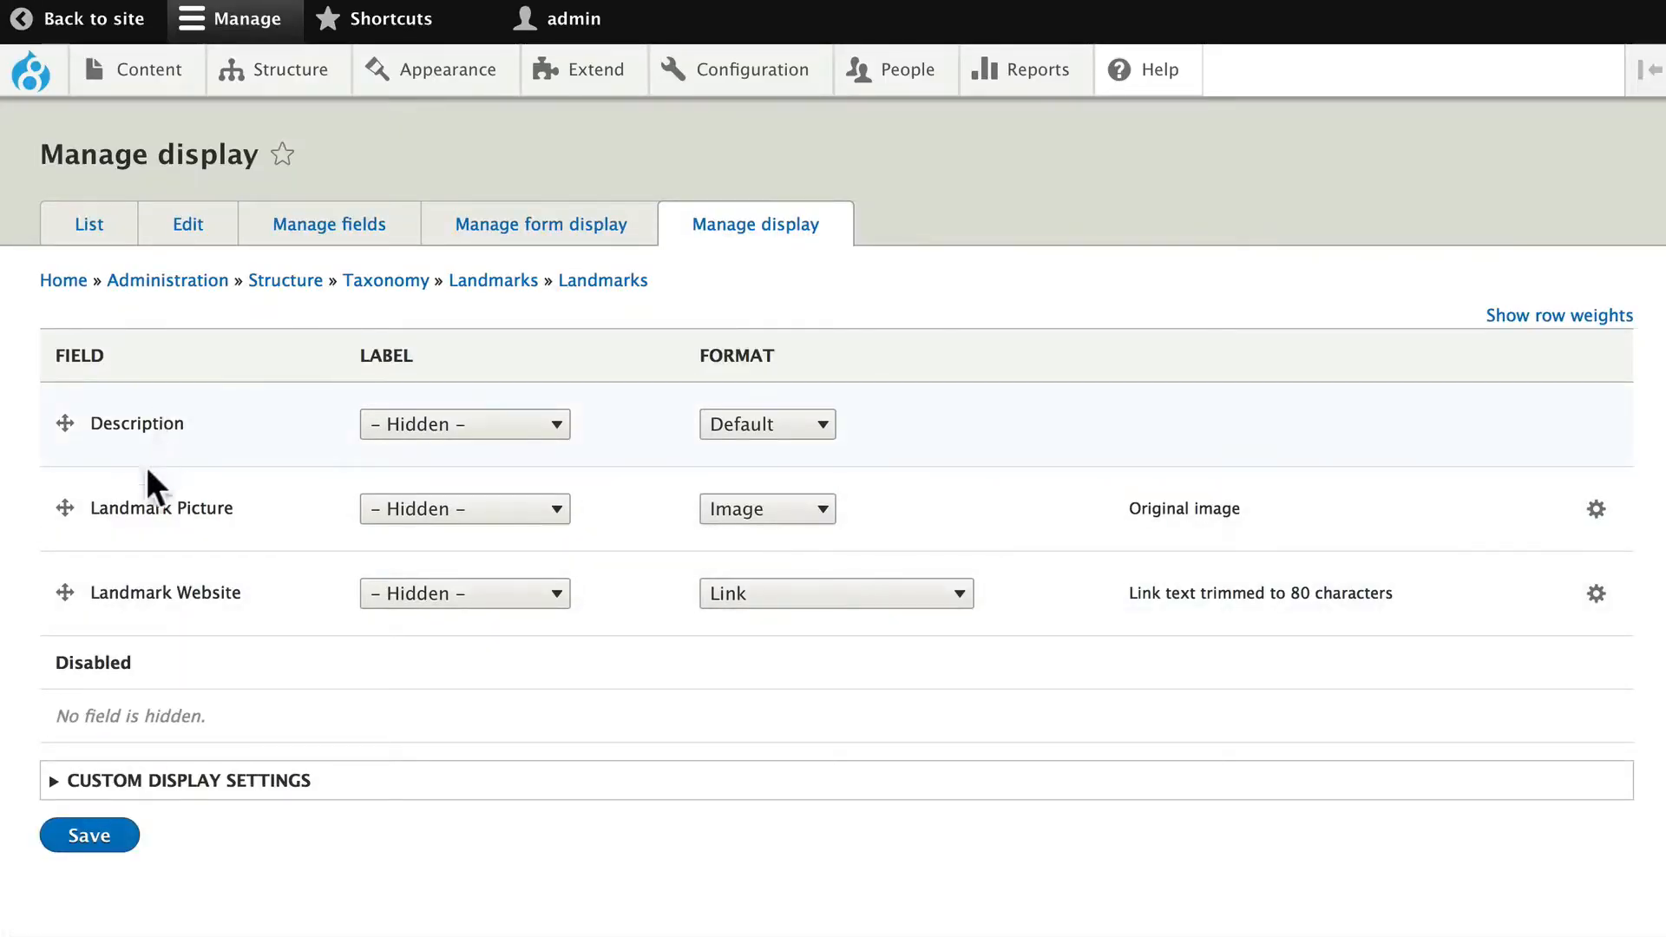
mouse_move(123, 592)
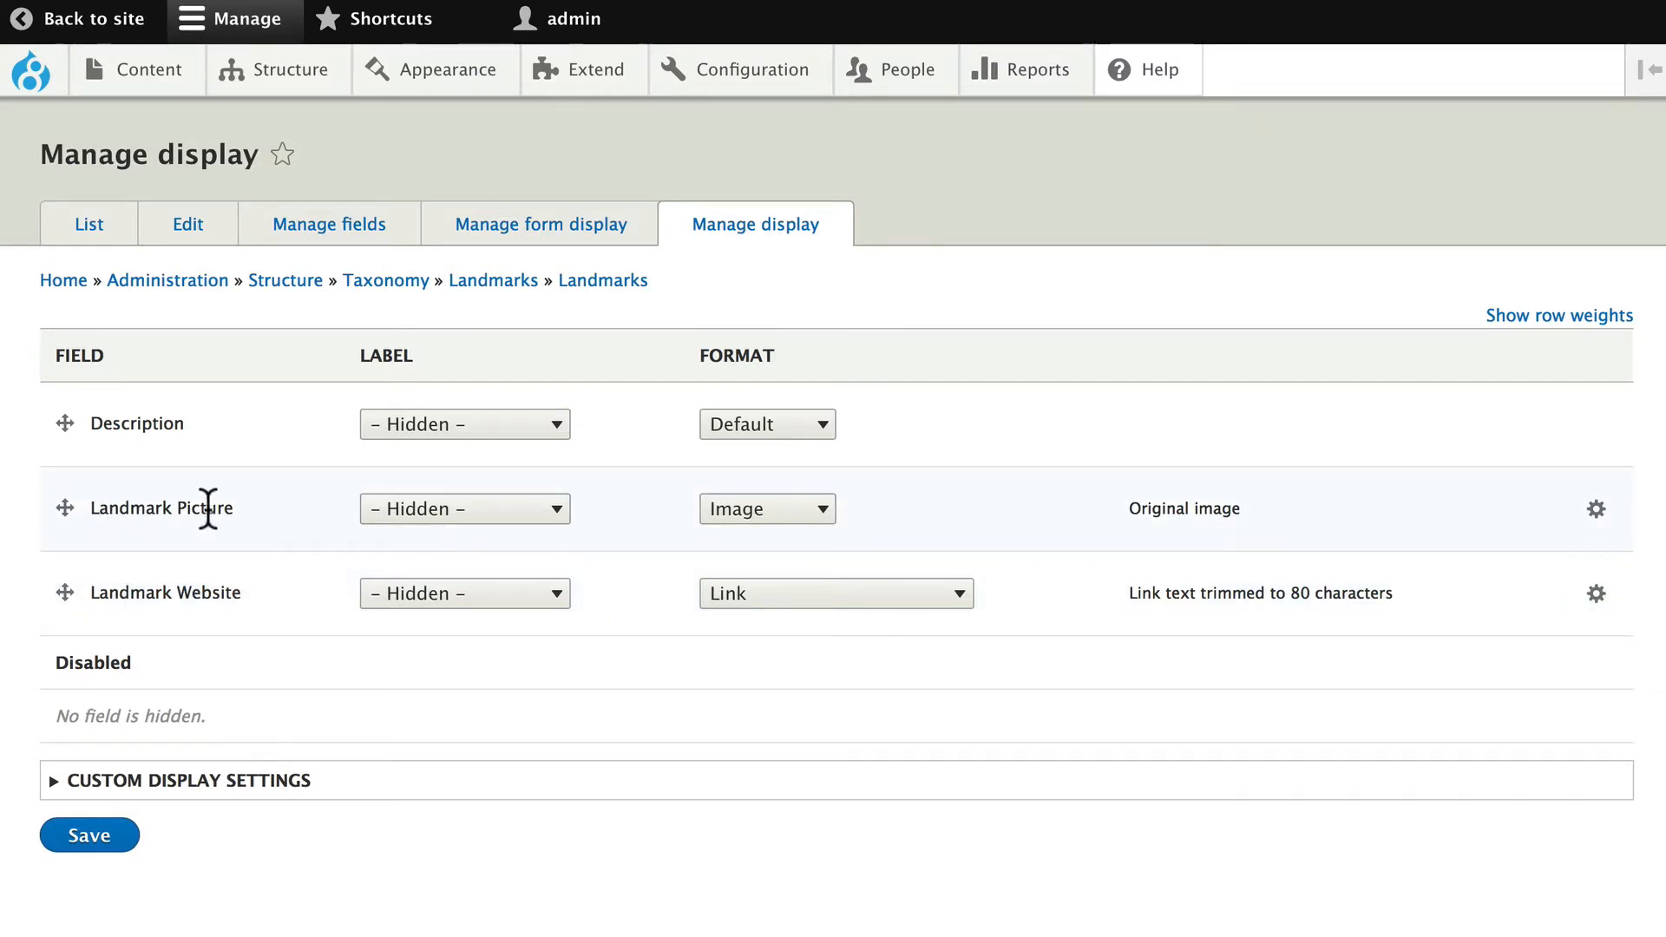
mouse_move(262, 522)
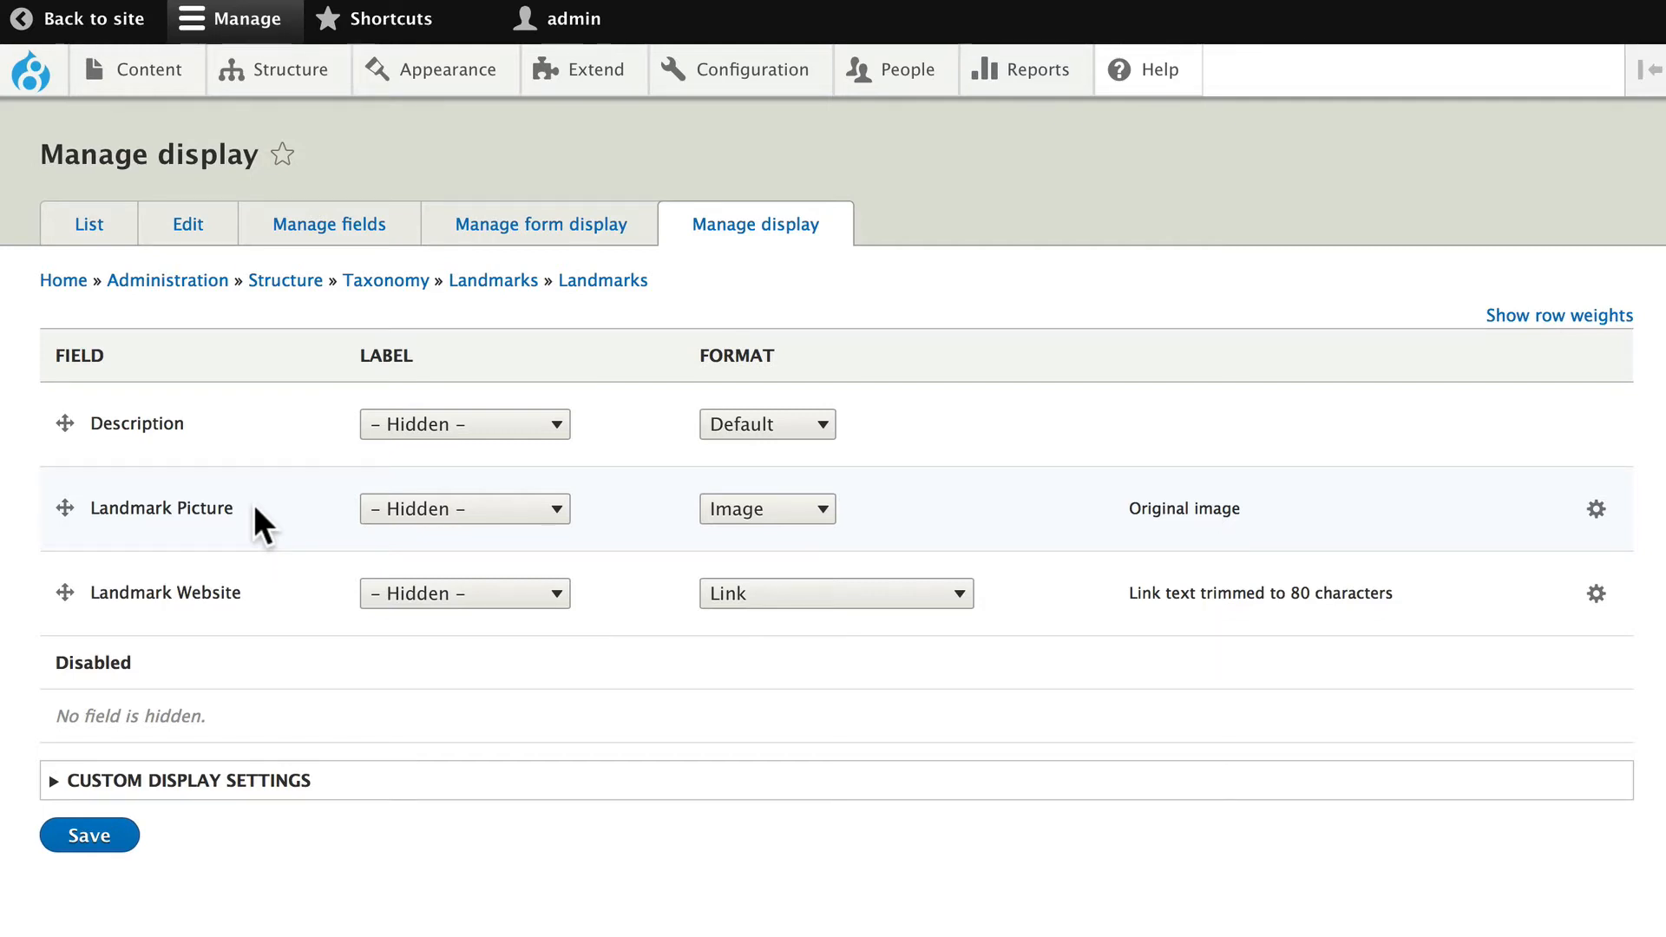
Step: Set Landmark Picture to the Medium (220×220) image style and save the Landmarks display
left_click(1596, 508)
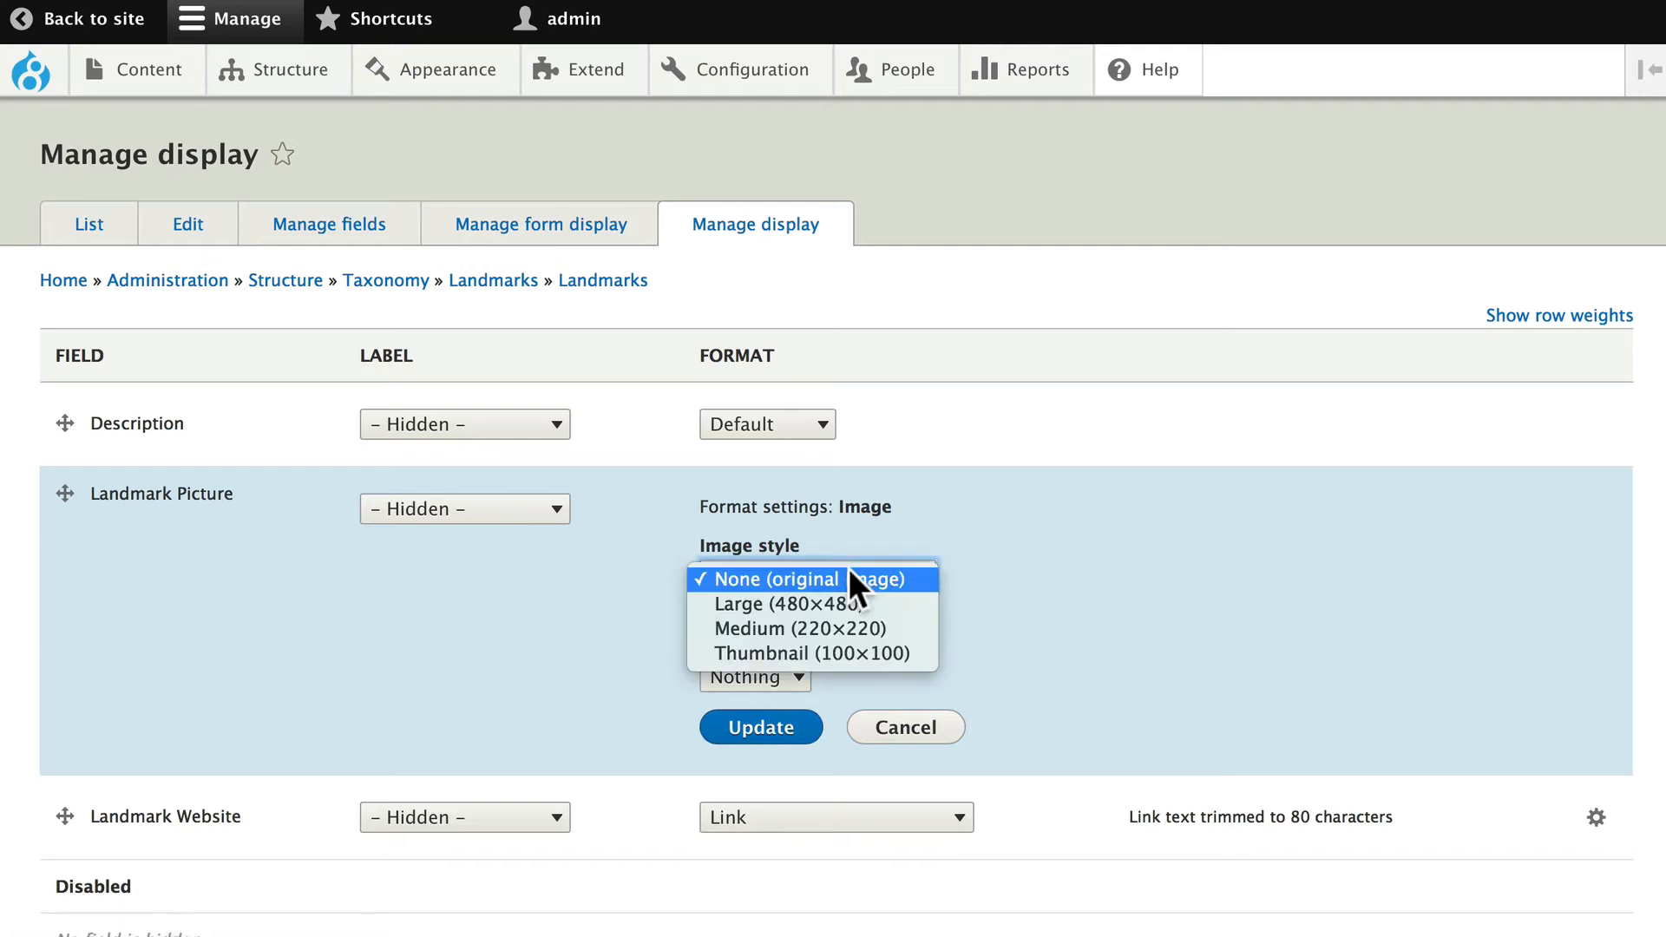
left_click(795, 628)
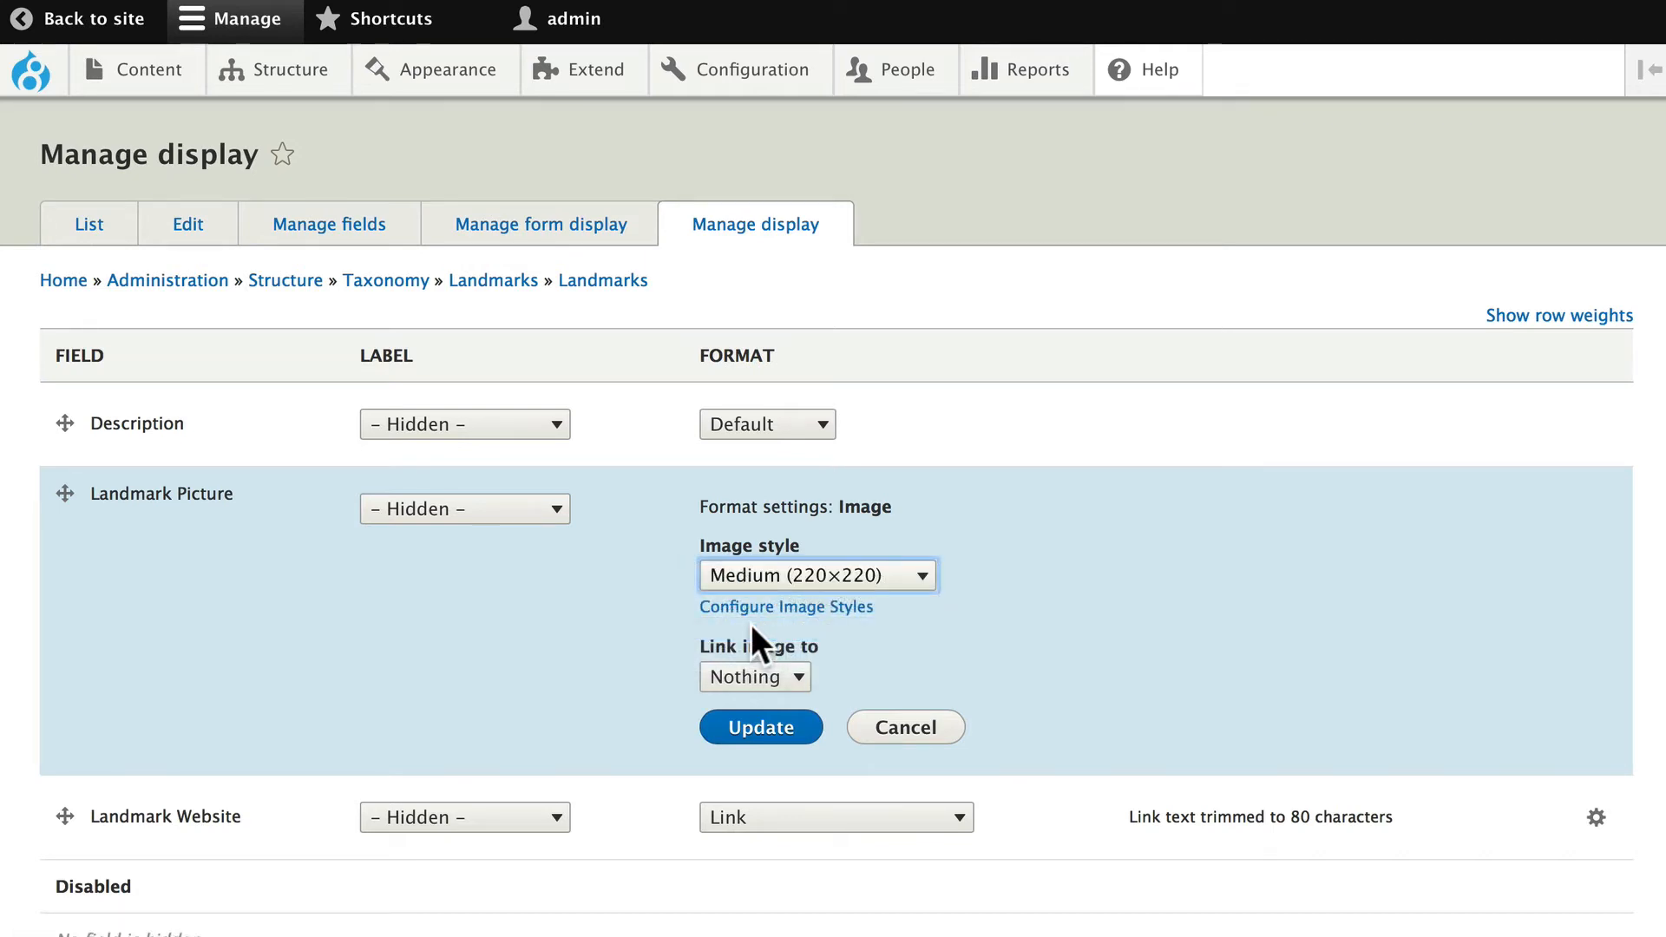
mouse_move(756, 676)
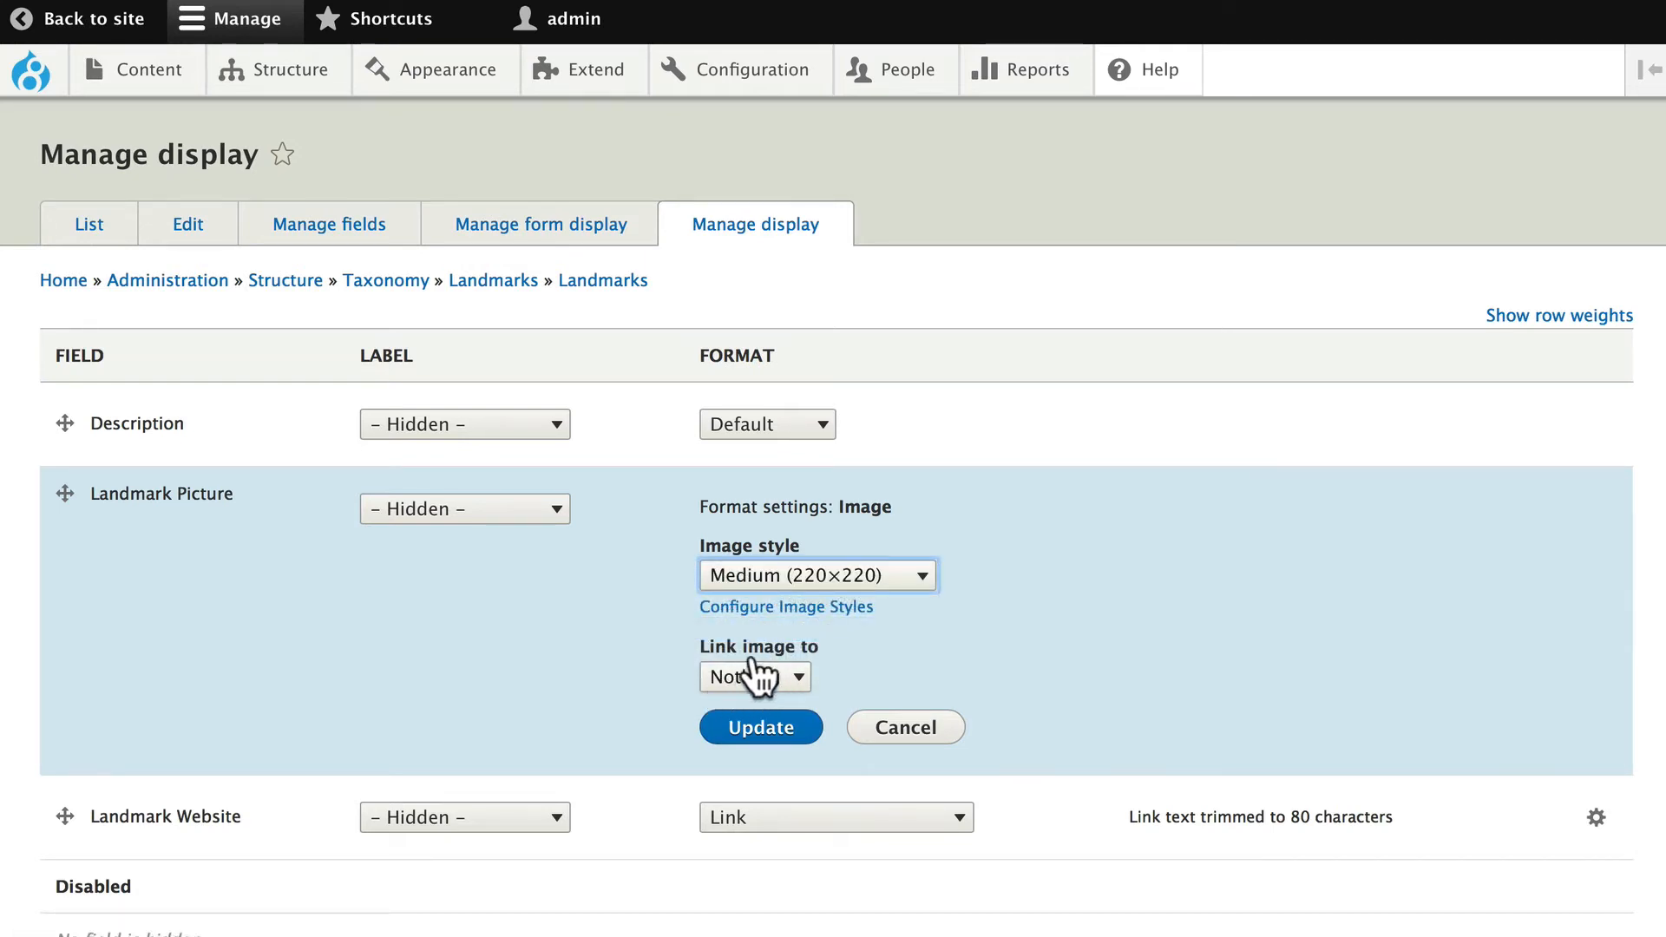
left_click(760, 727)
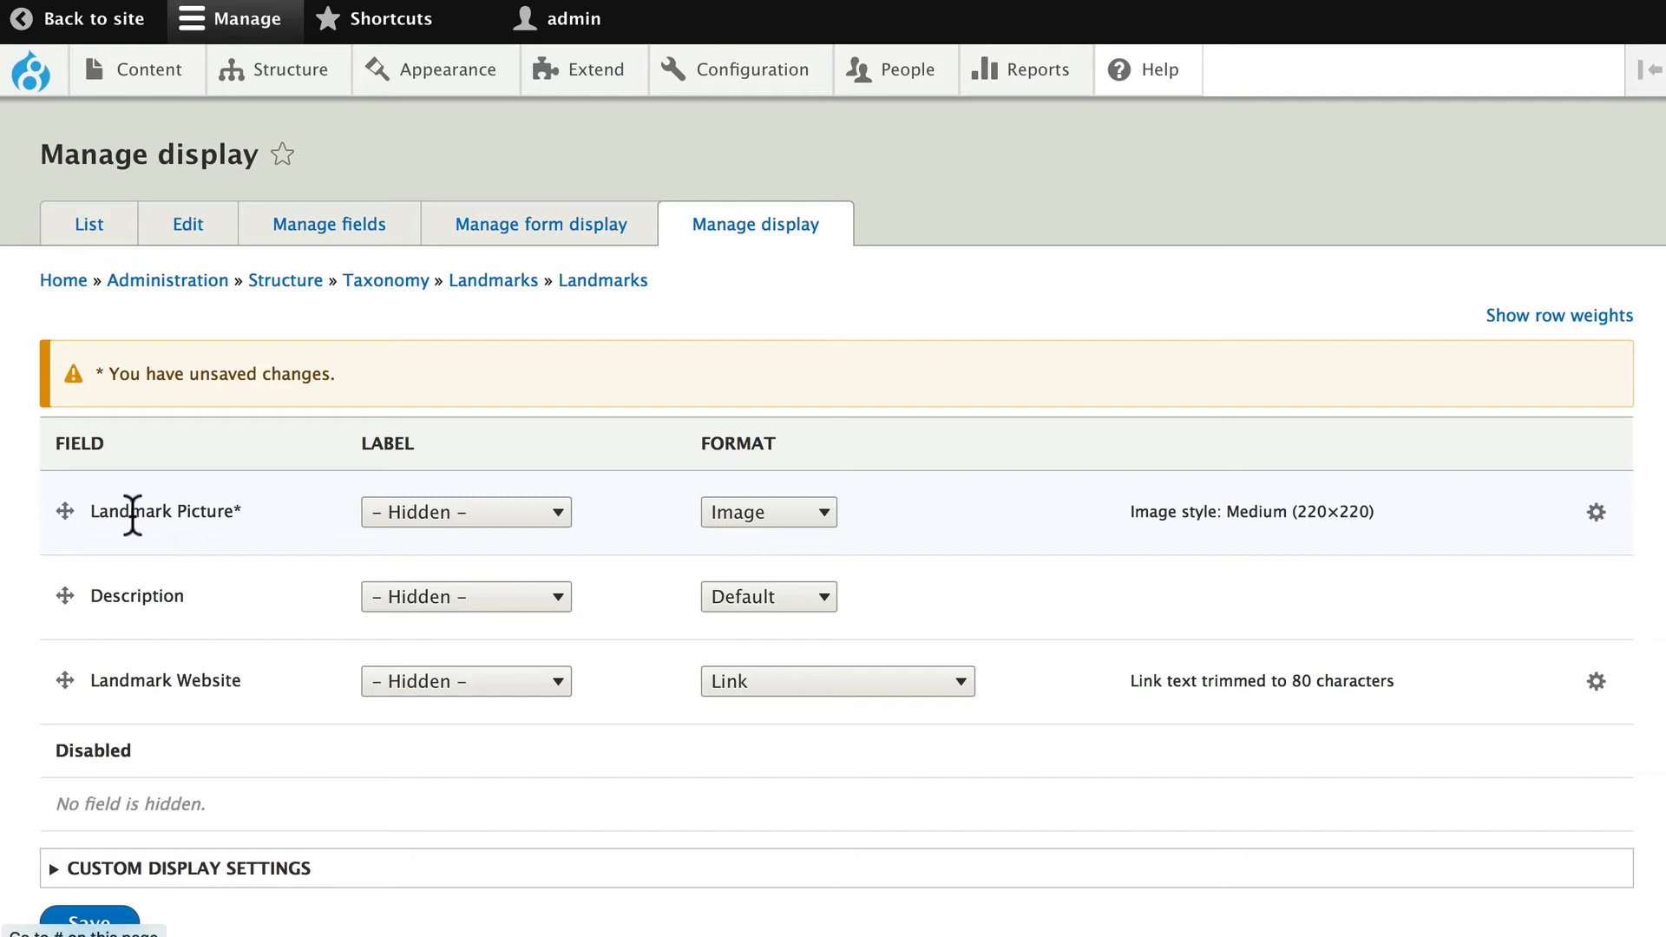
mouse_move(468, 682)
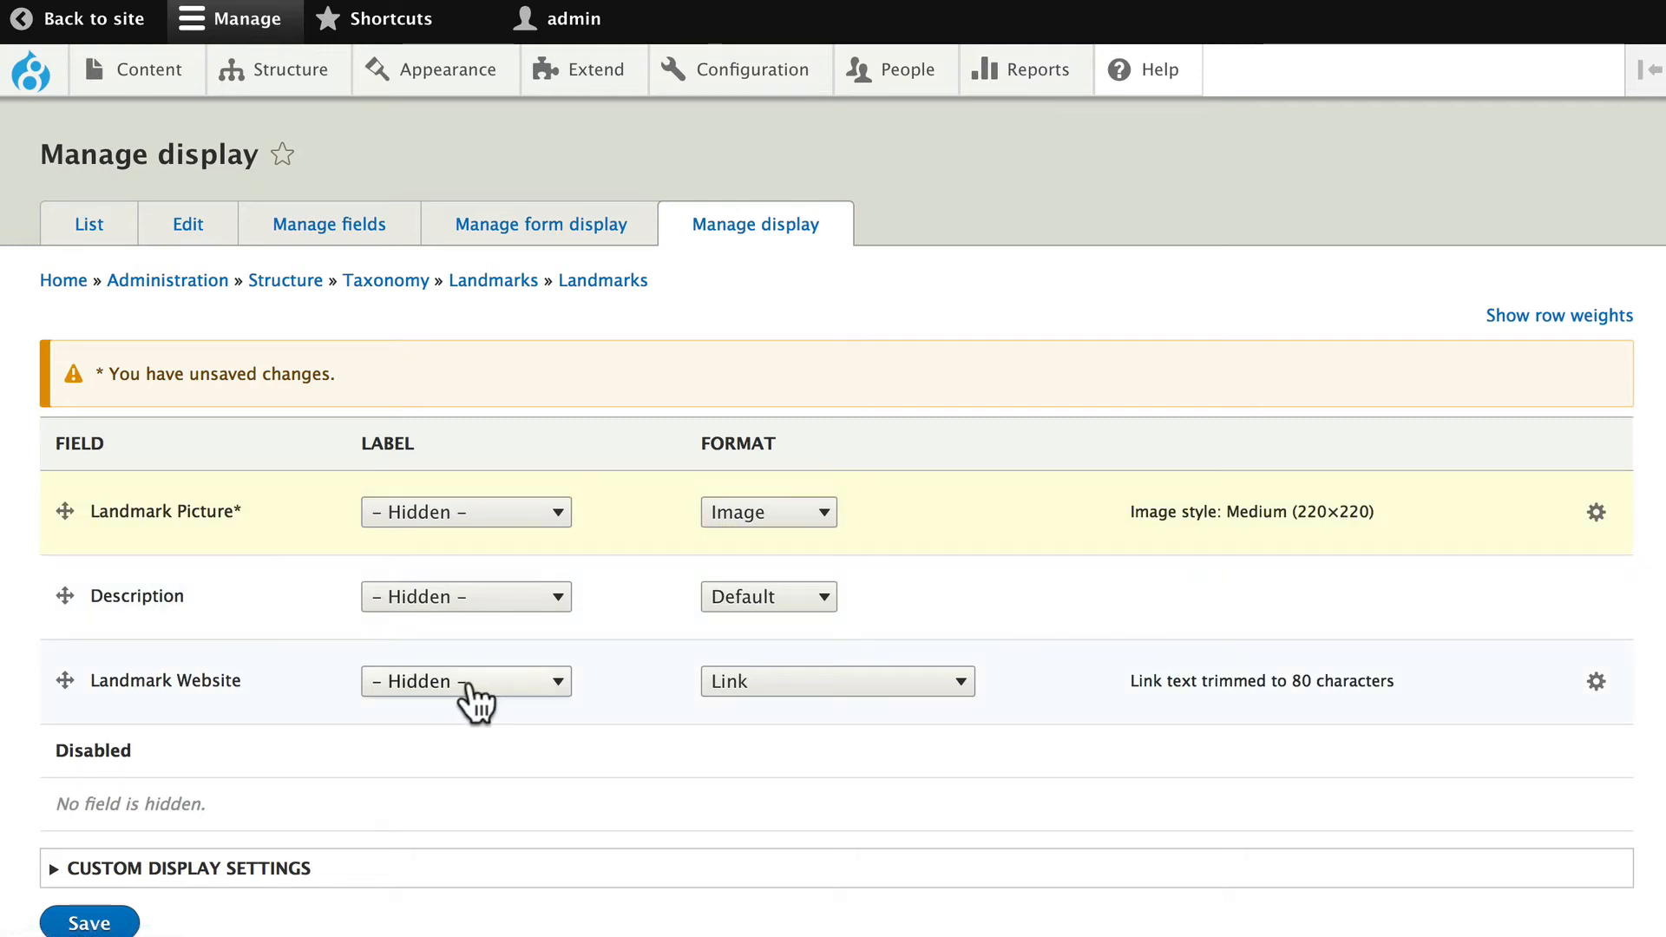
mouse_move(1302, 681)
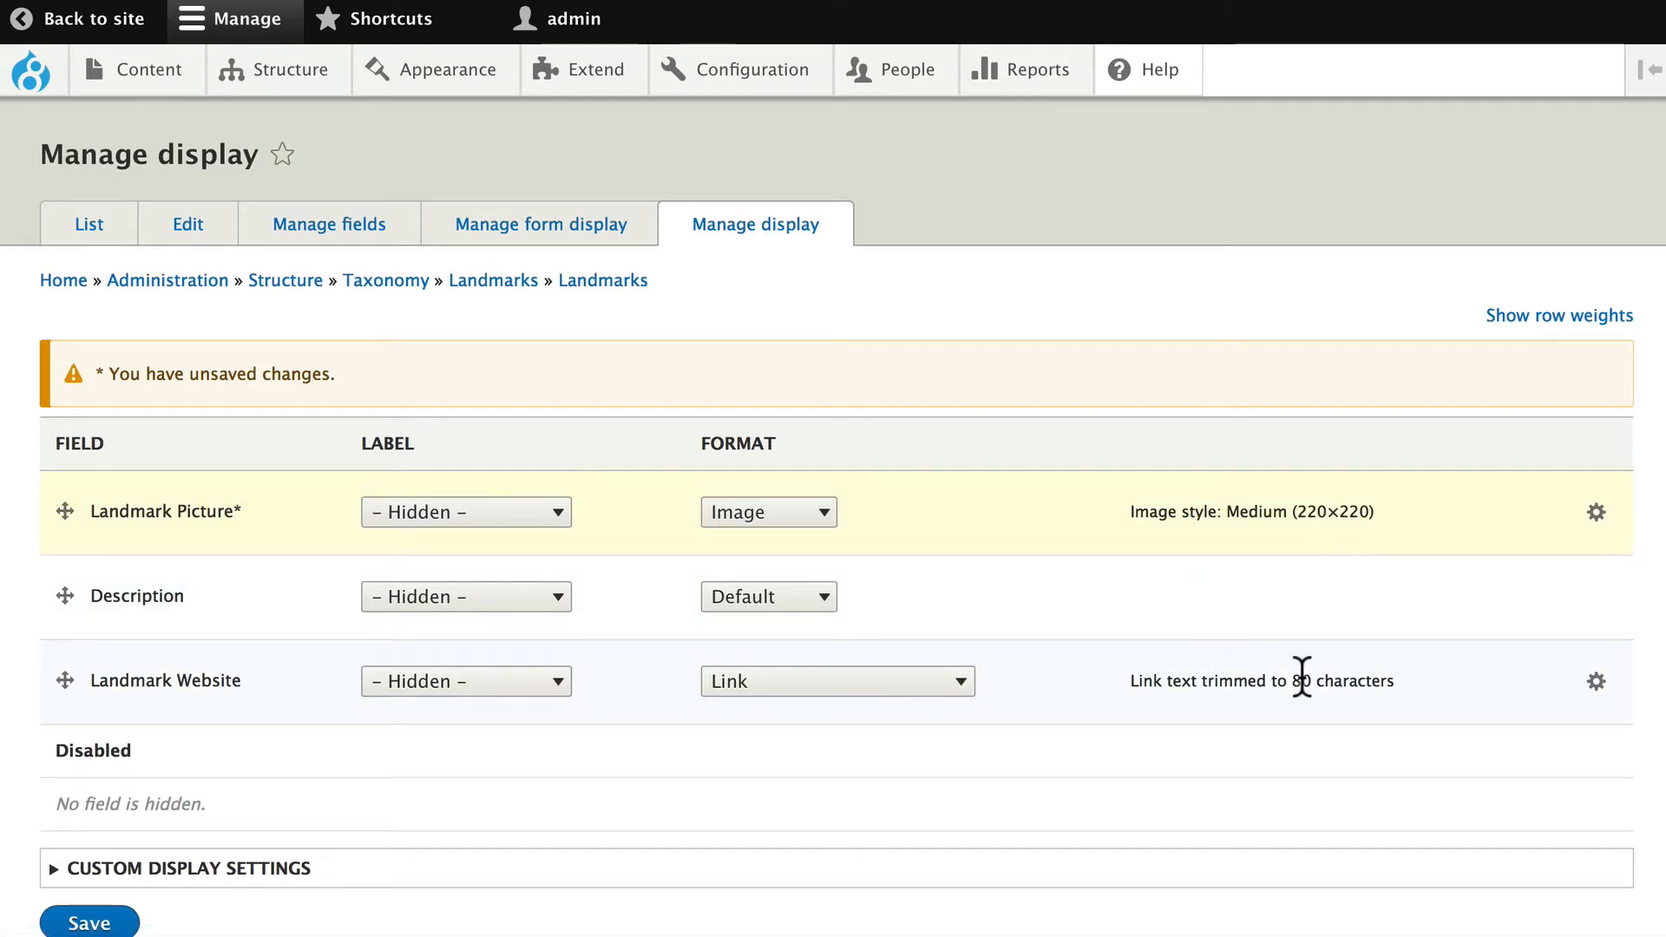
mouse_move(1407, 692)
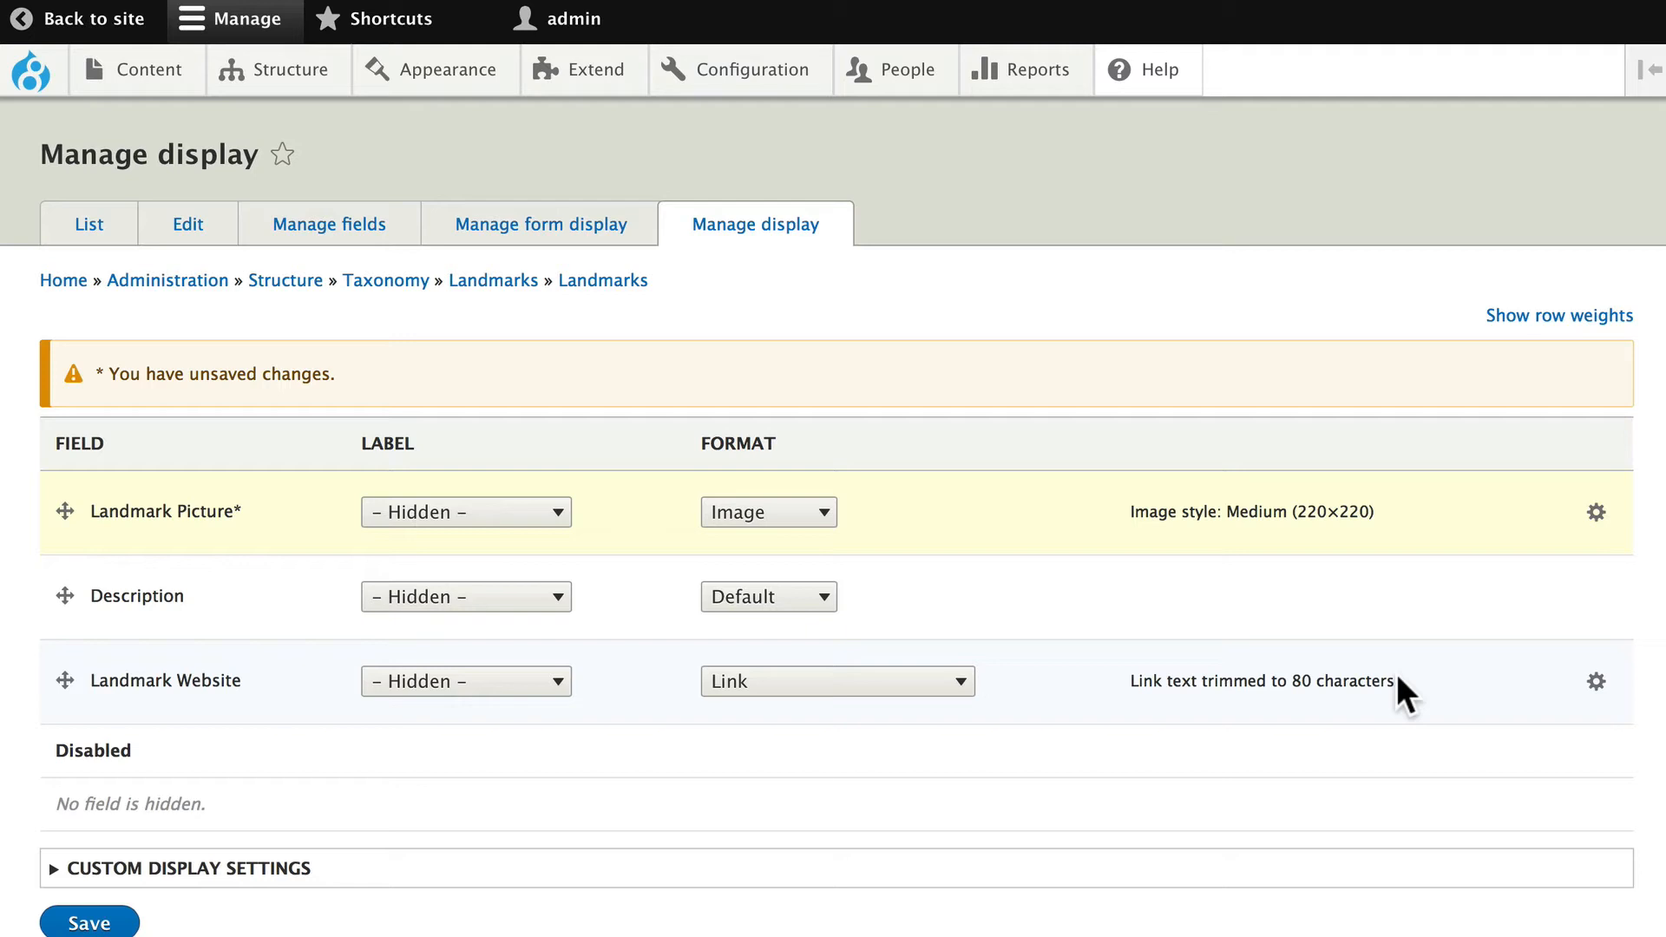
mouse_move(89, 919)
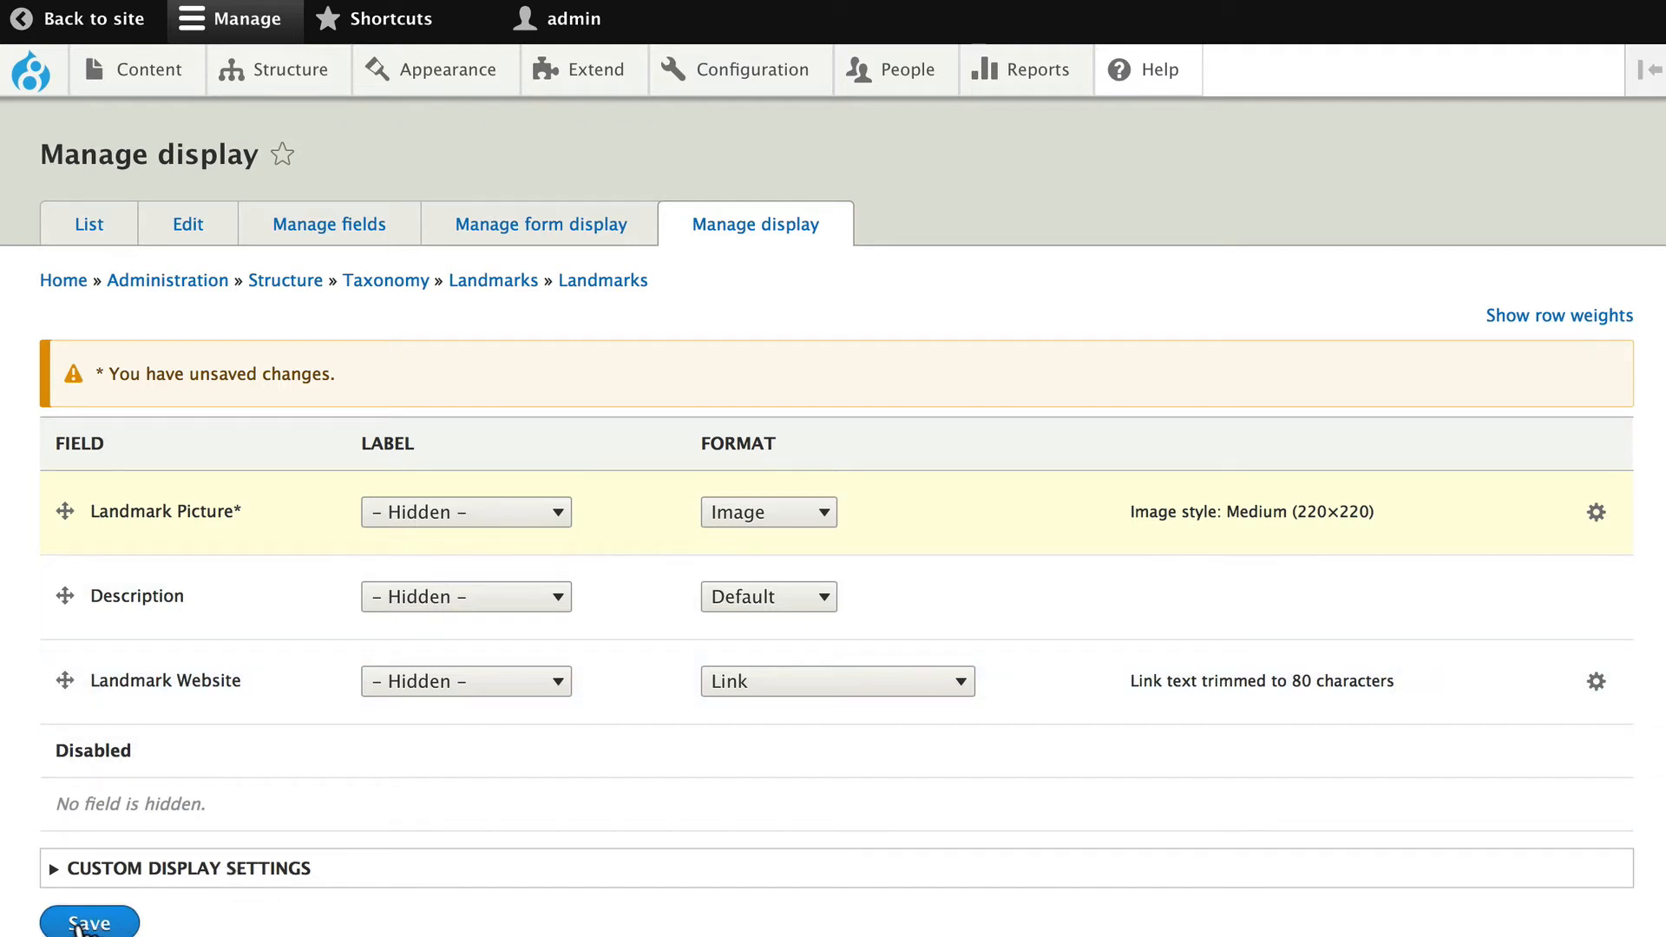
left_click(88, 920)
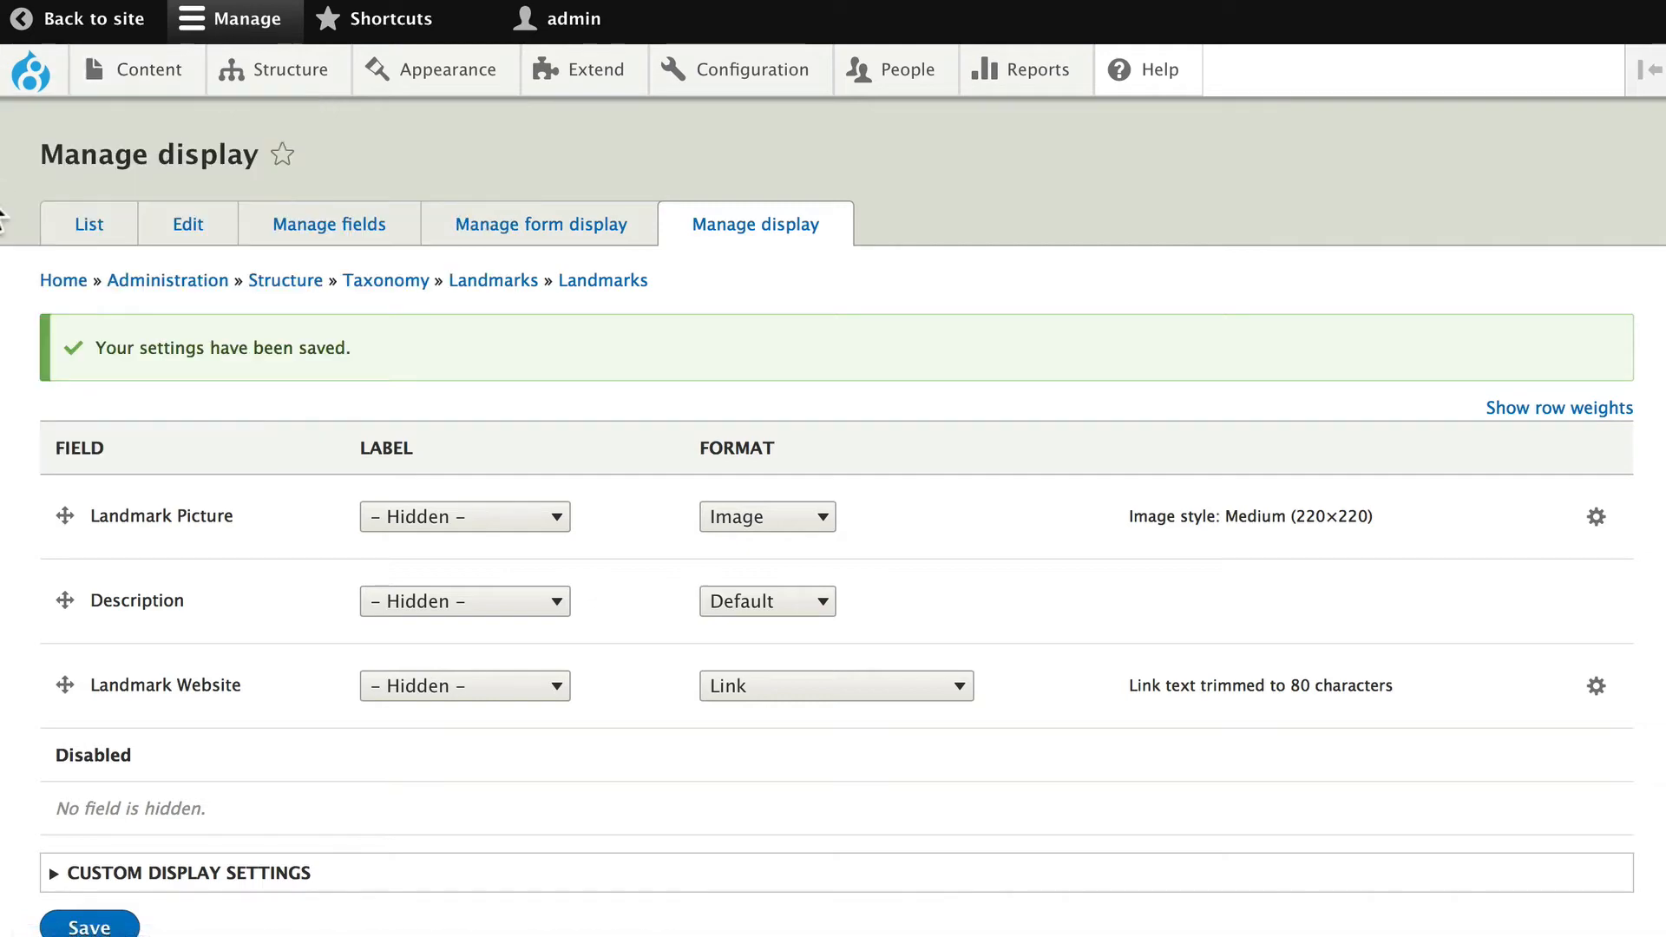
Step: View the Opera House landmark page to verify its medium picture
left_click(385, 280)
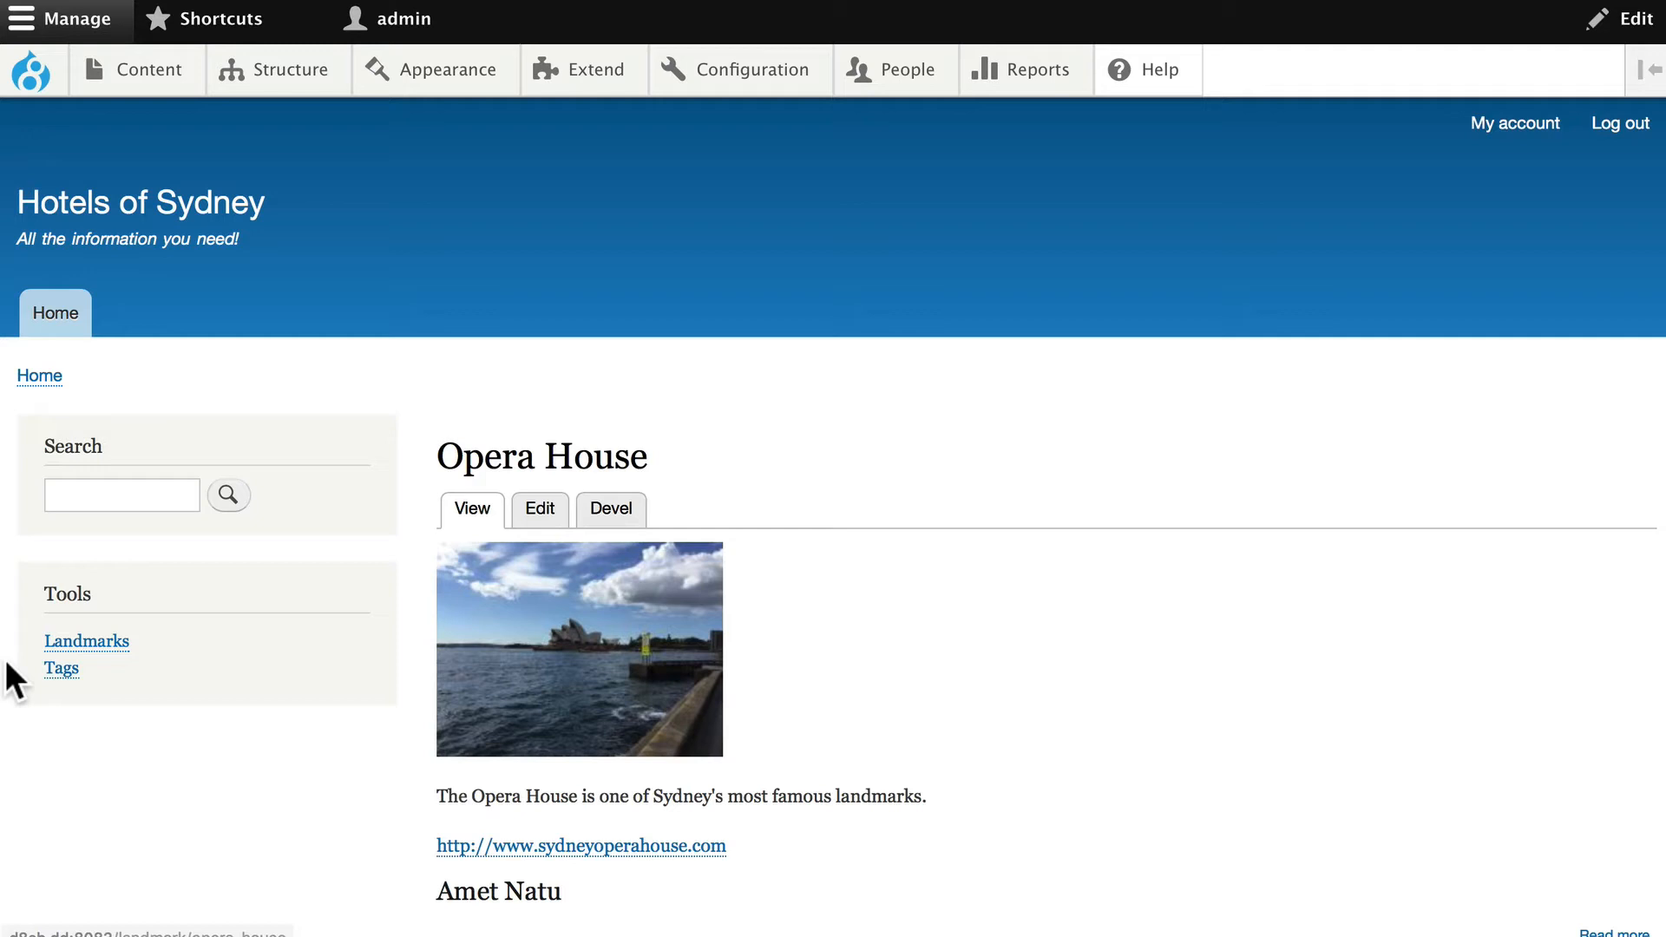
mouse_move(613, 630)
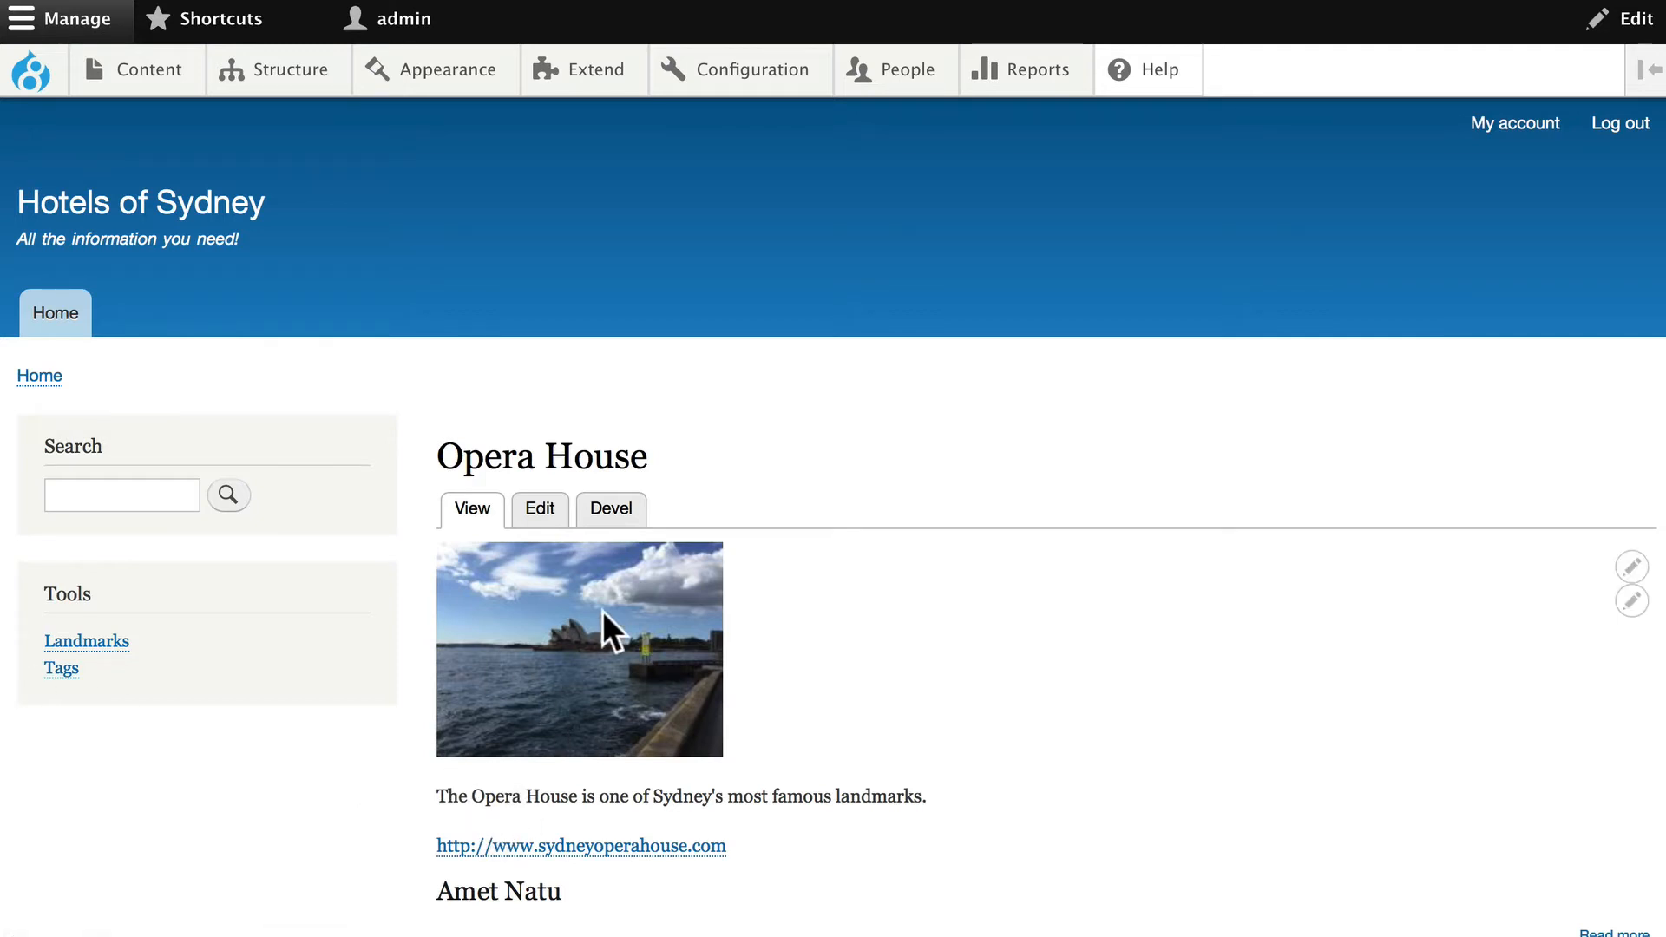
mouse_move(894, 803)
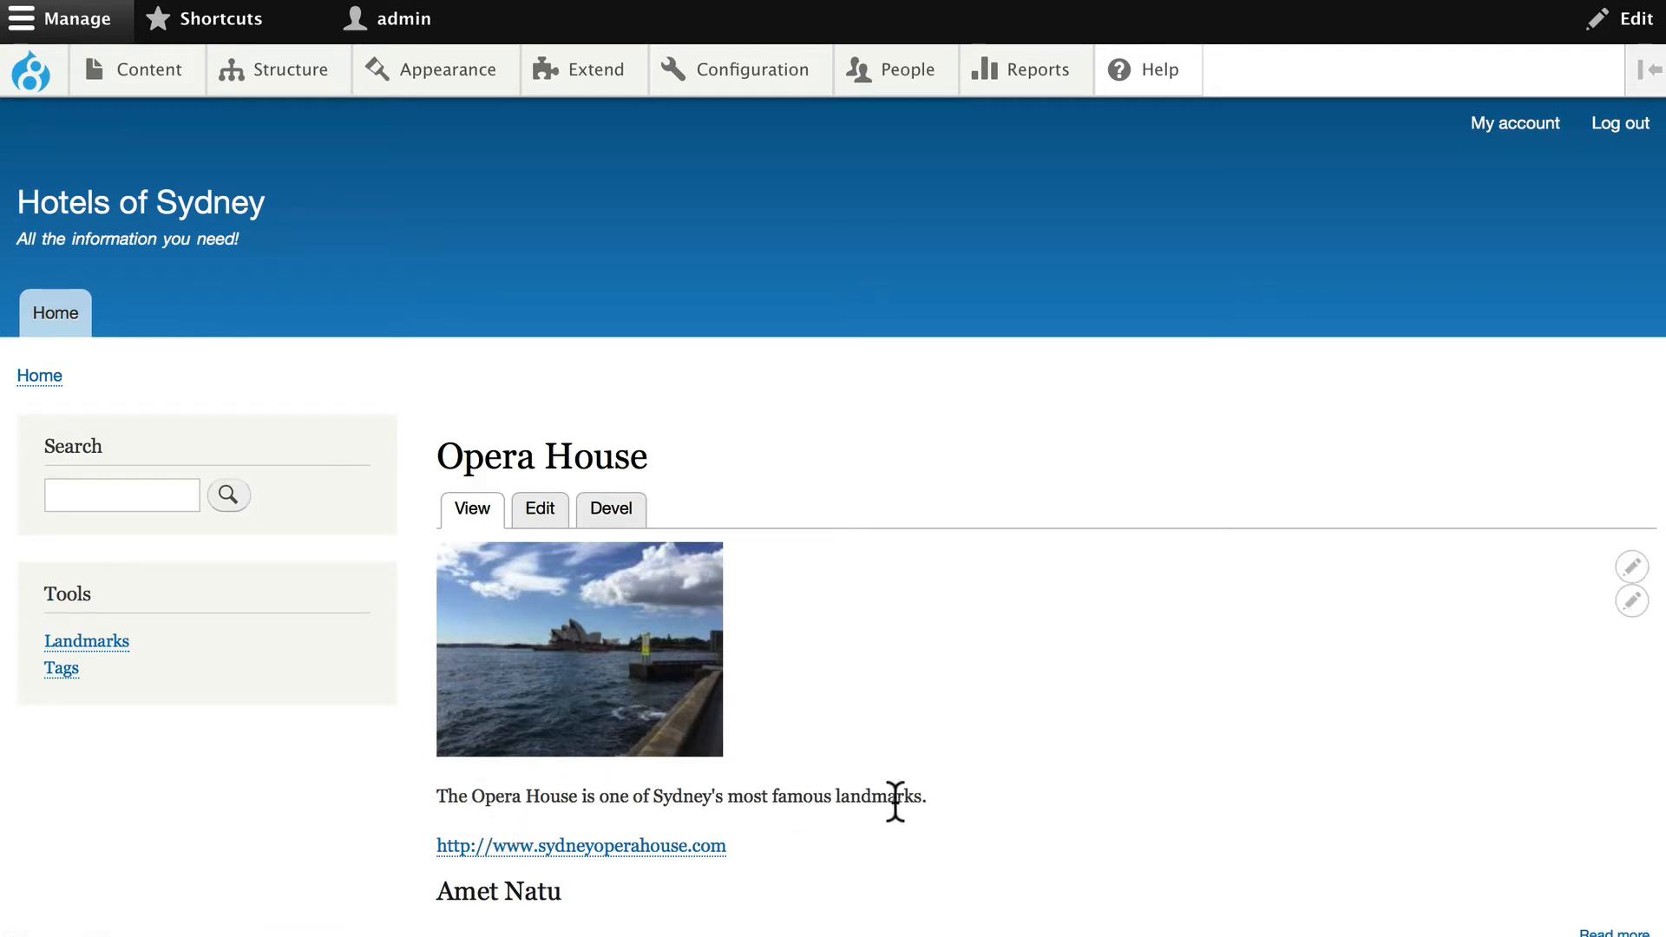
mouse_move(690, 846)
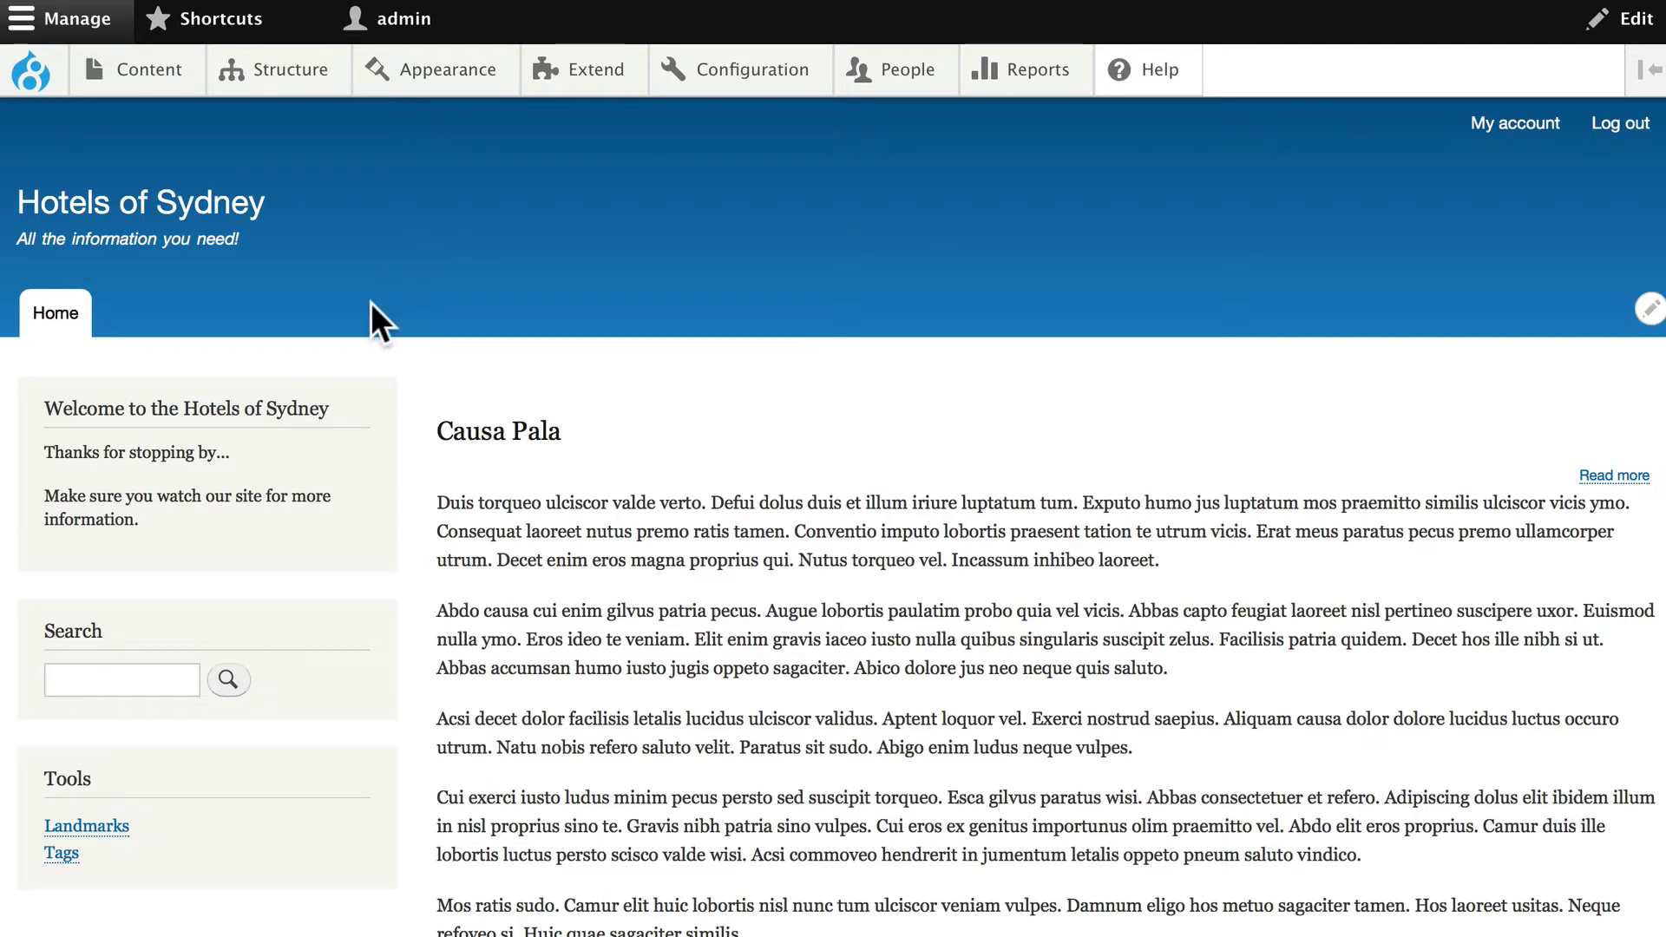
Step: Return to the Hotels content type's Manage display page via Structure
left_click(289, 69)
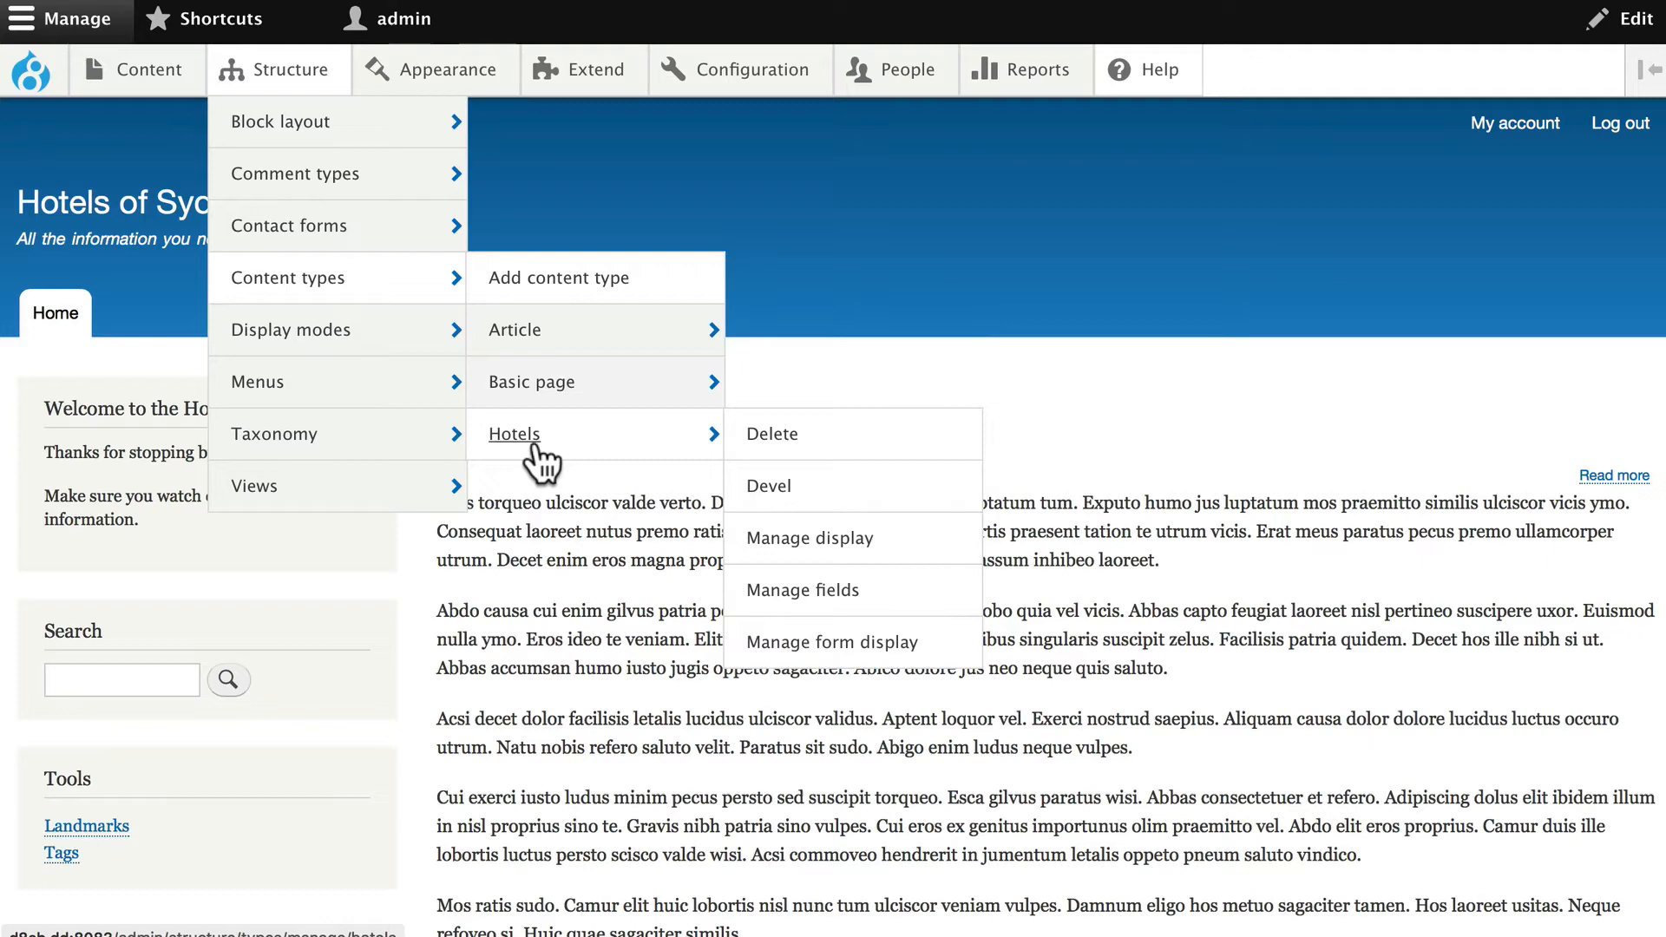
mouse_move(808, 538)
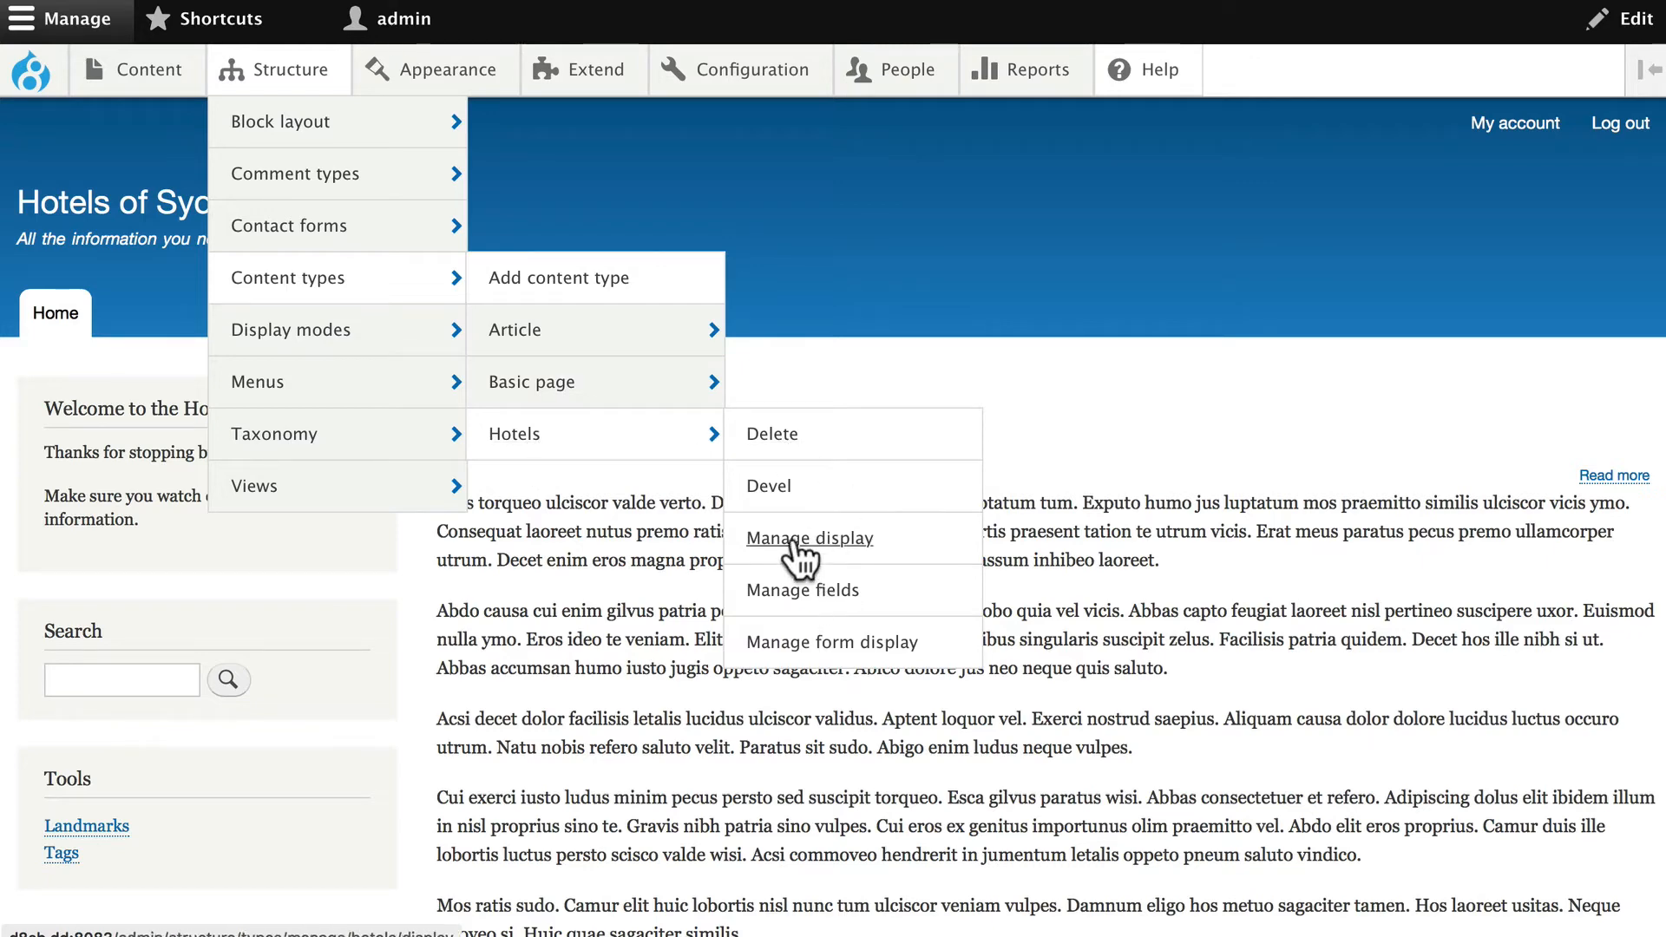
left_click(809, 539)
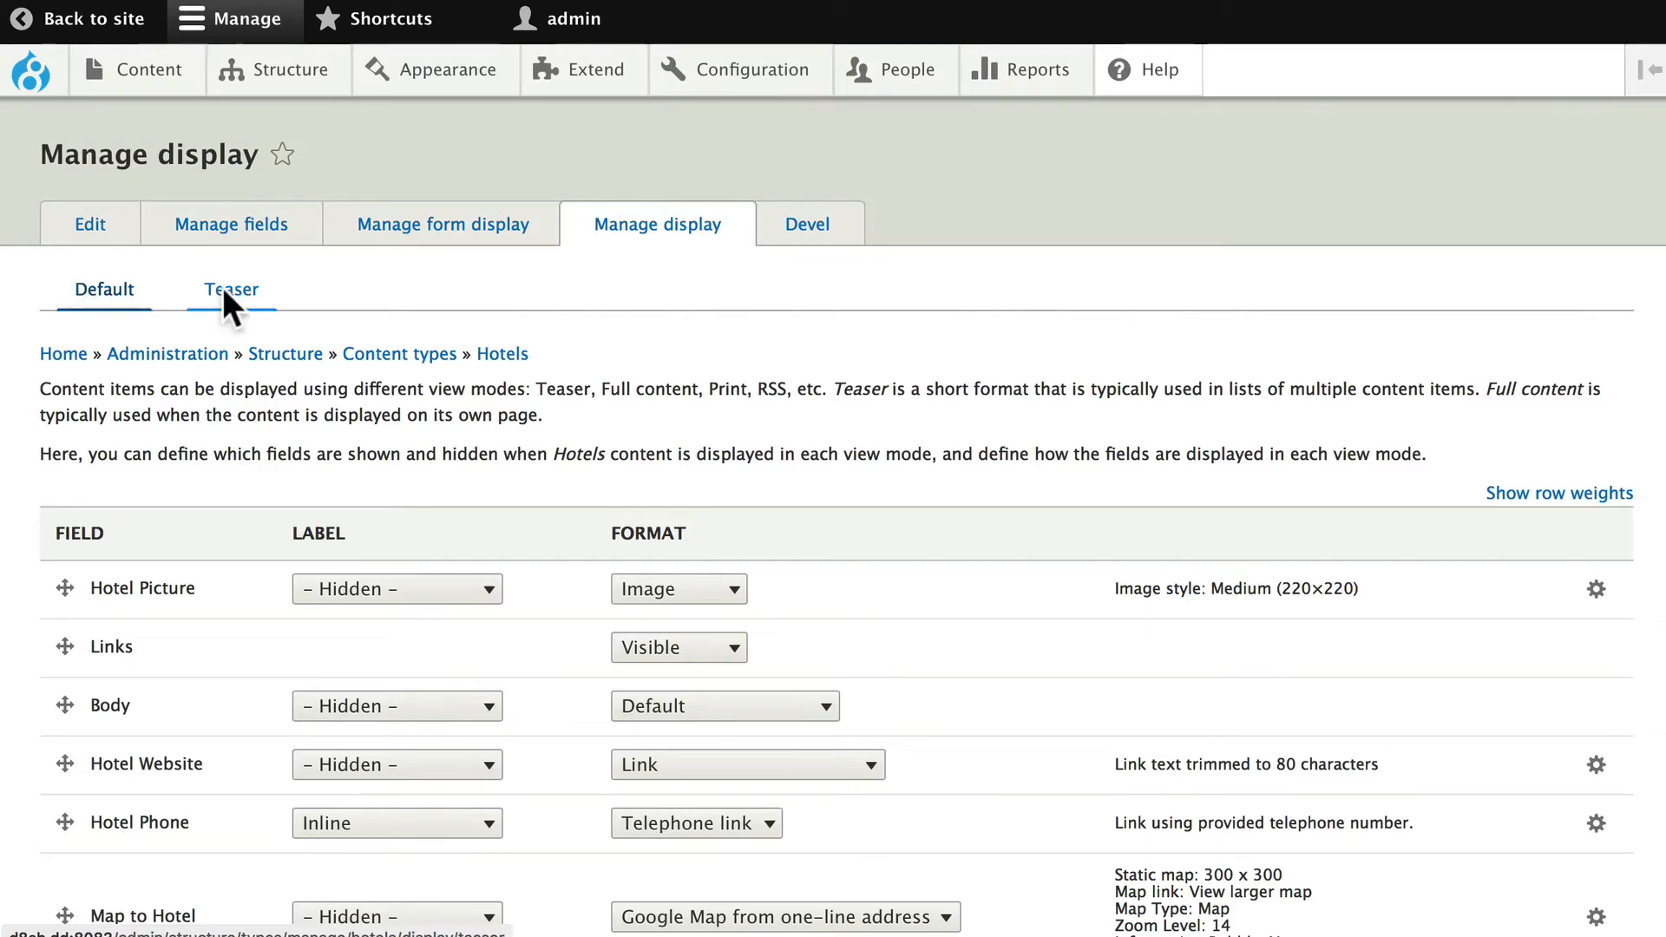
Step: In the Hotels Teaser display, keep Hotel Picture as an image with Body trimmed, then go to the site
left_click(231, 289)
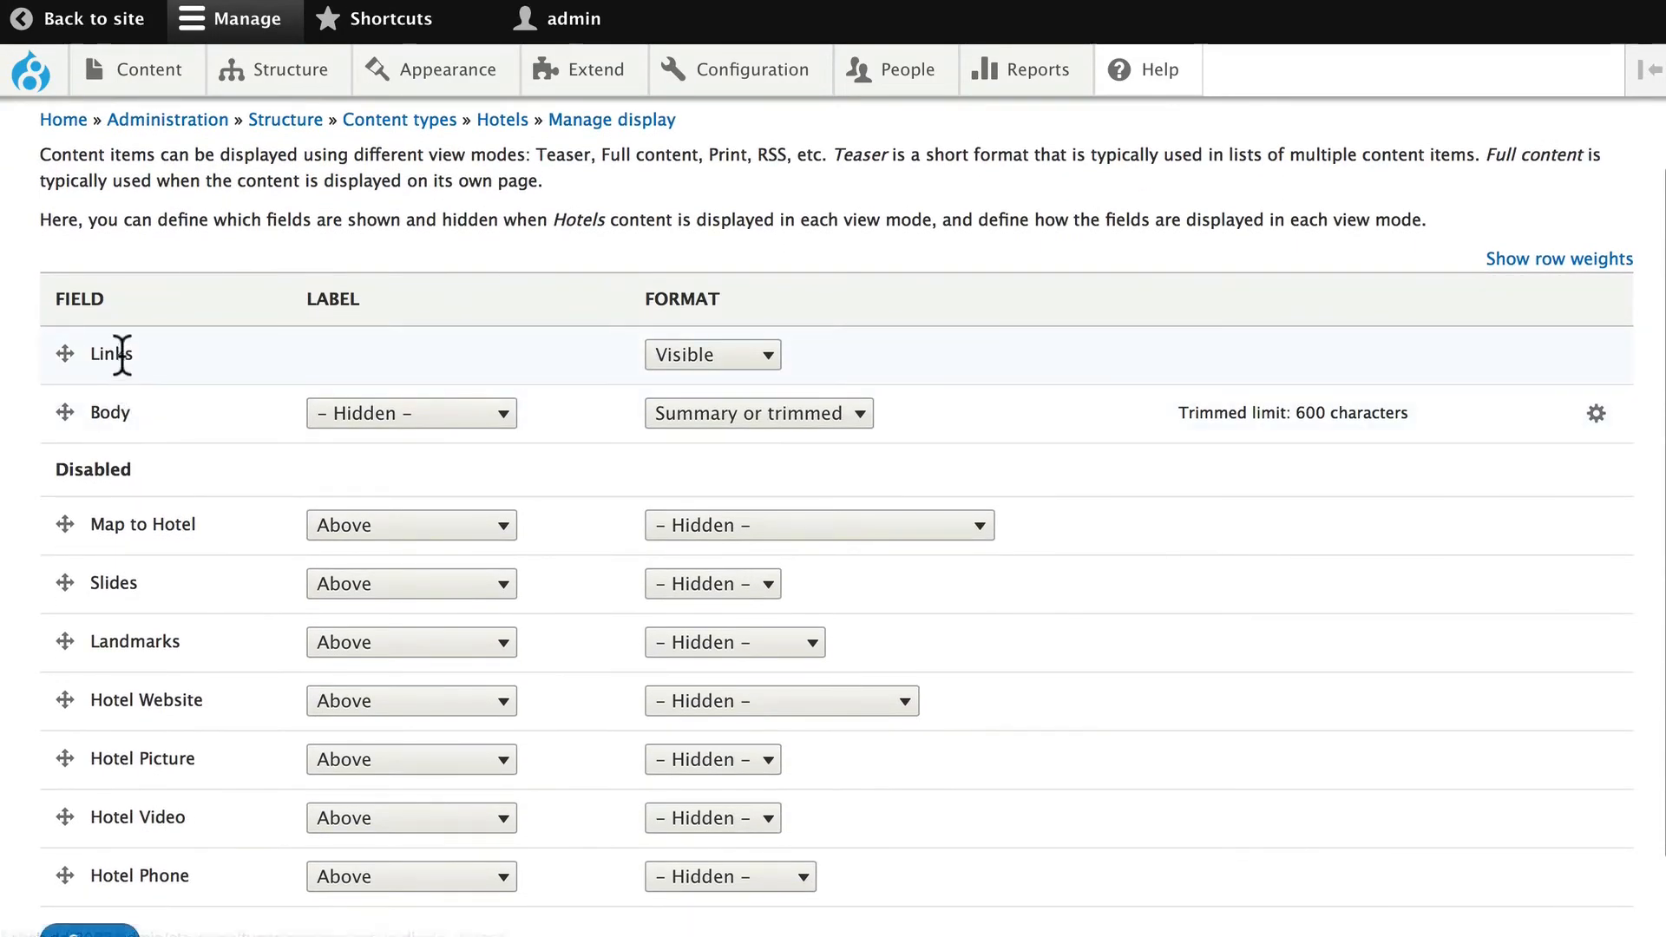
mouse_move(67, 757)
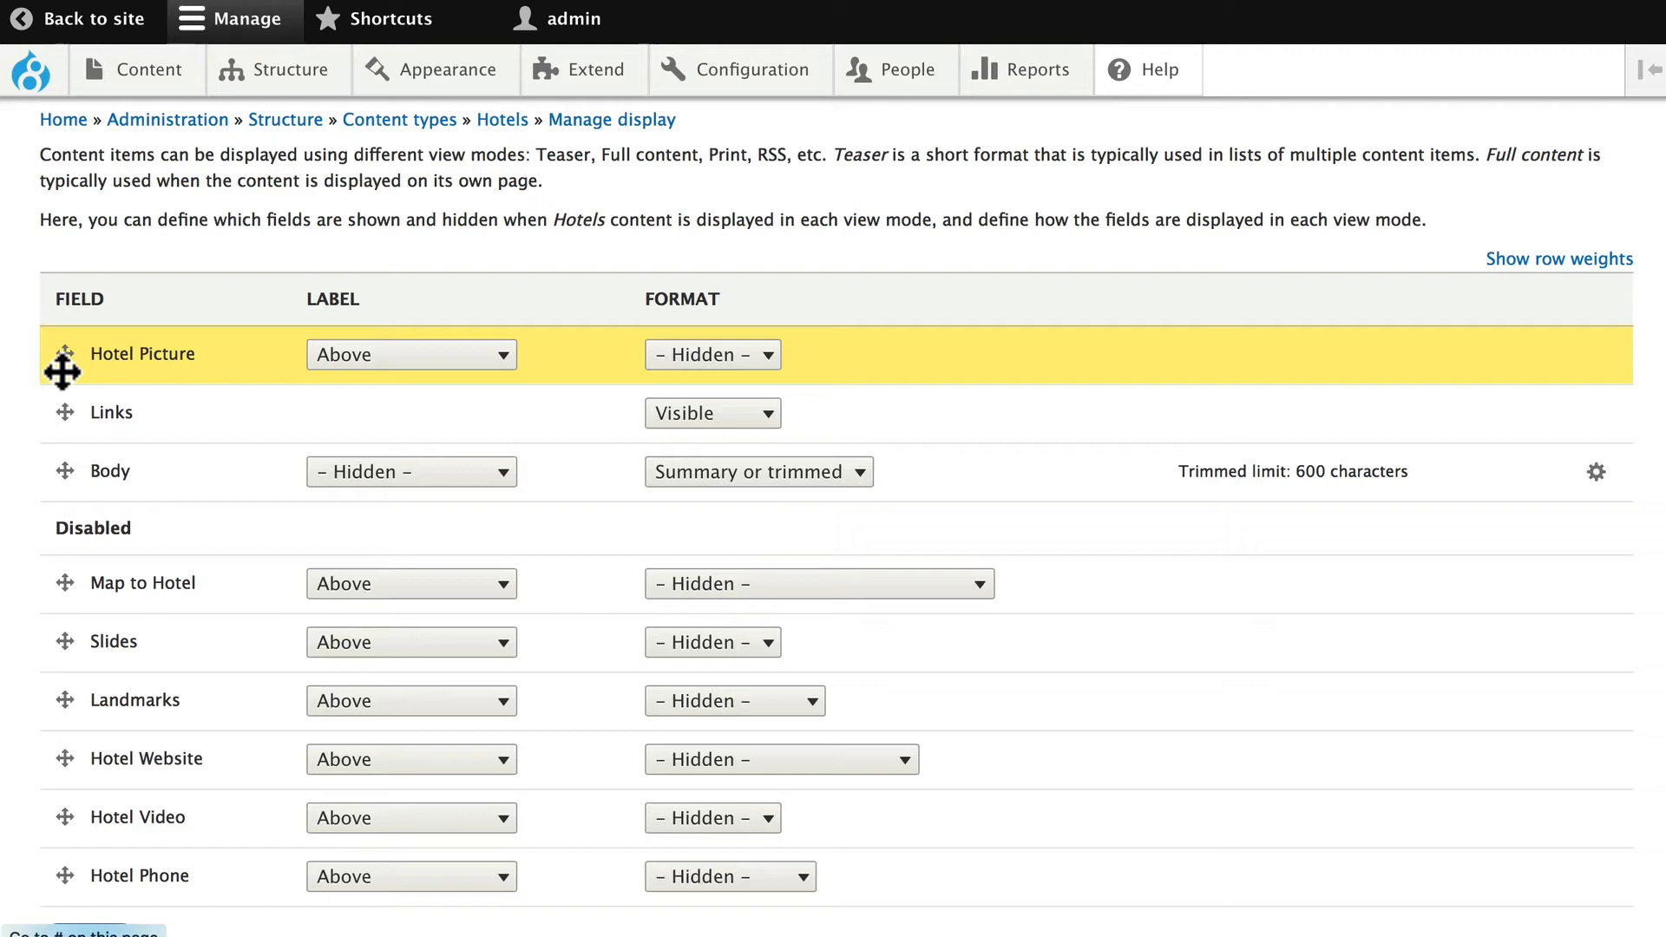
left_click(711, 354)
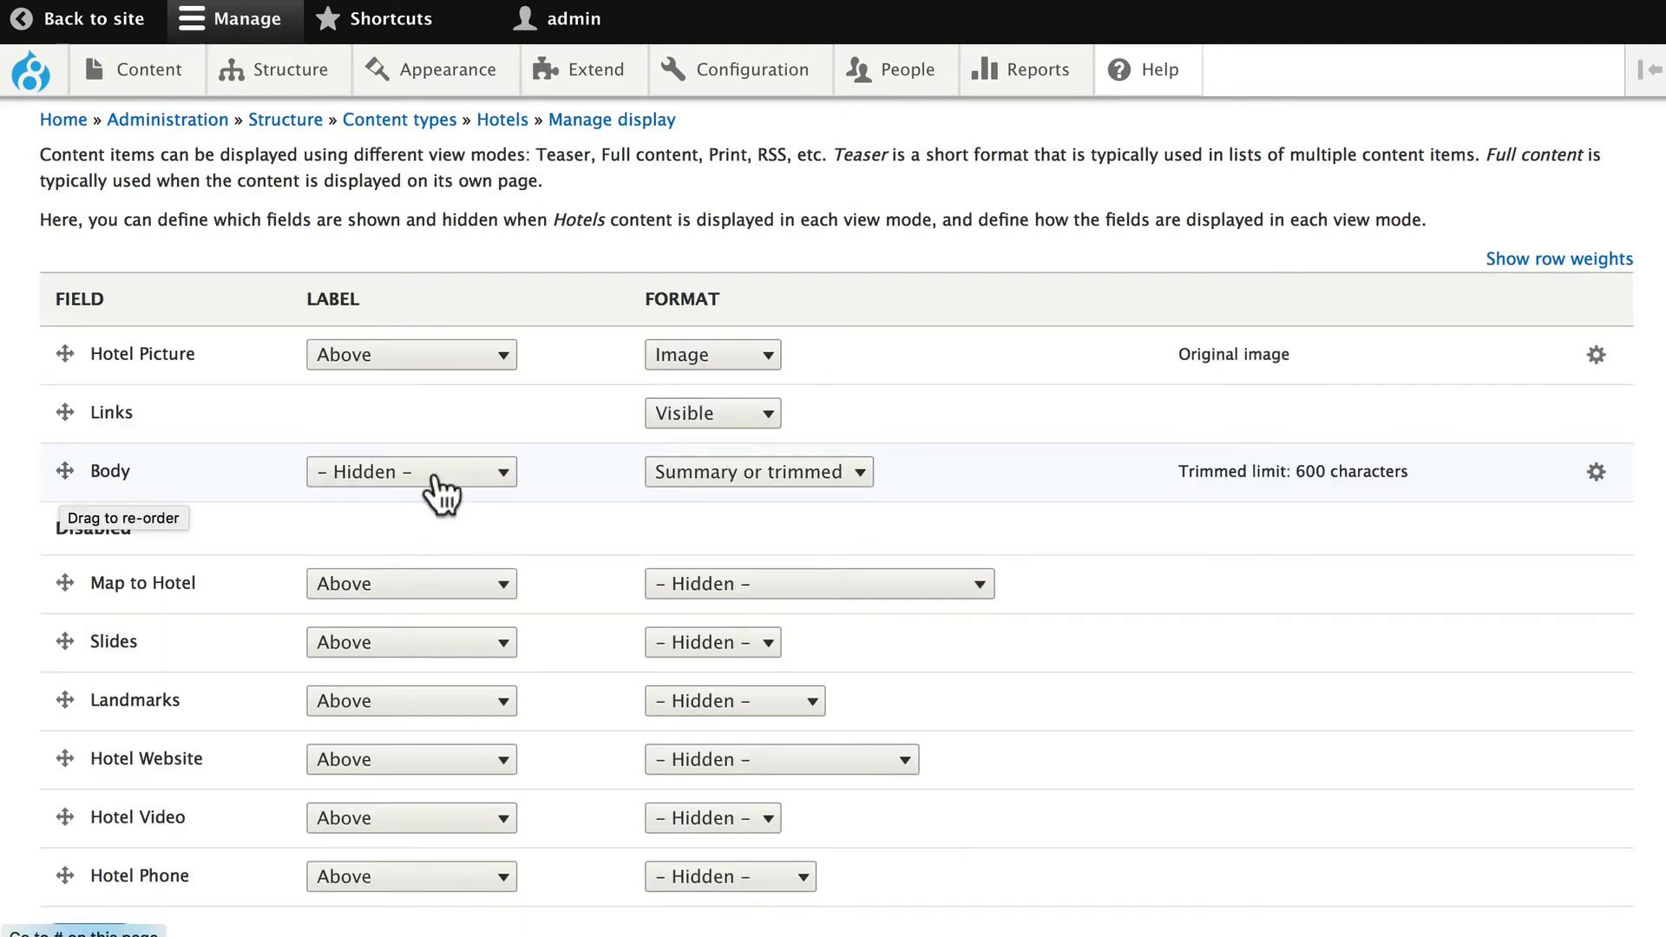
mouse_move(759, 472)
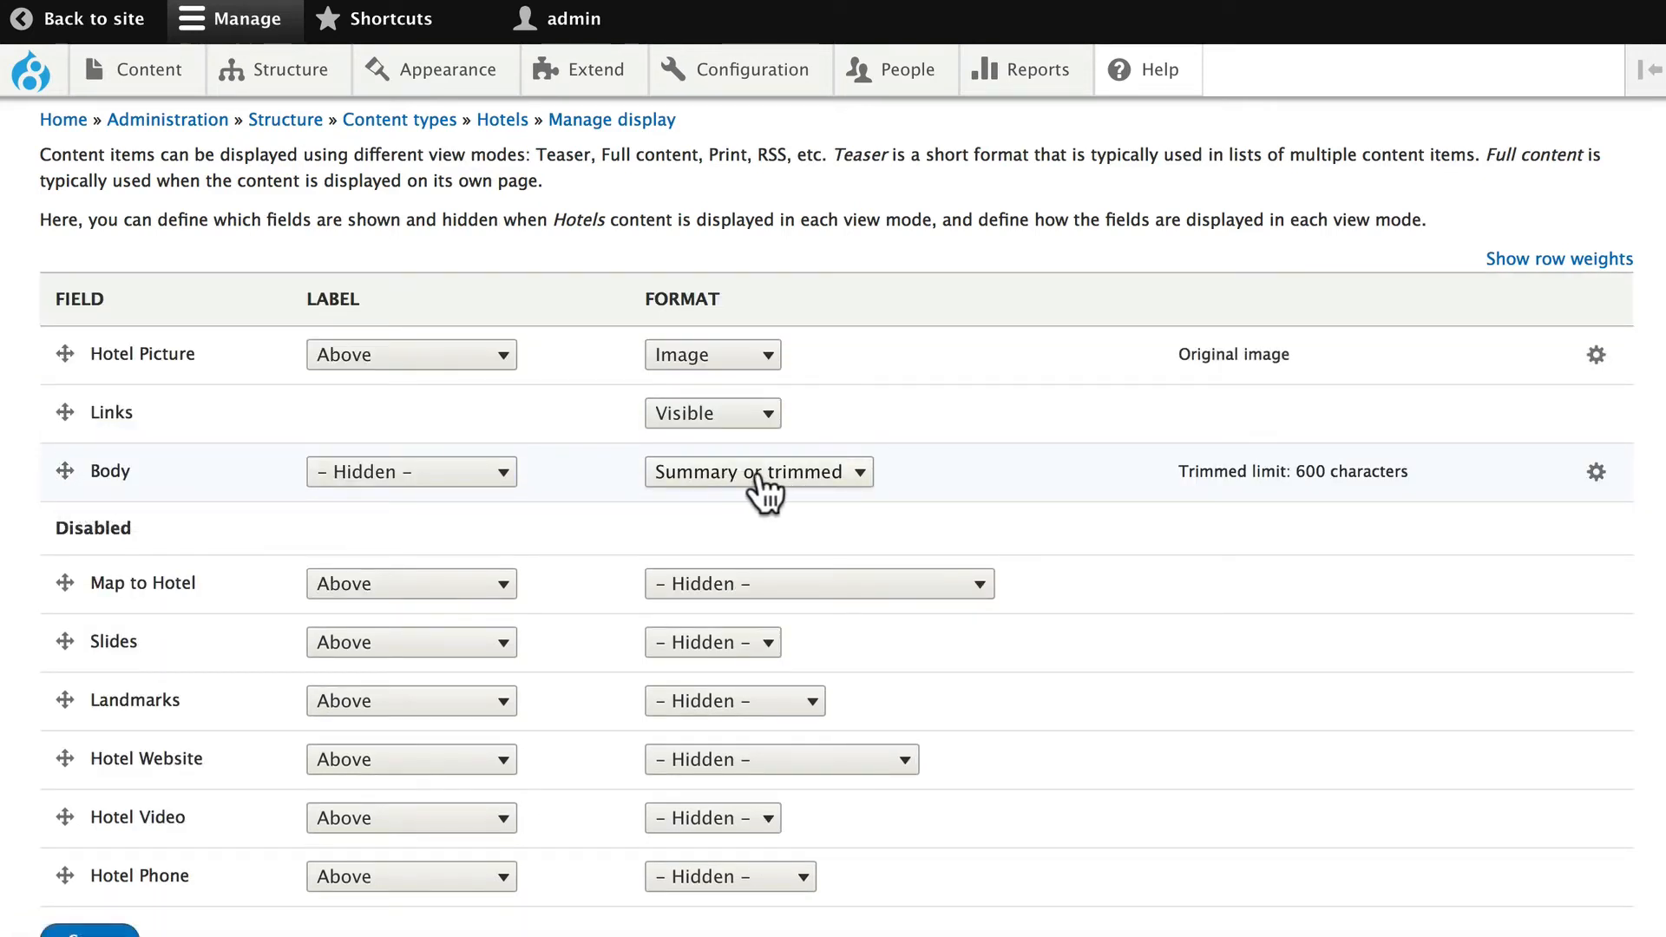
left_click(758, 472)
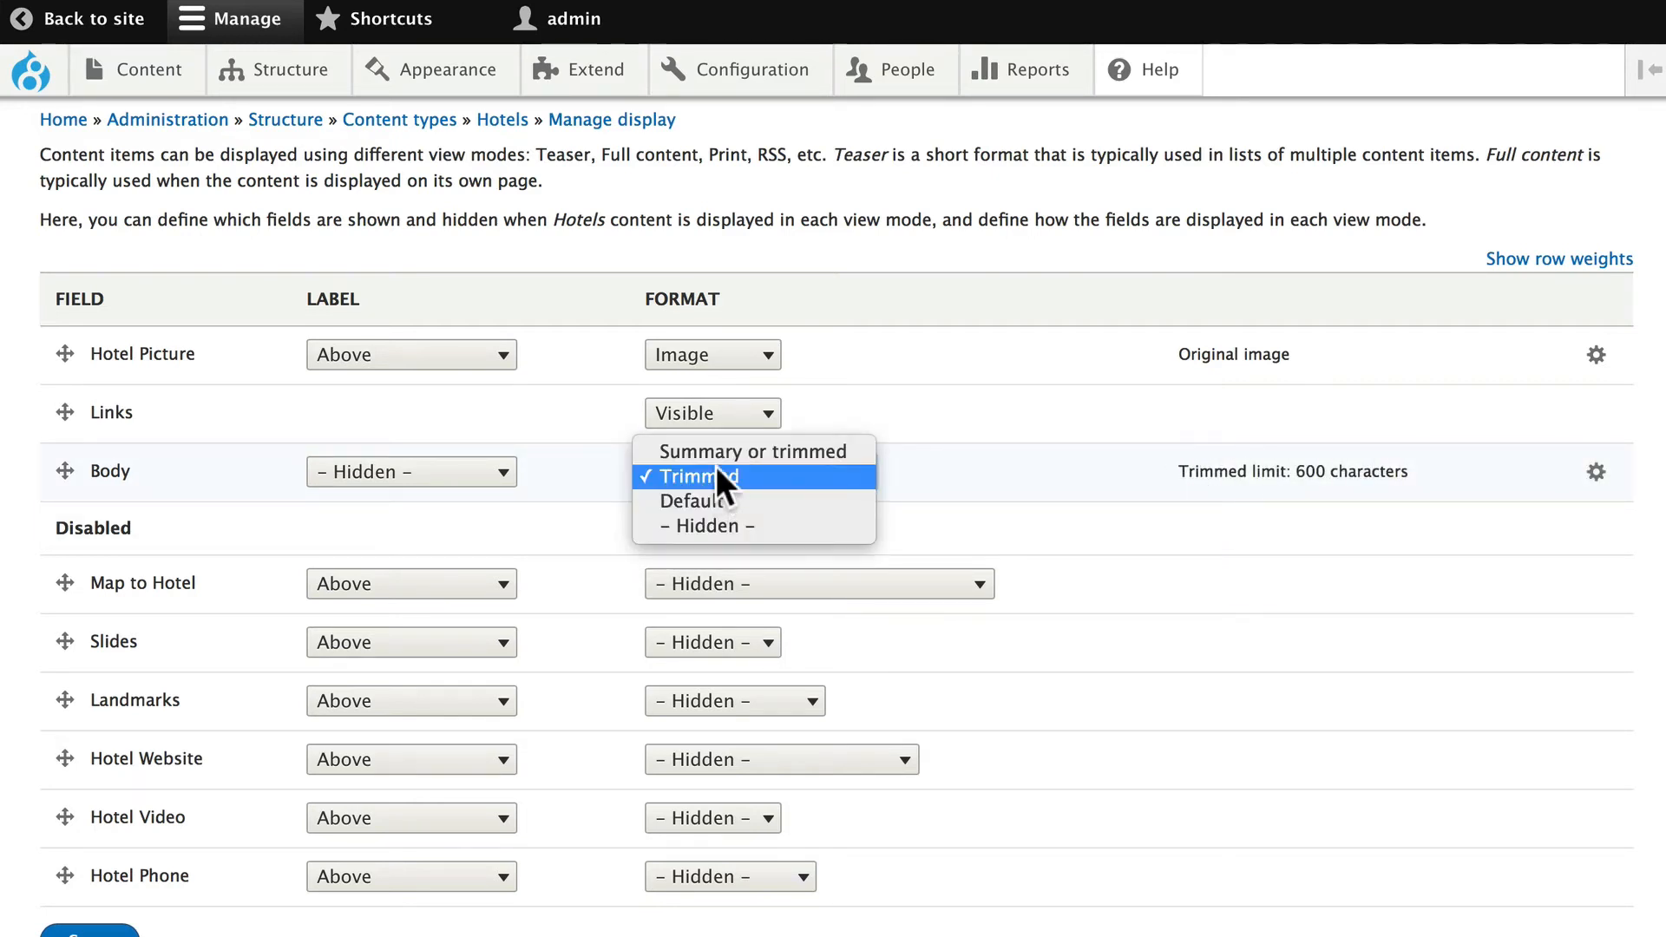
mouse_move(748, 451)
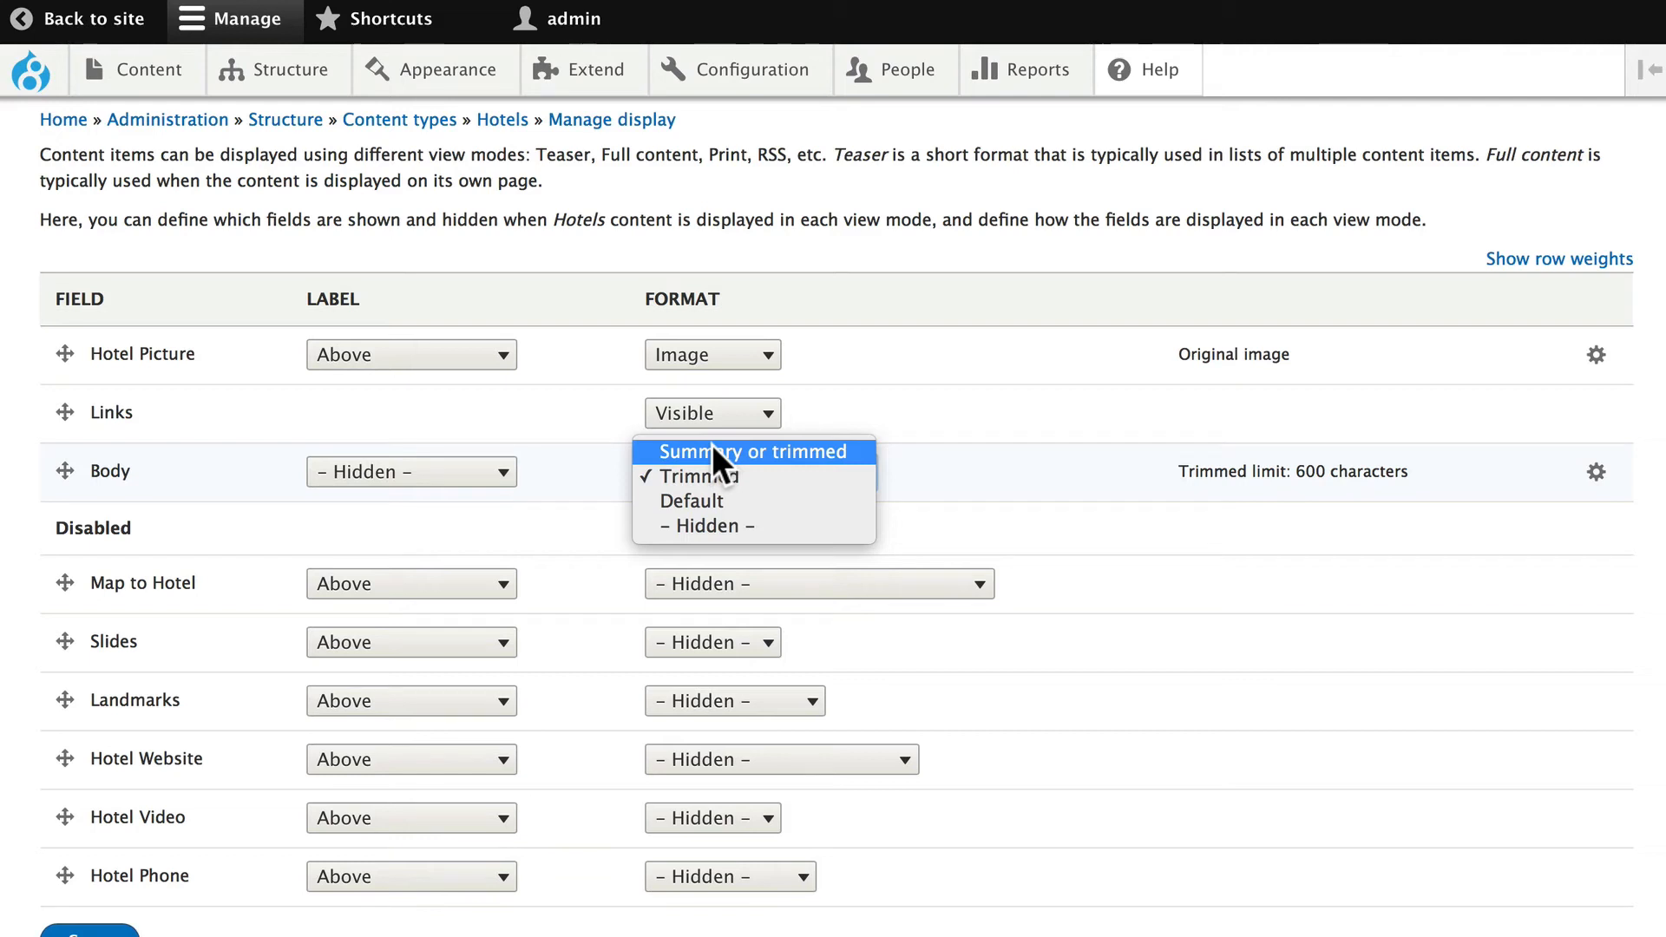
mouse_move(1128, 488)
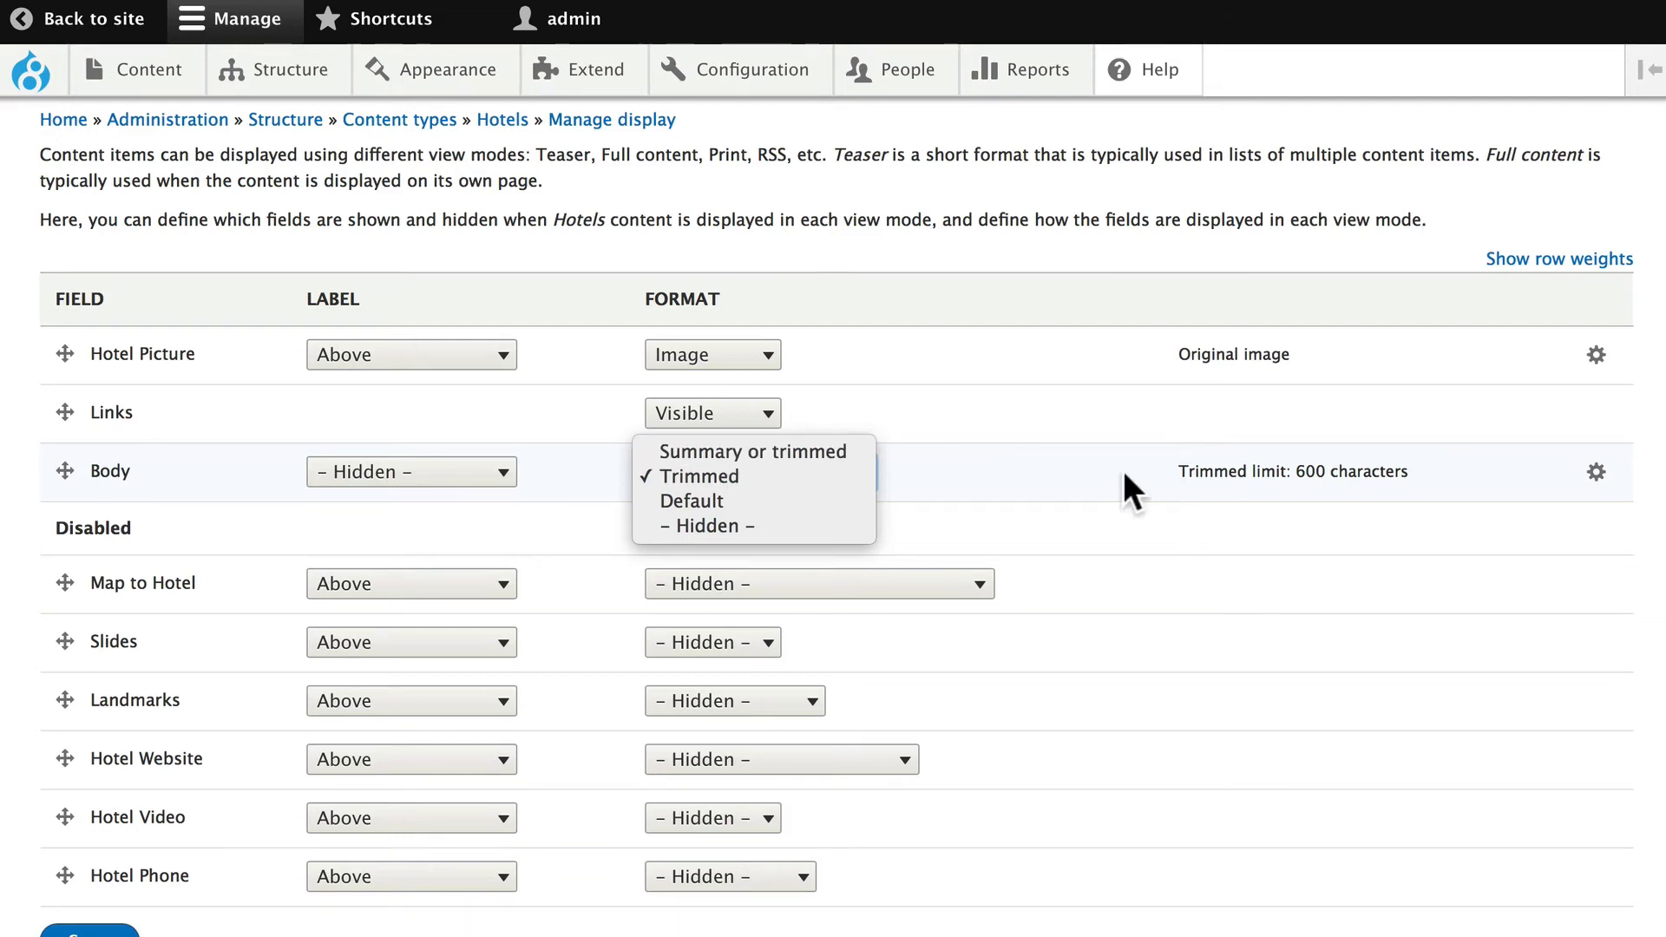
mouse_move(751, 451)
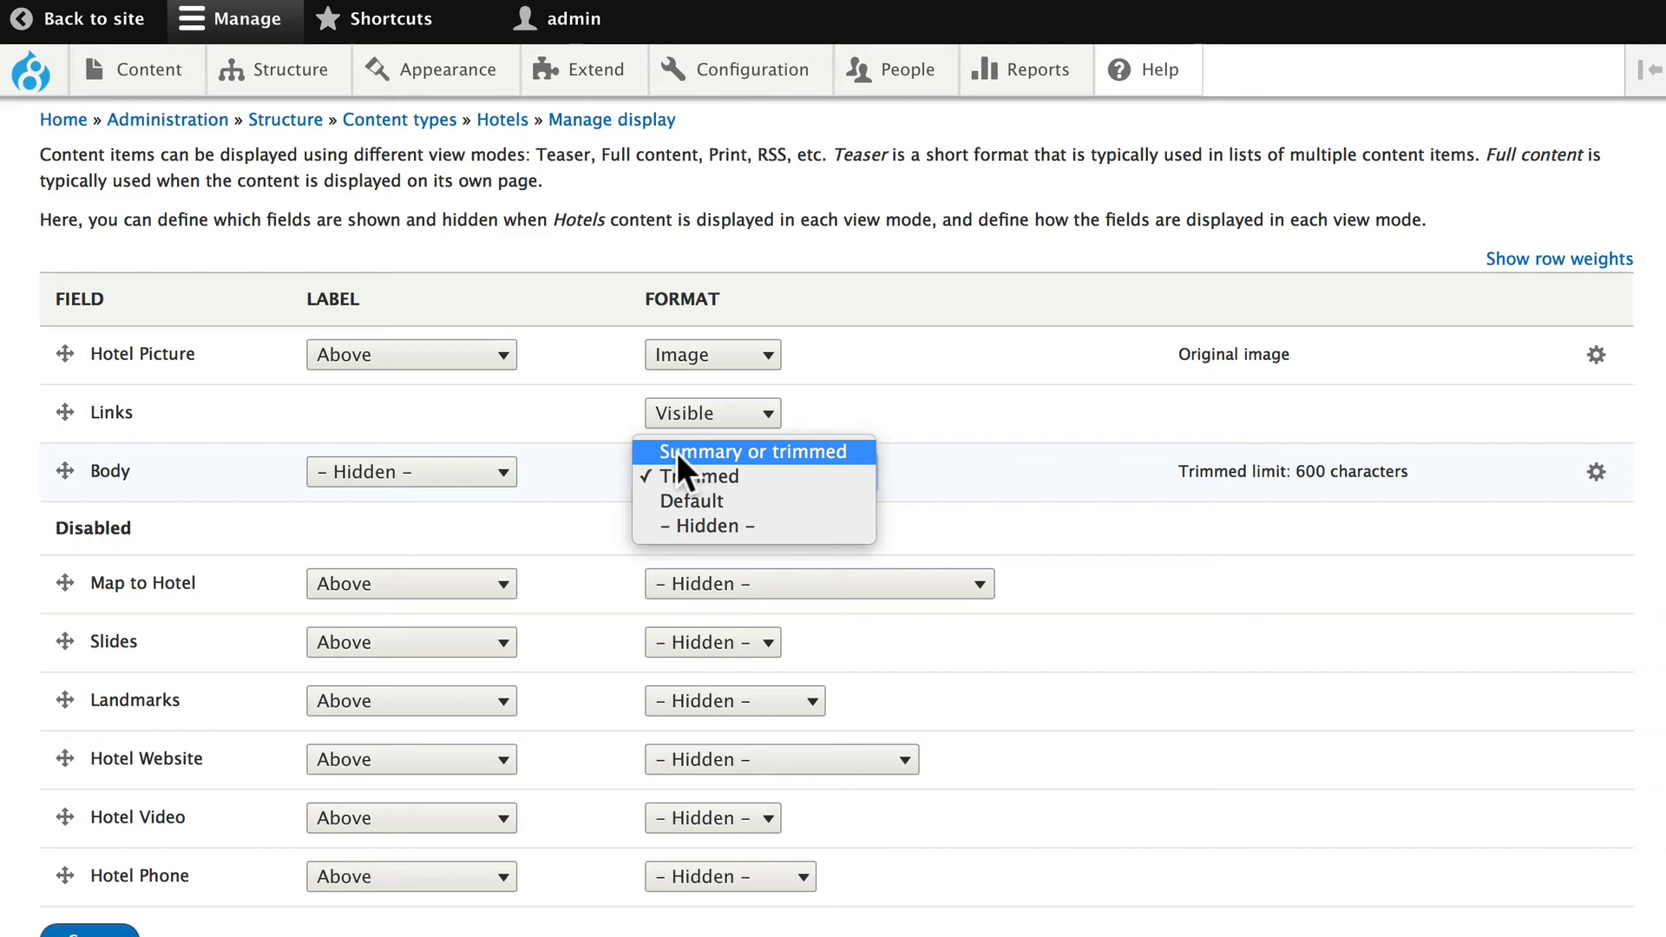
left_click(696, 477)
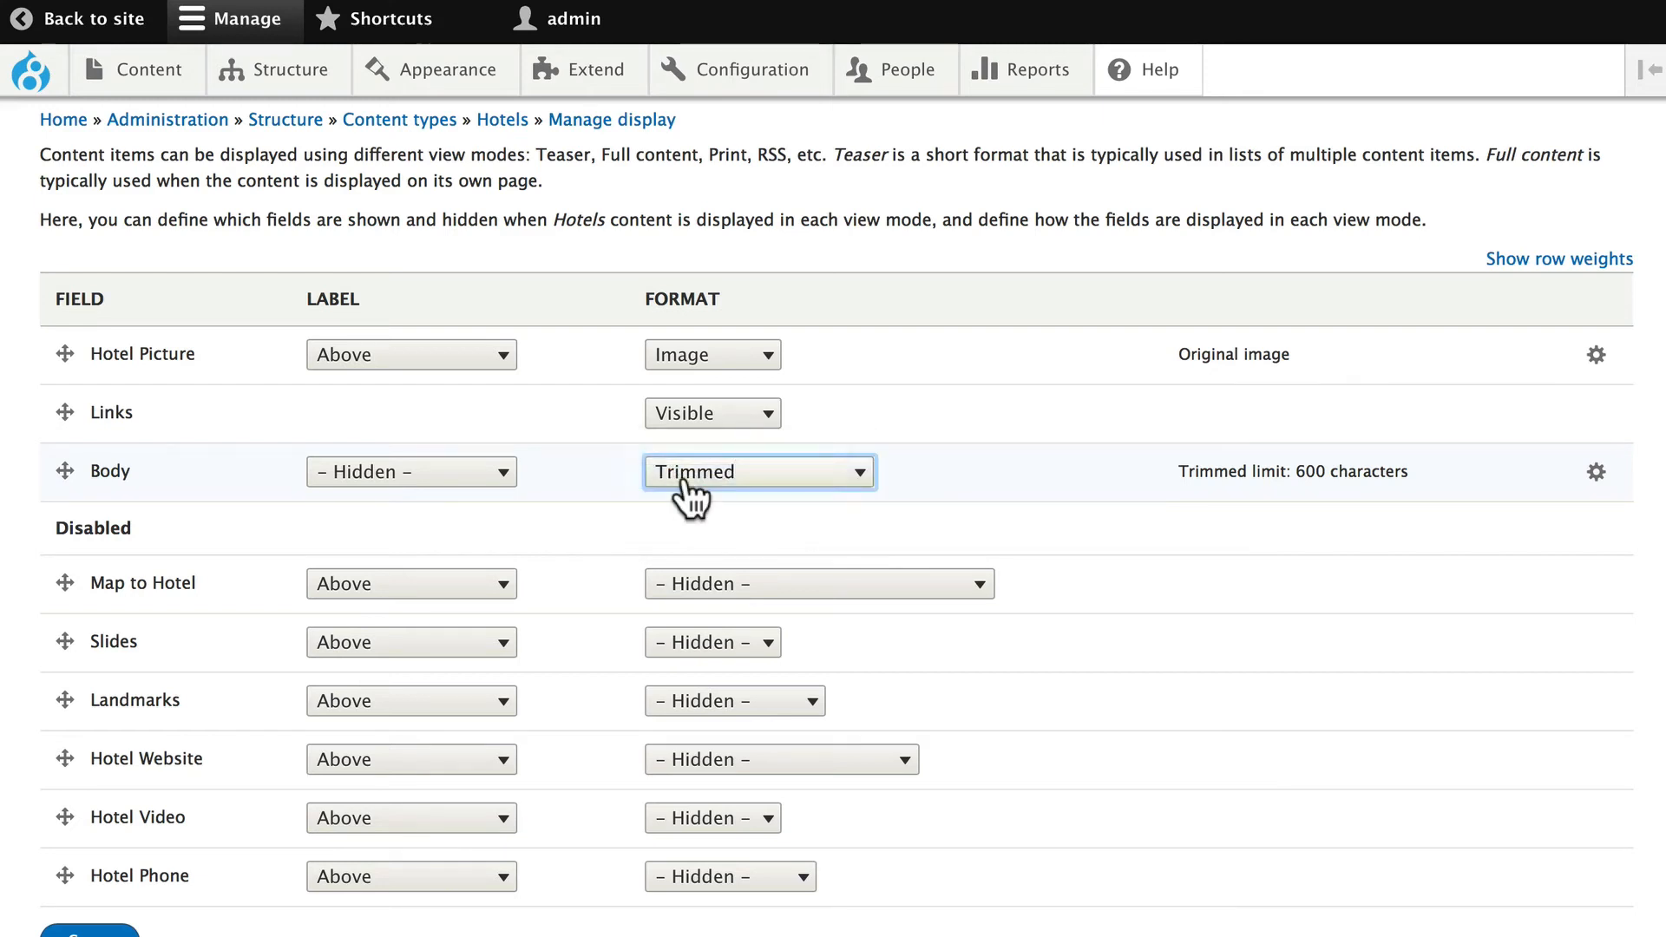
mouse_move(340, 501)
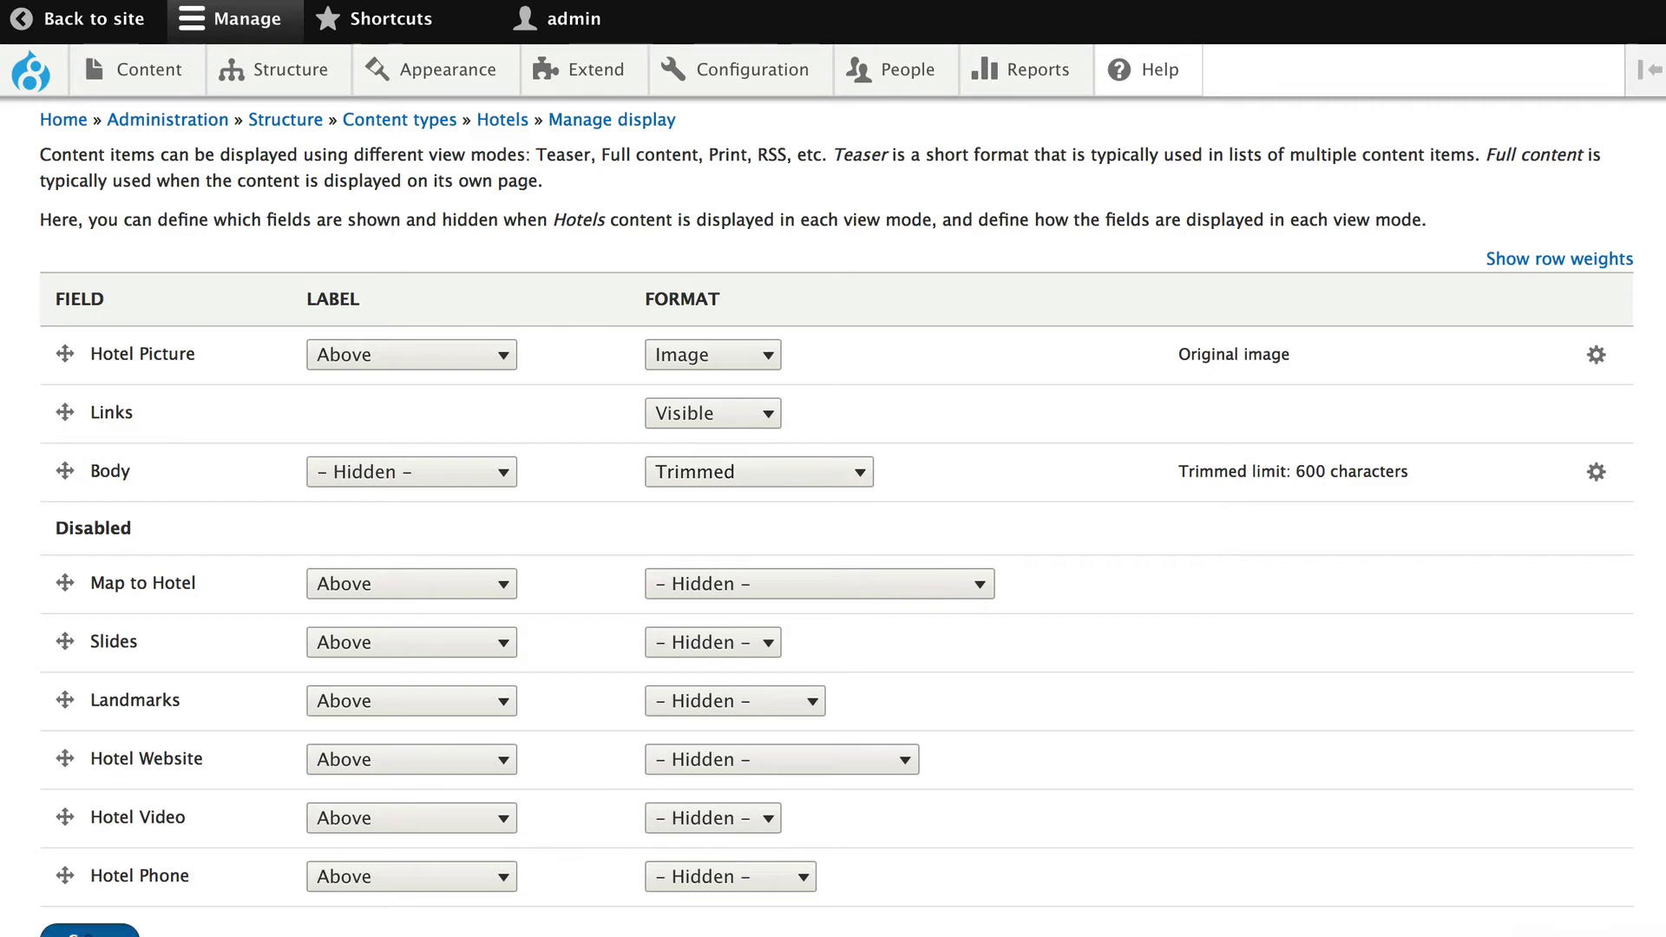
left_click(29, 70)
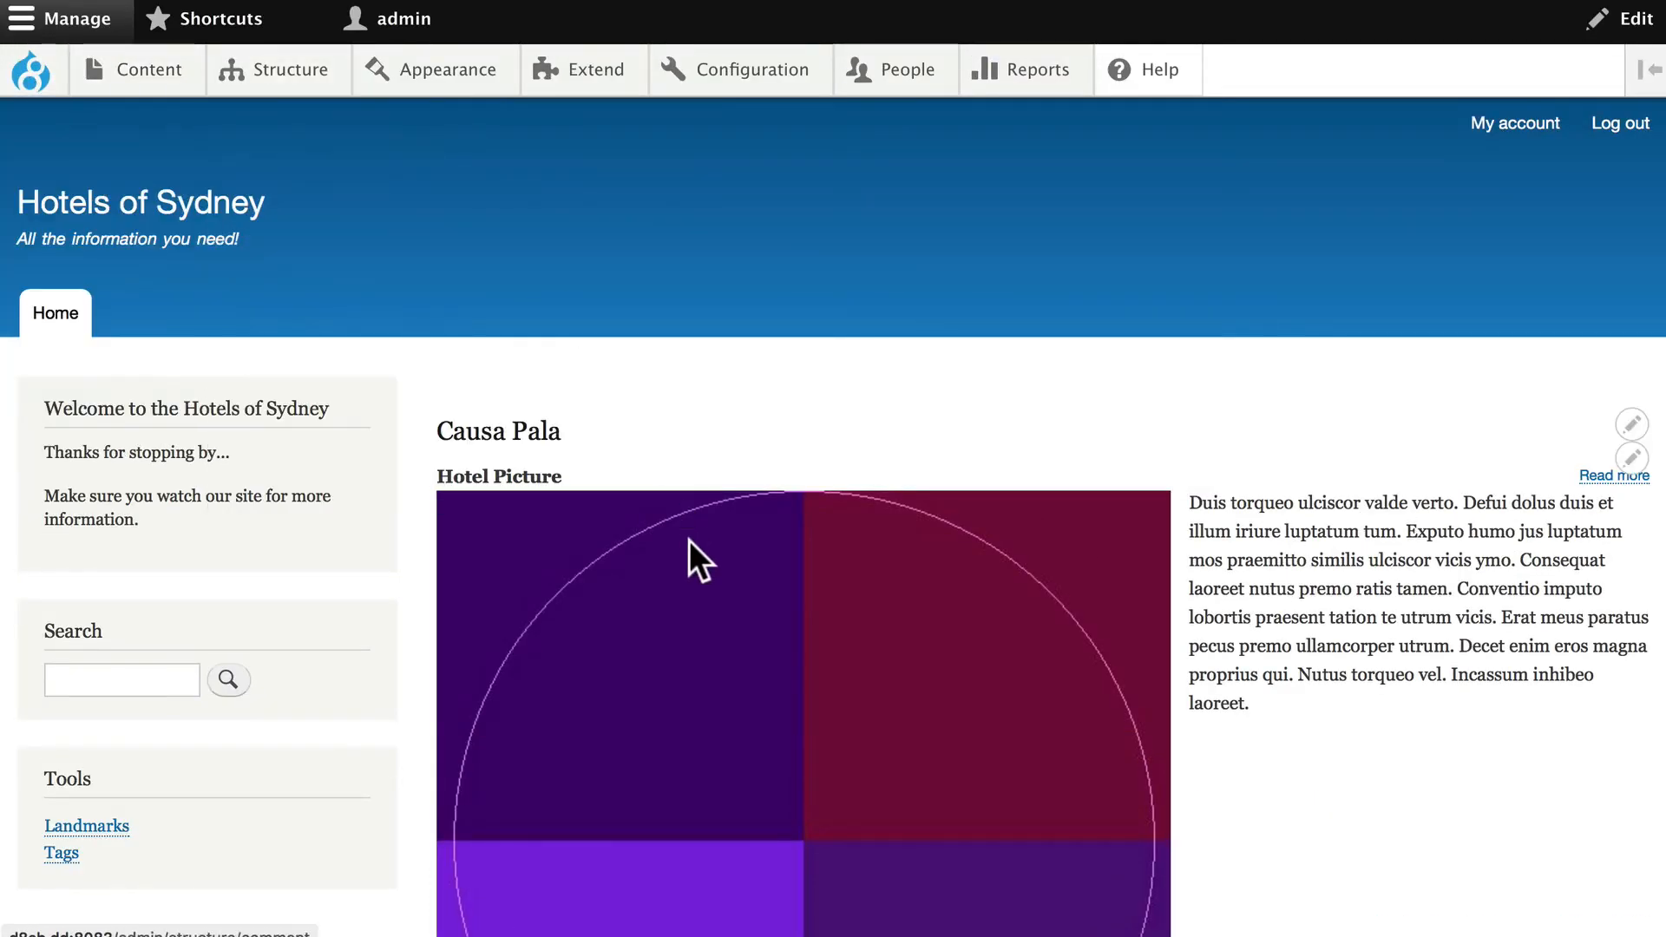
mouse_move(492, 616)
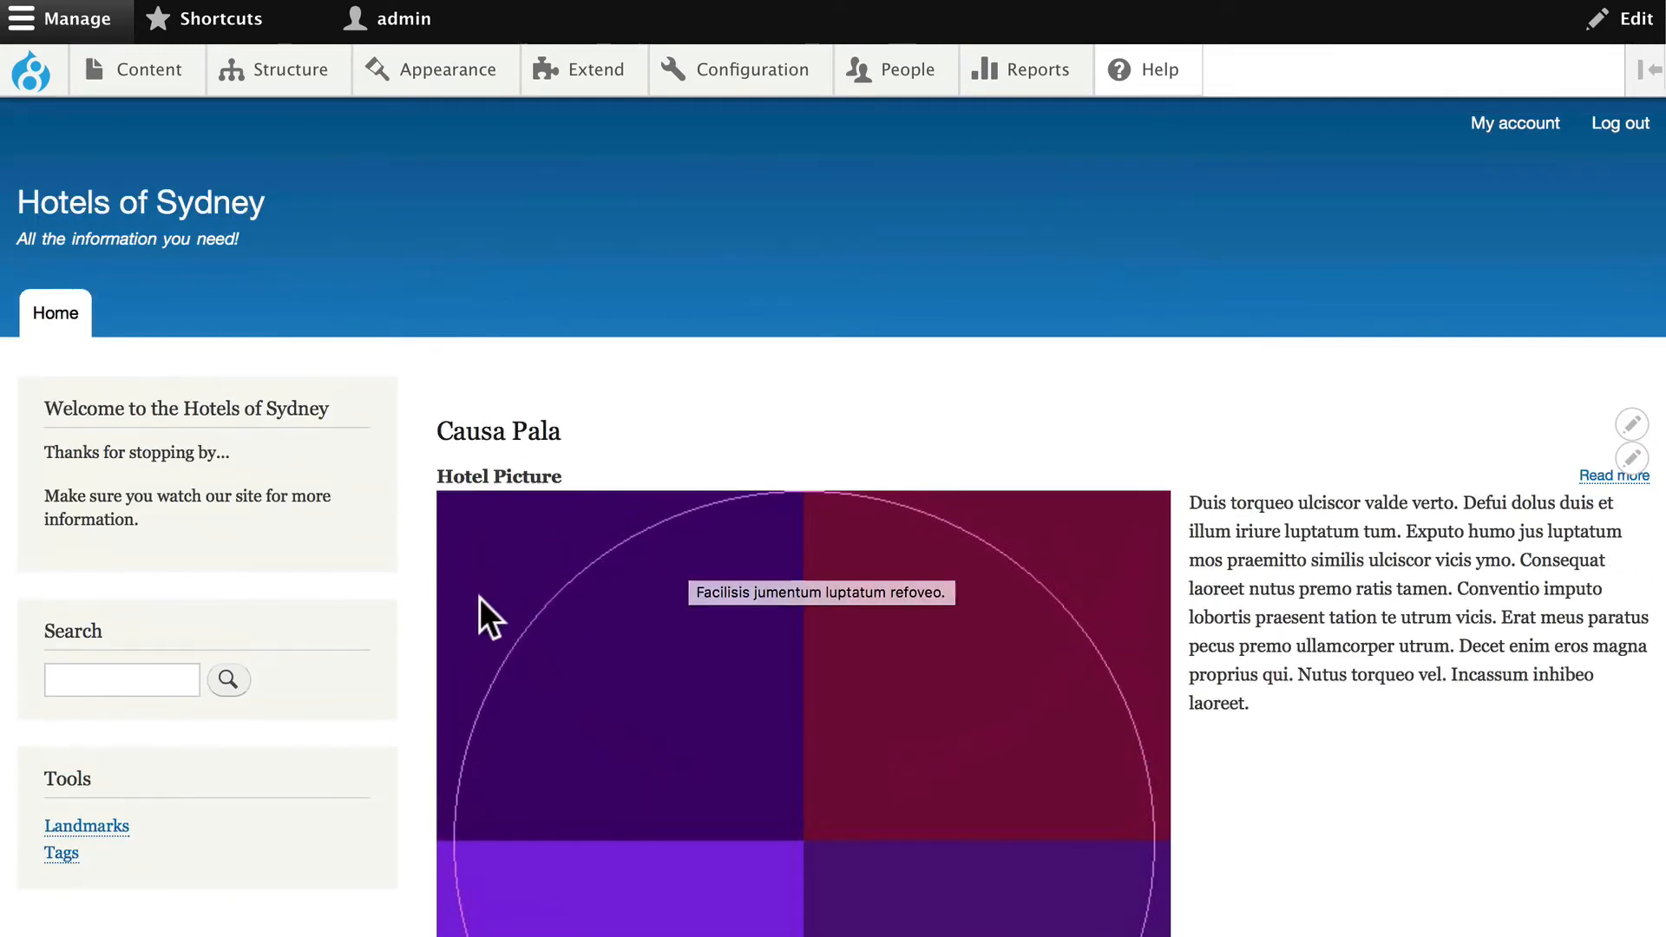
Step: Go back to the Hotels Manage display page from the Structure menu
left_click(289, 70)
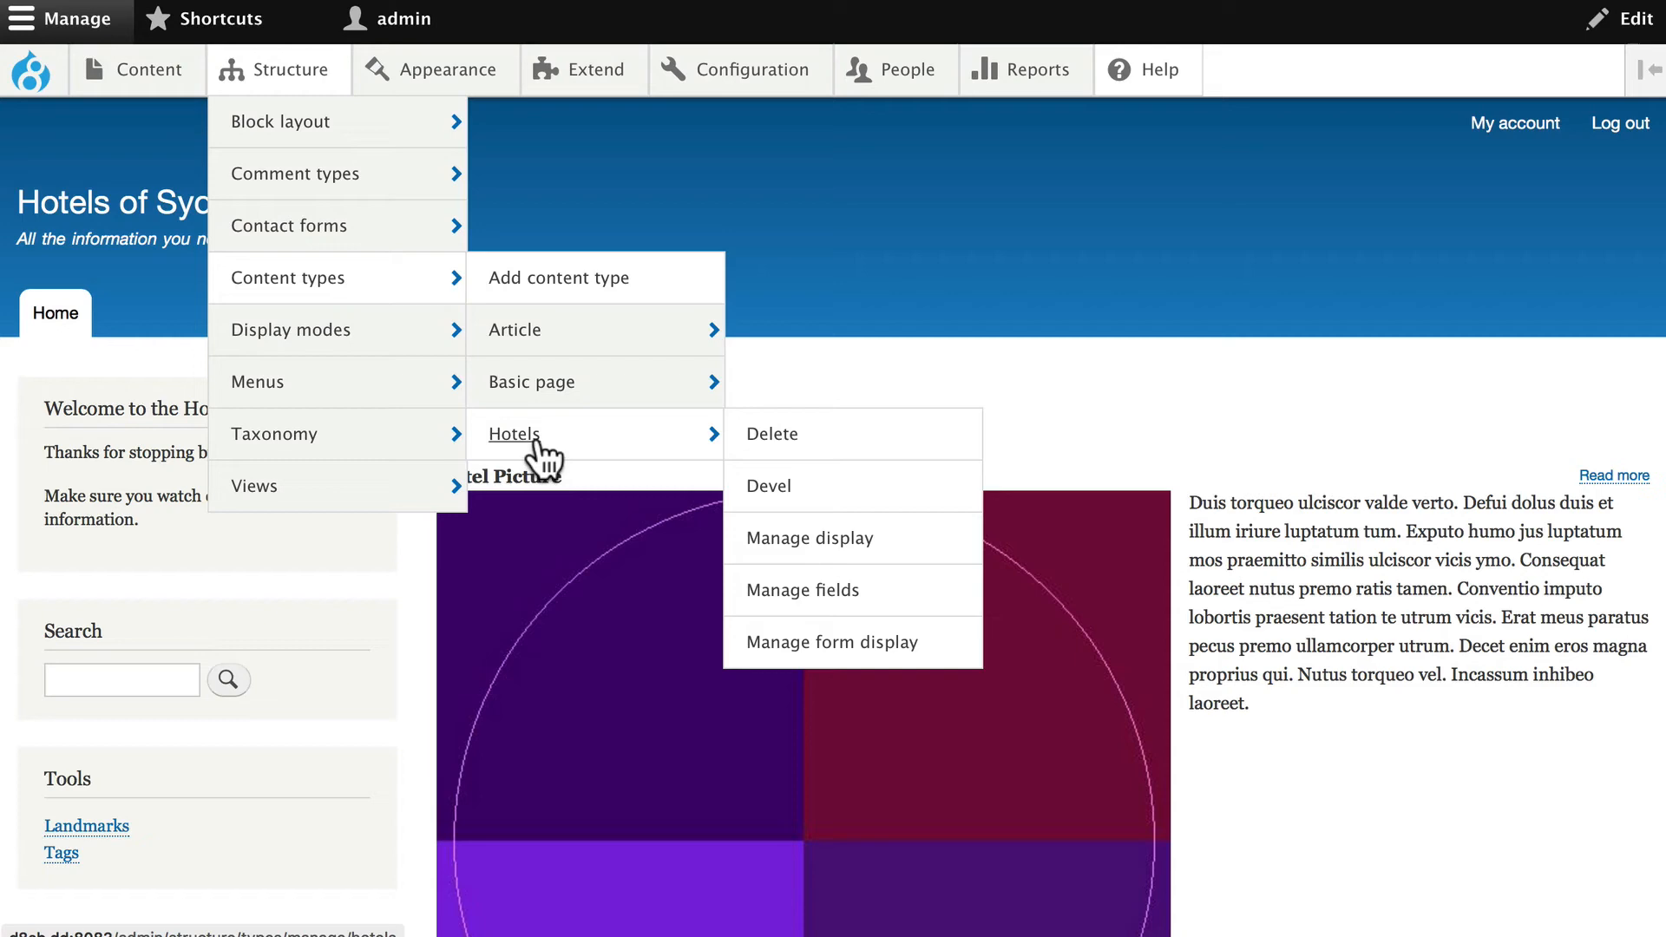
left_click(808, 538)
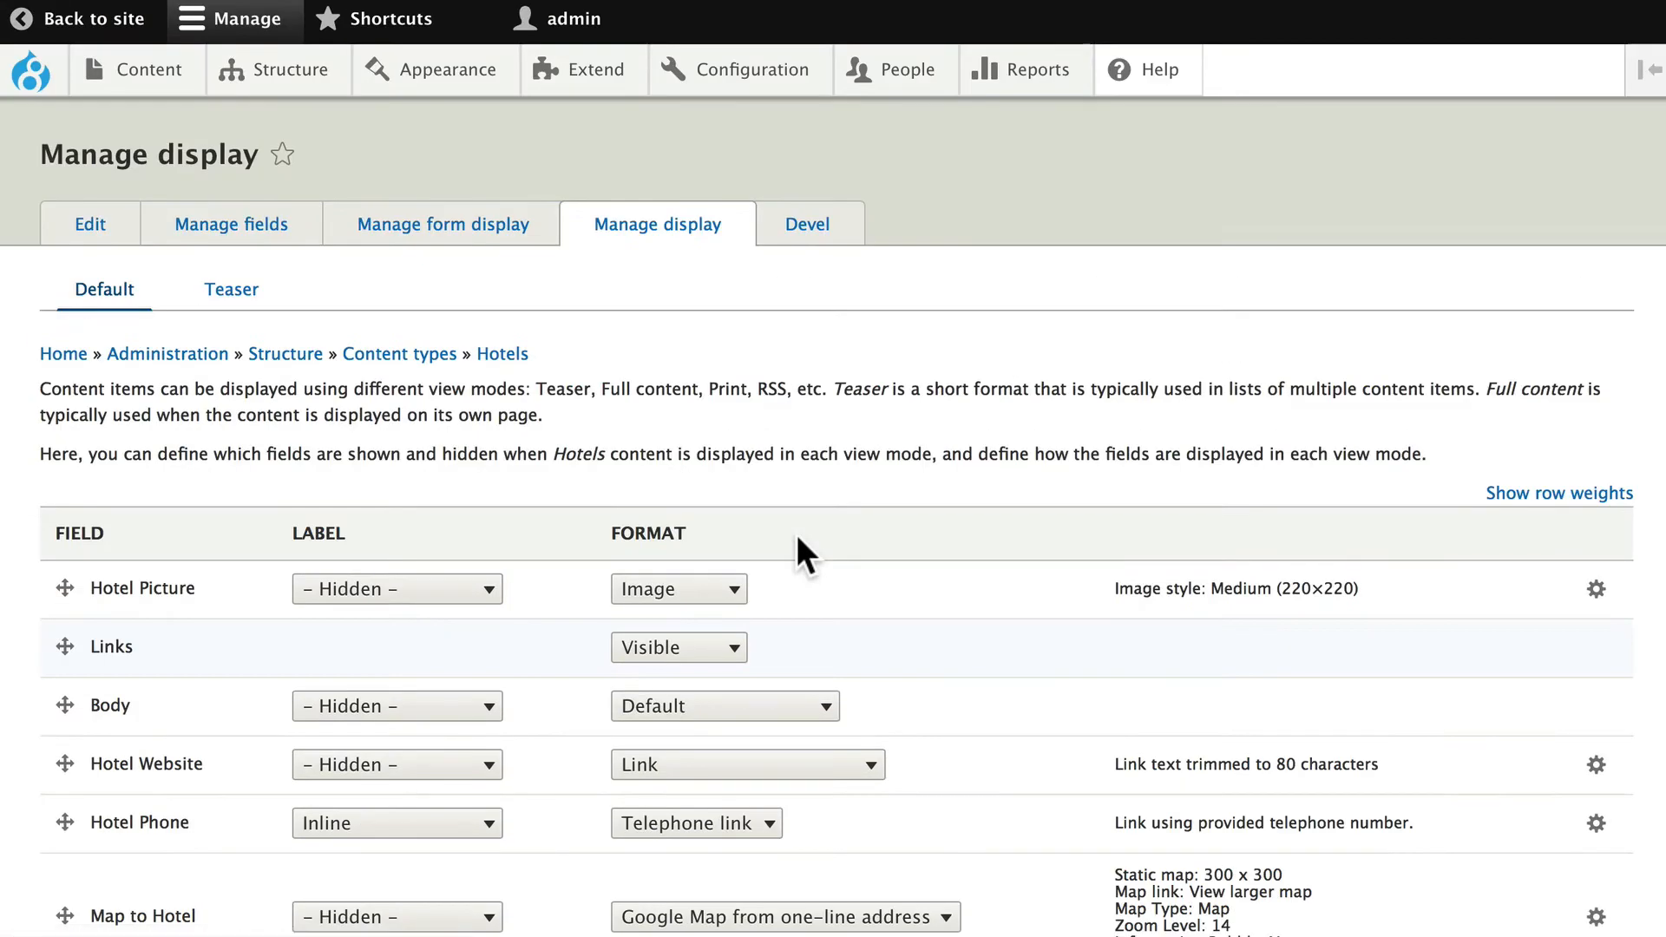
mouse_move(356, 611)
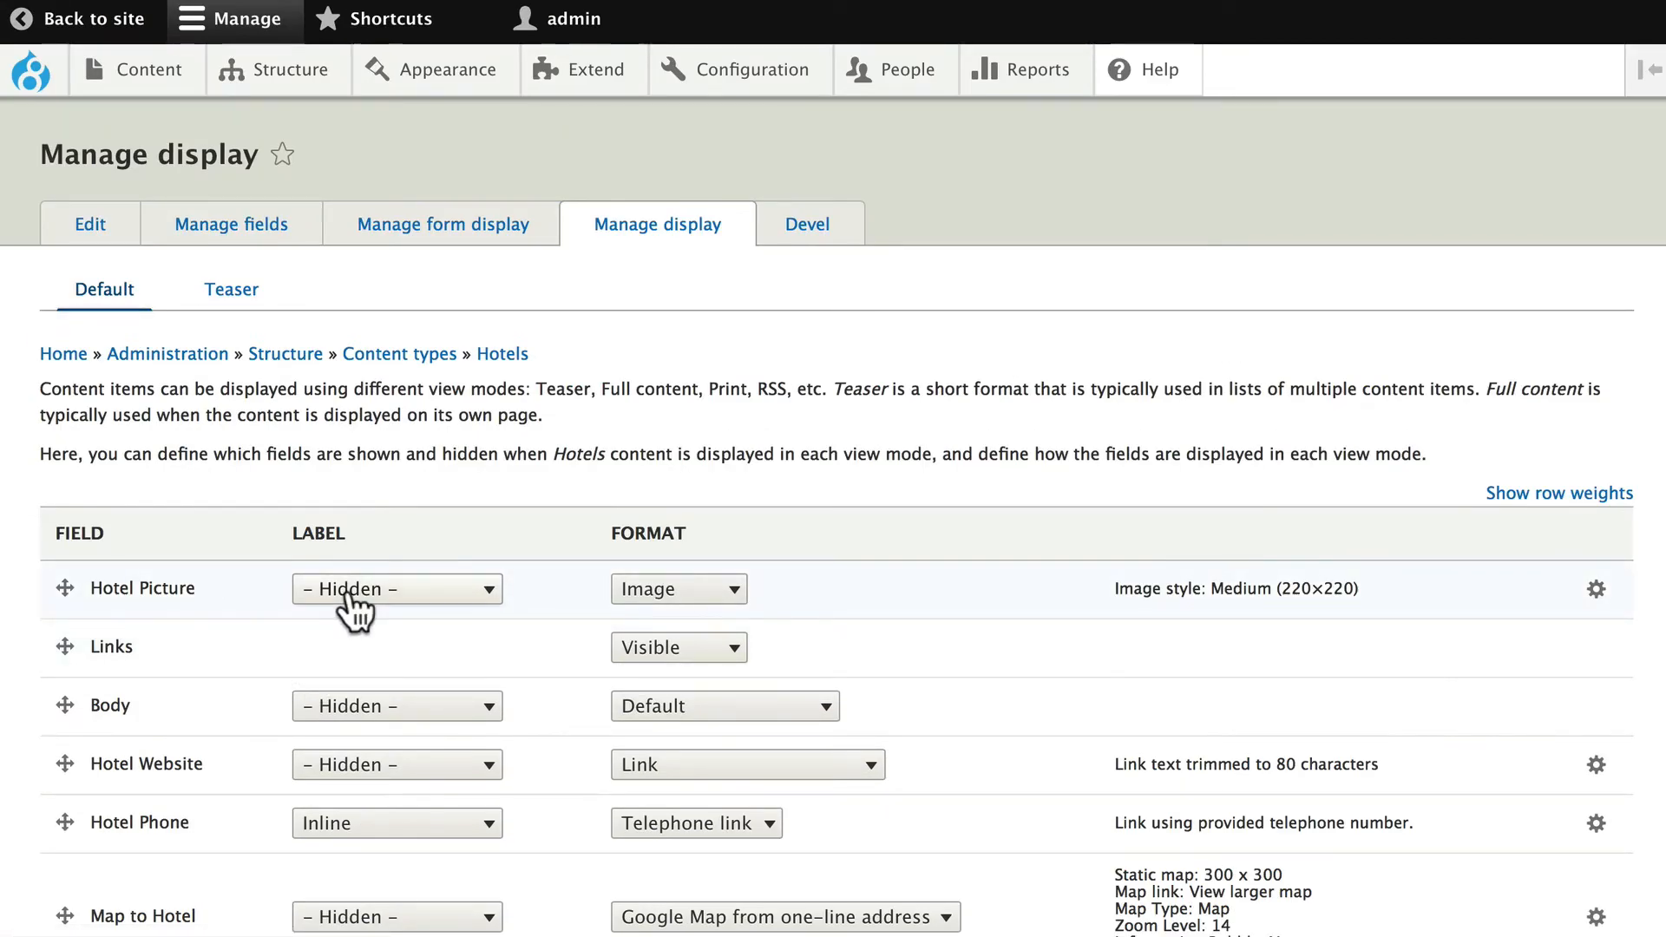
mouse_move(231, 289)
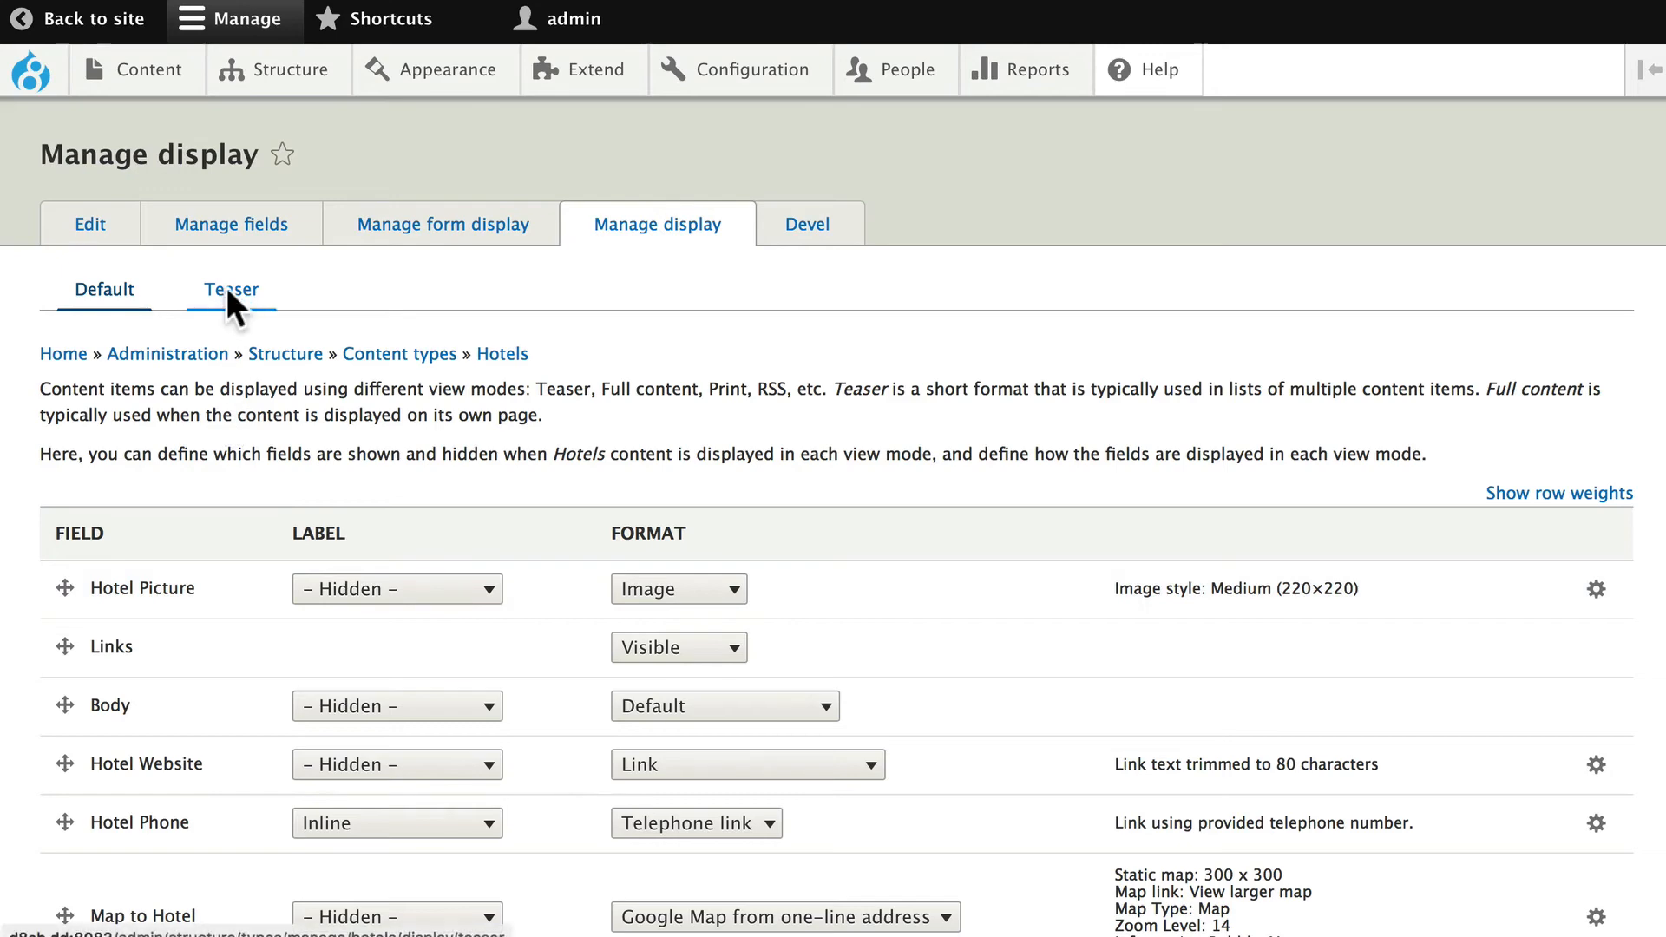
Step: Hide the teaser Hotel Picture label, use a content-linked 100×100 Thumbnail, and save
left_click(397, 588)
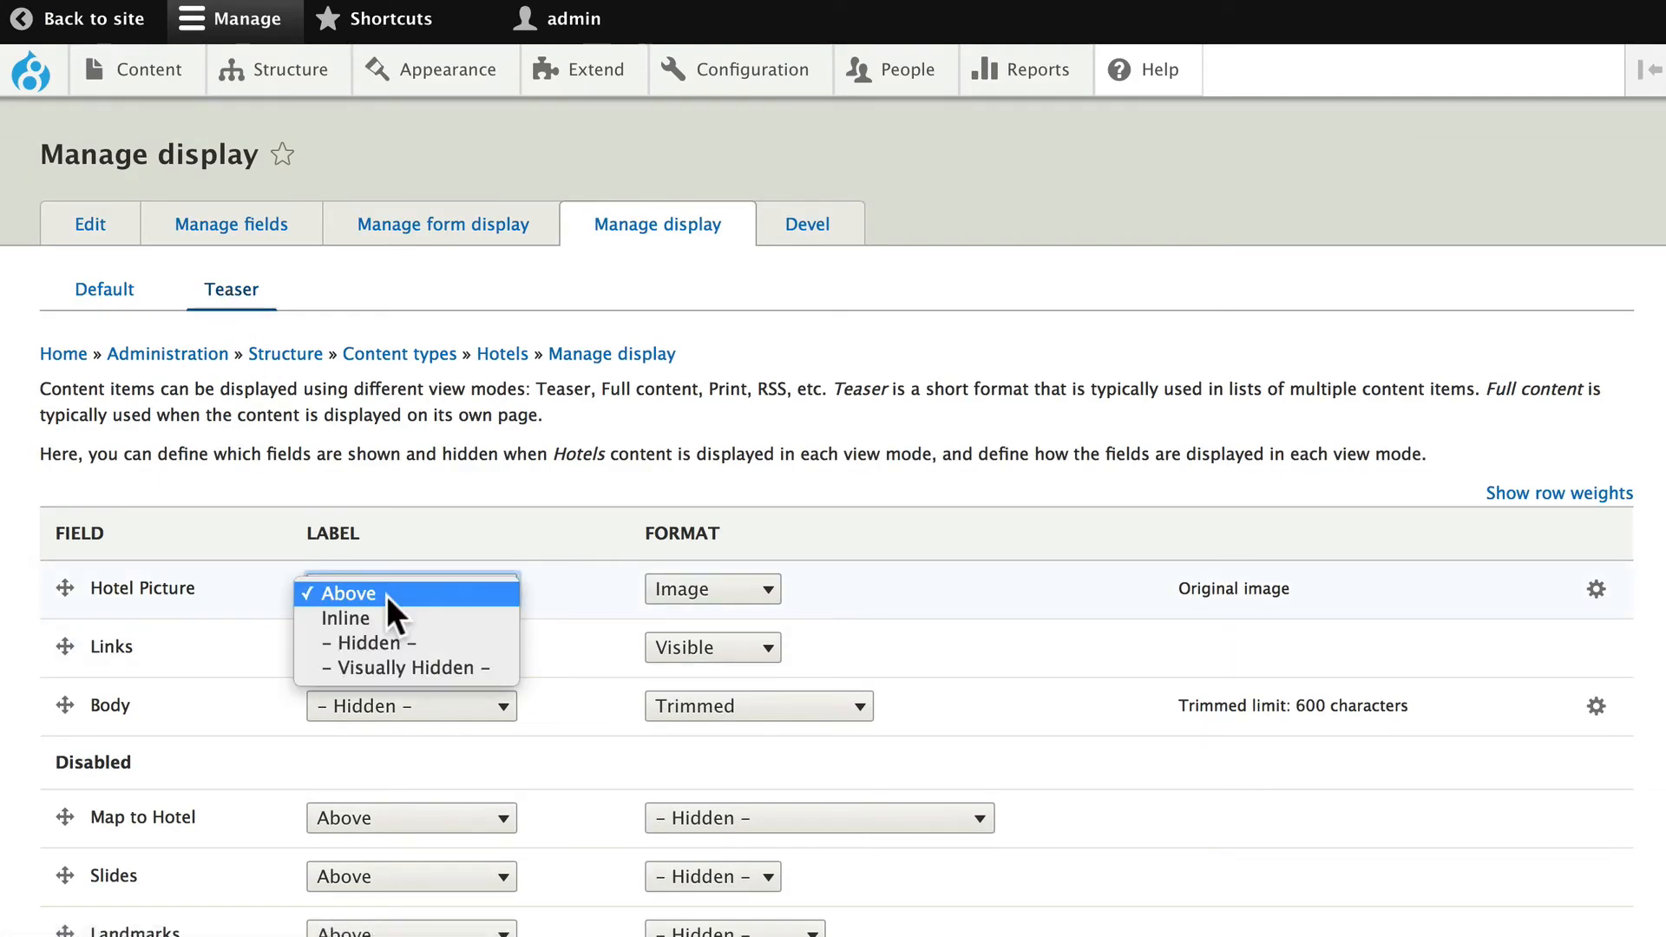
left_click(373, 642)
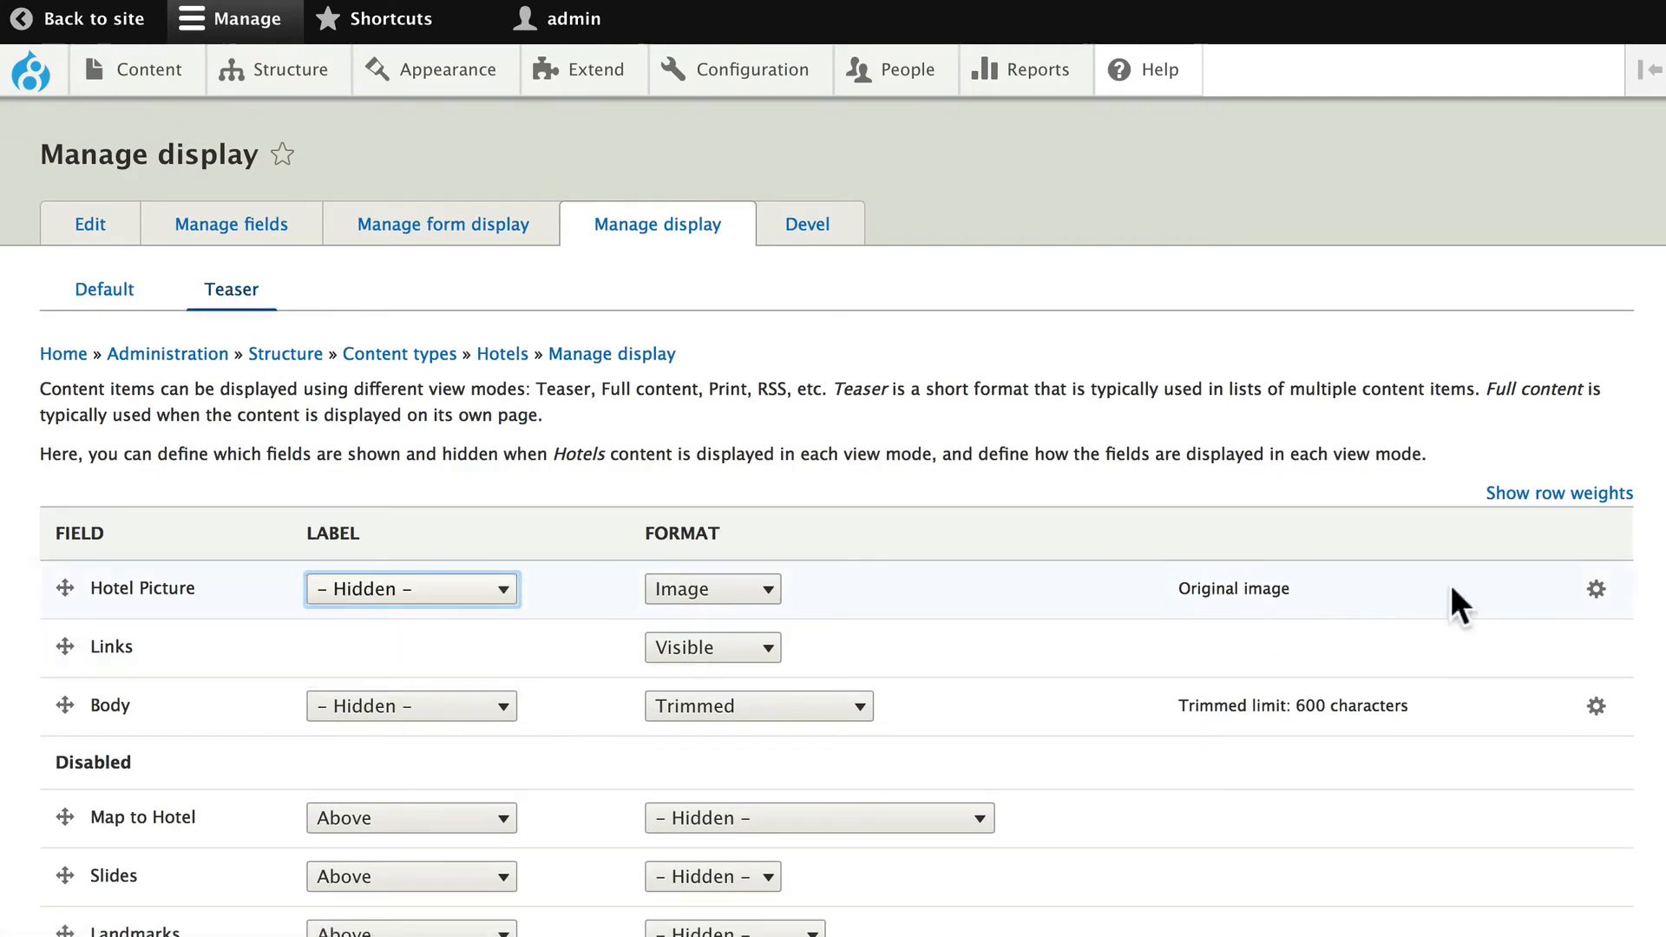
left_click(1595, 588)
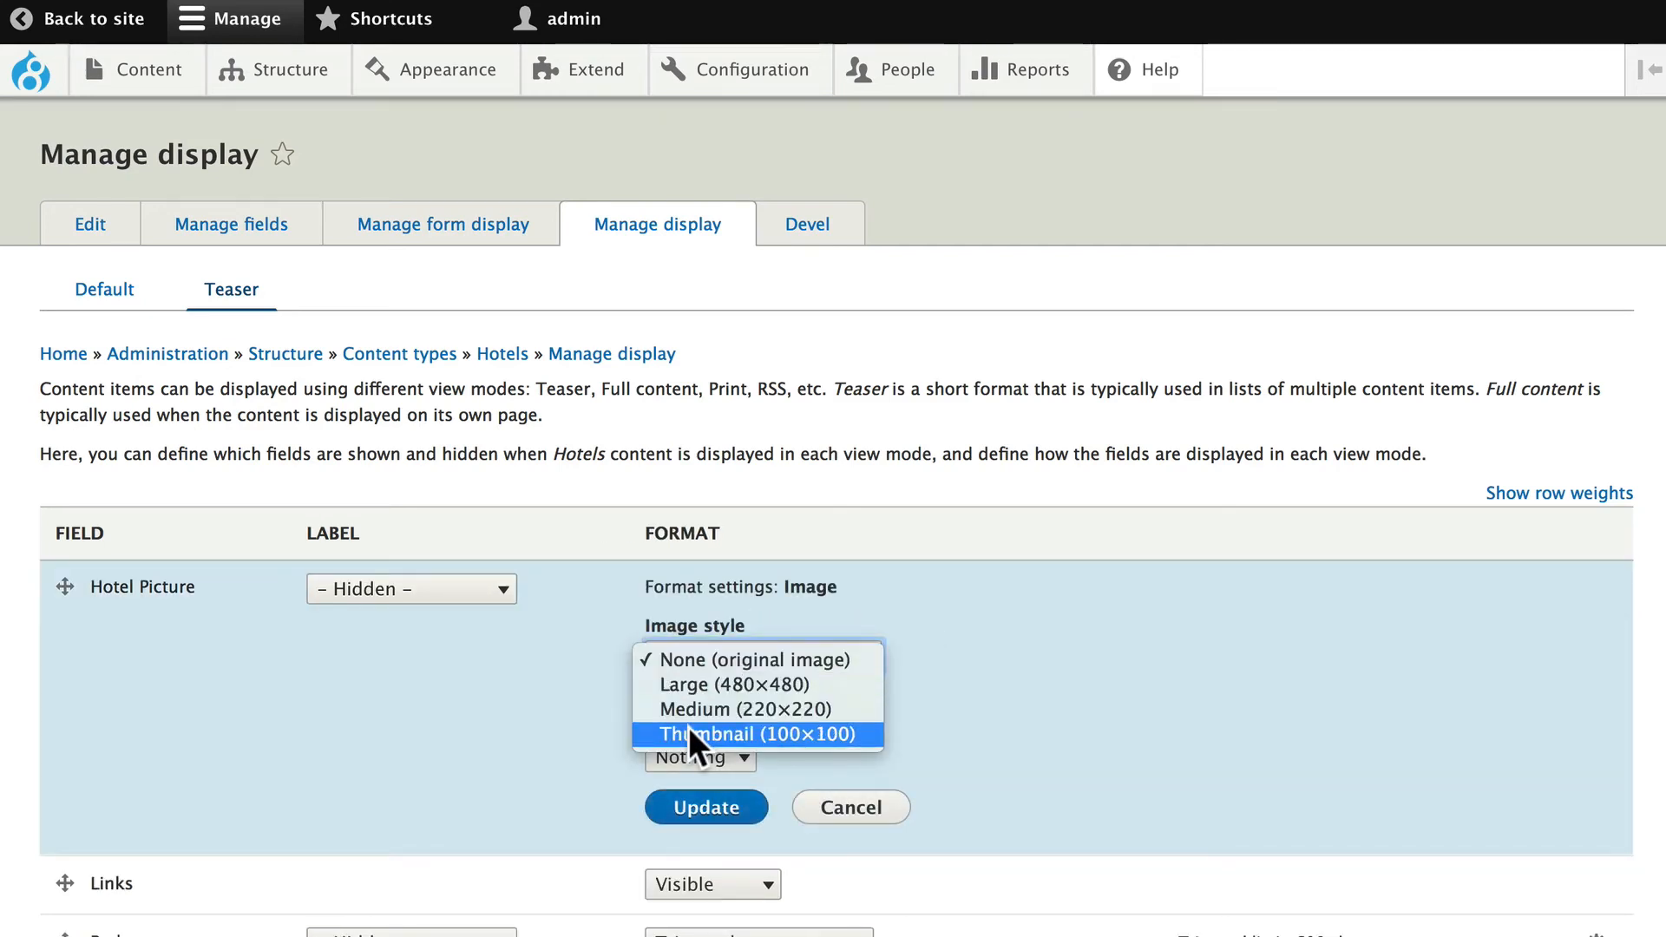
left_click(757, 733)
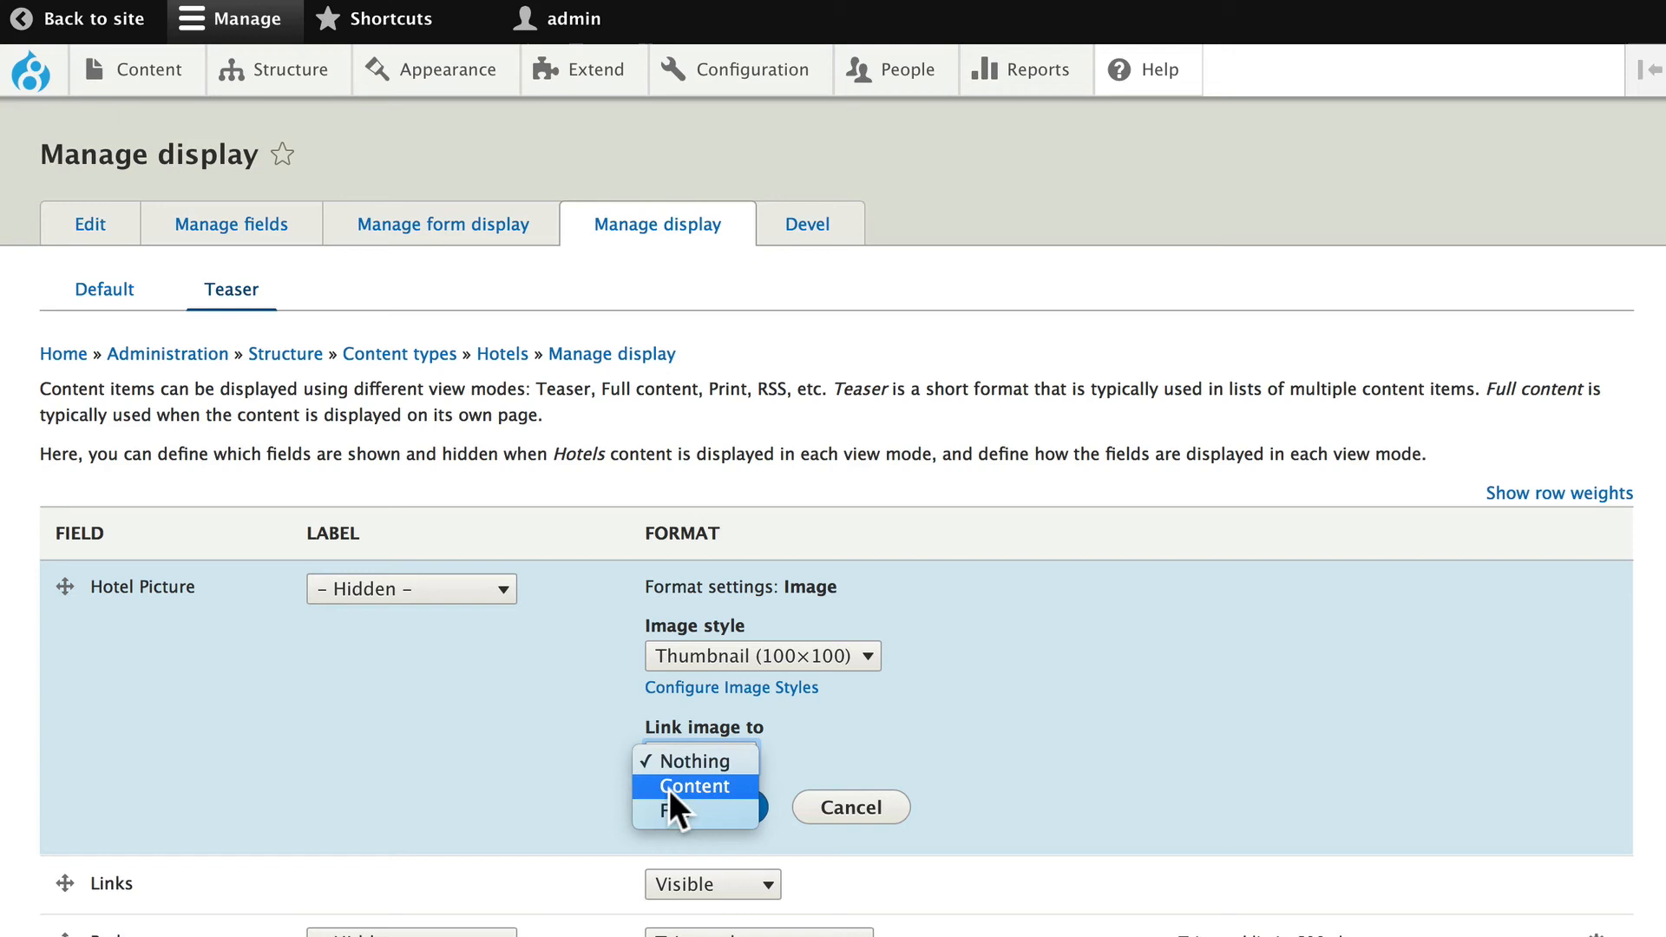
left_click(693, 785)
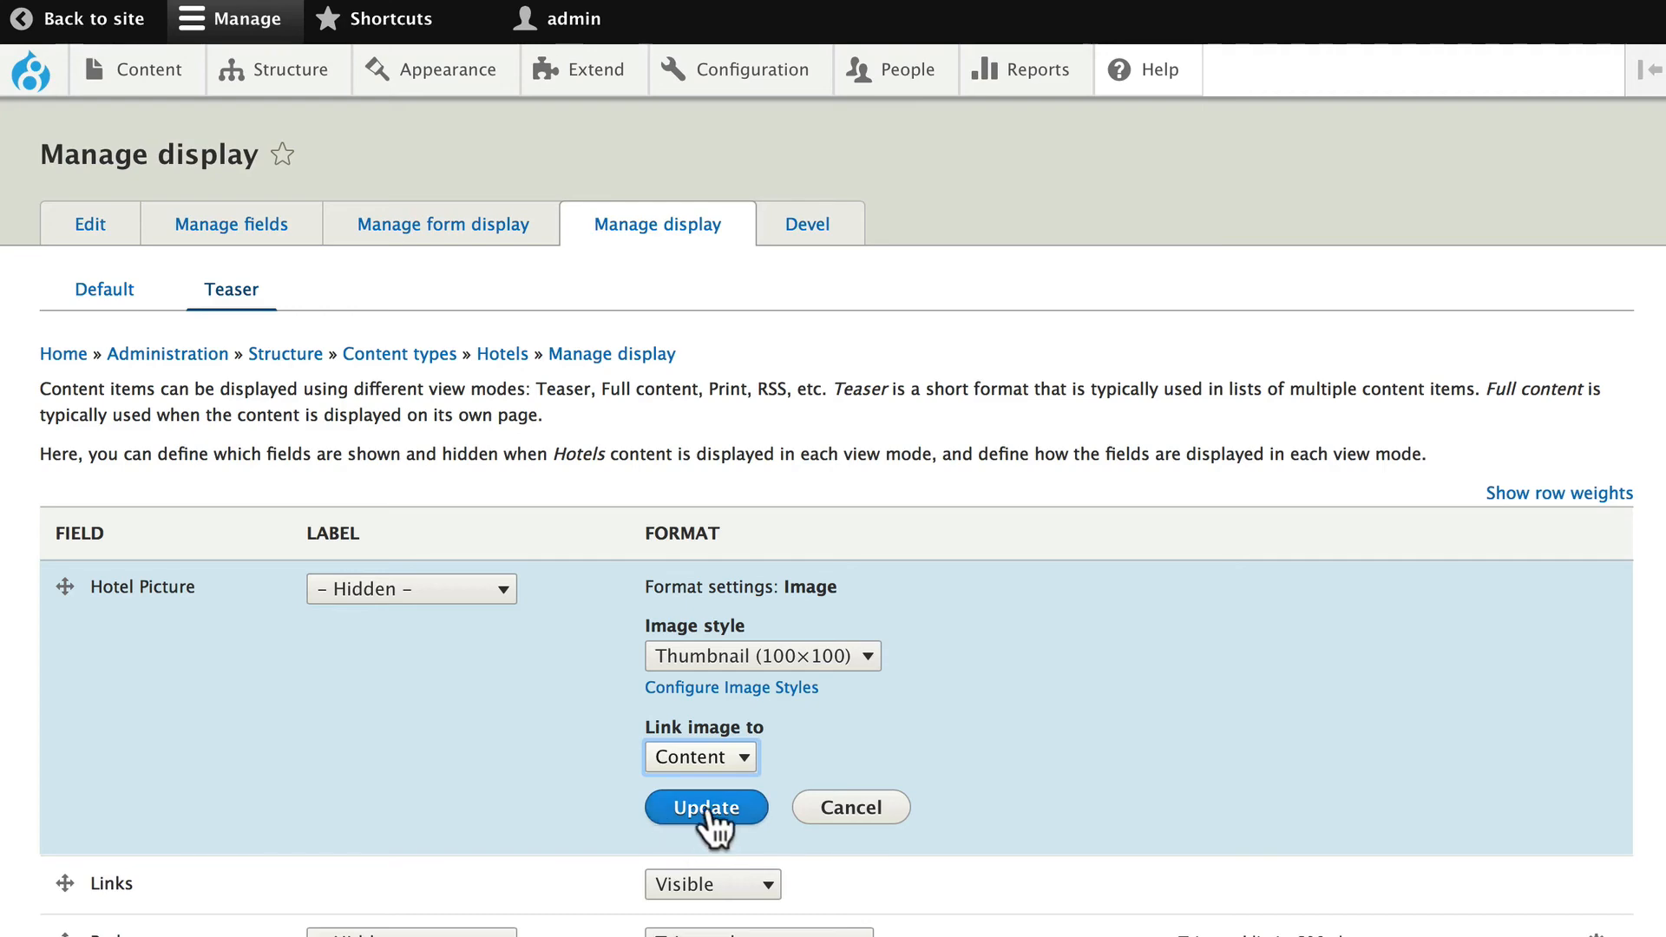
left_click(706, 807)
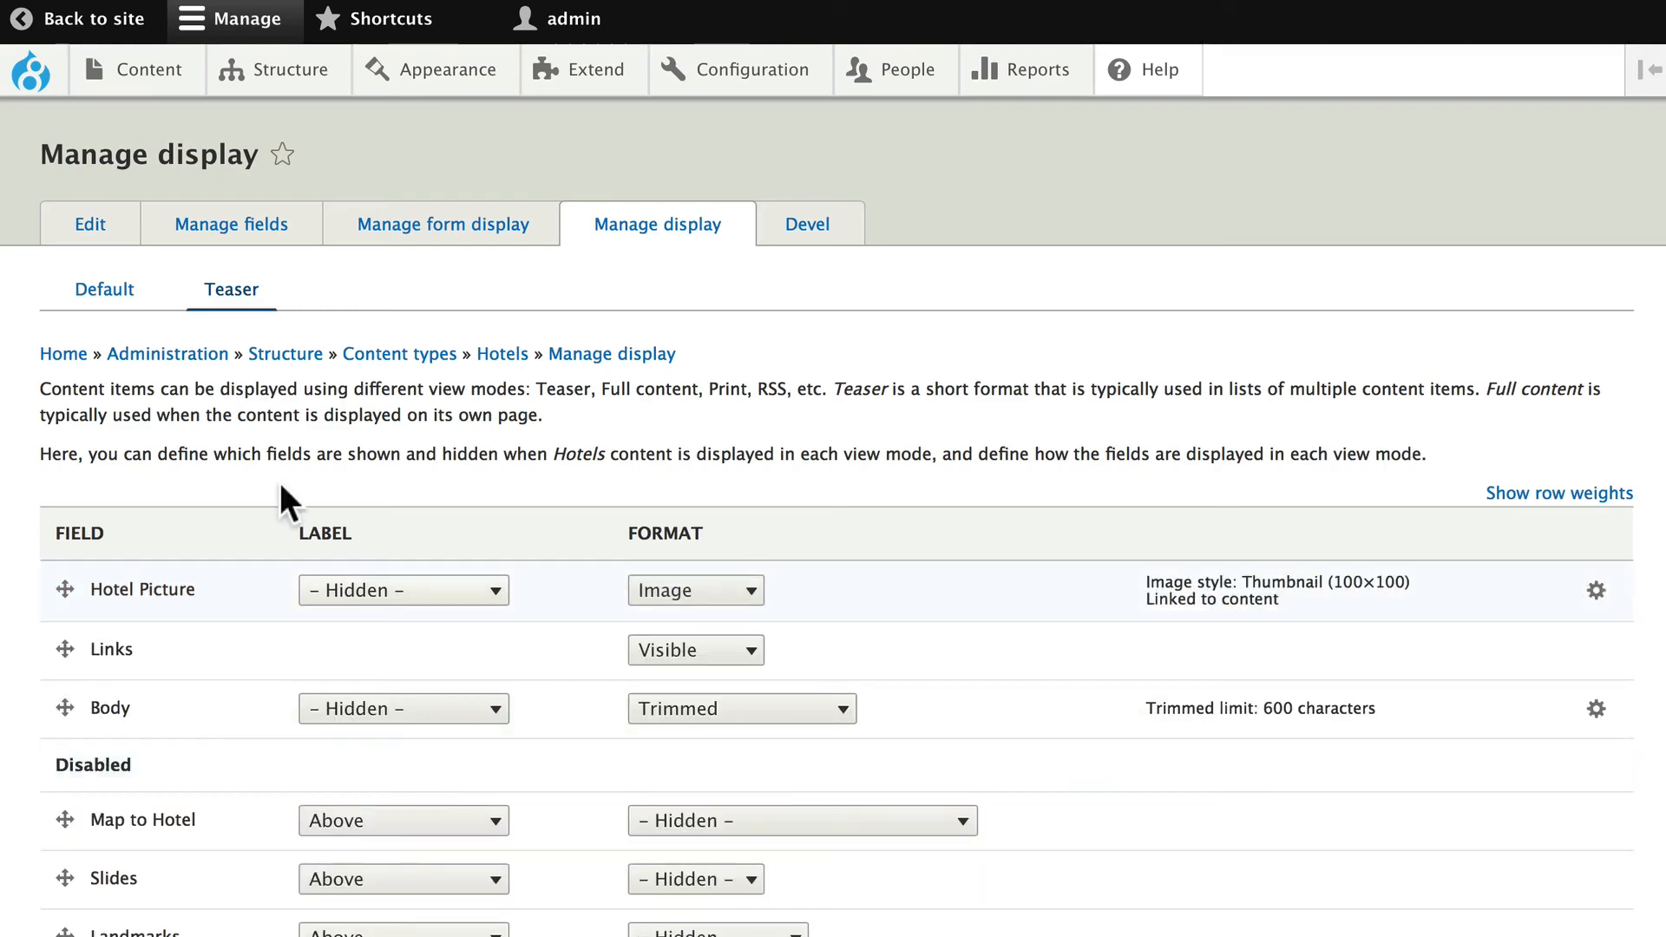
scroll("down", 3)
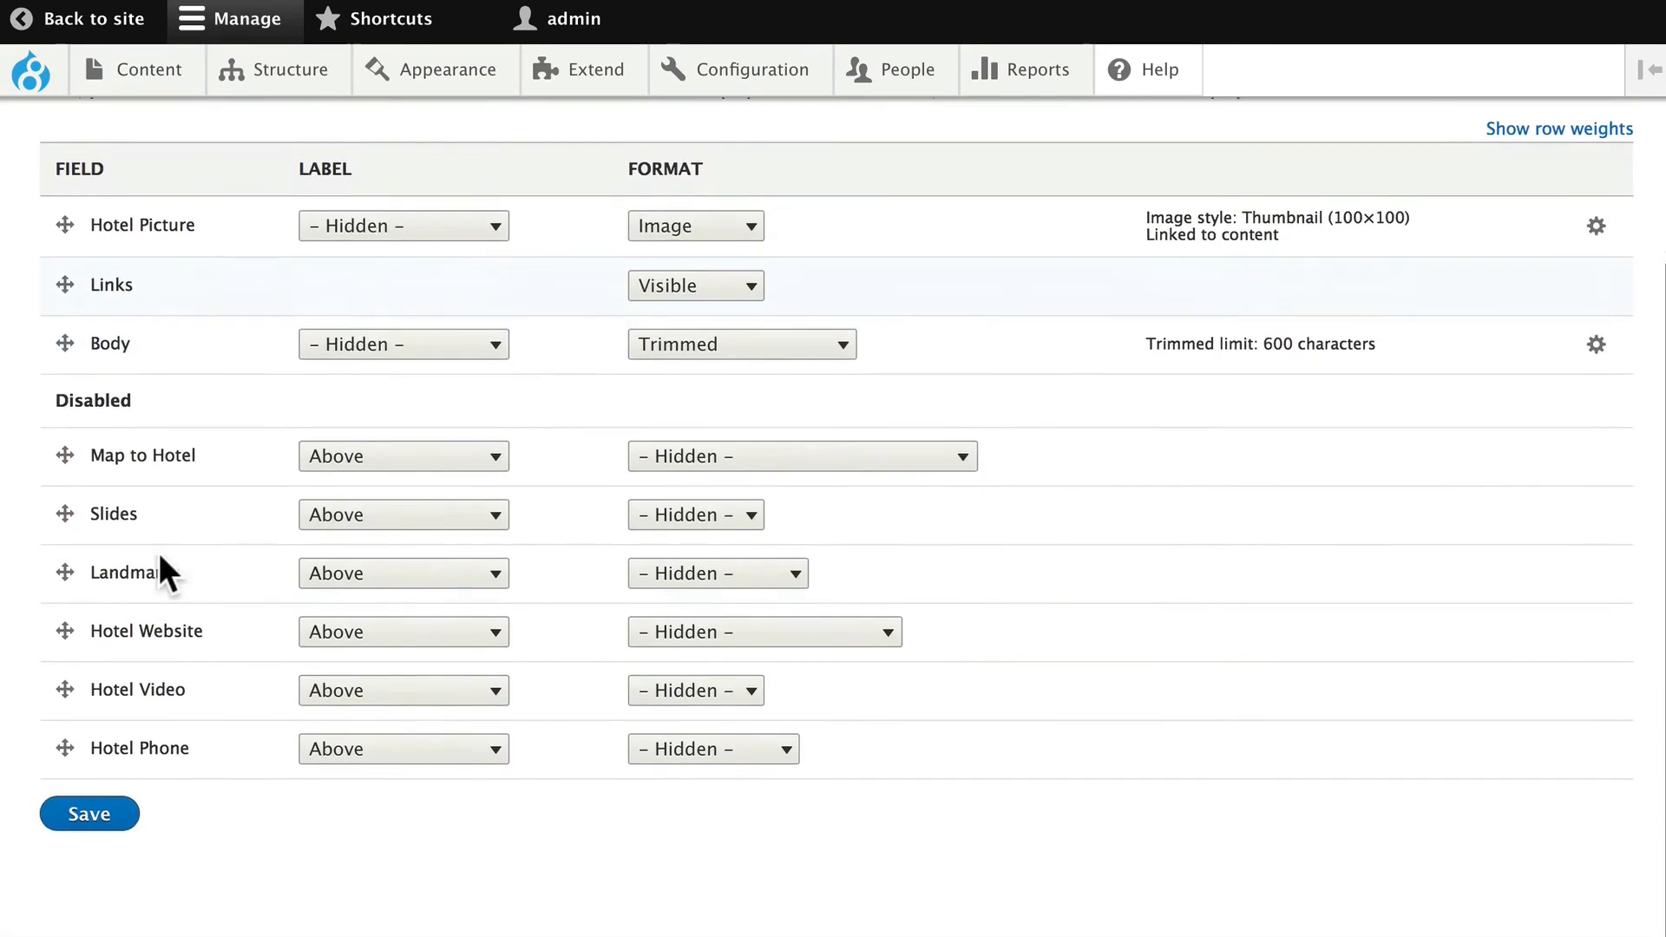
left_click(90, 813)
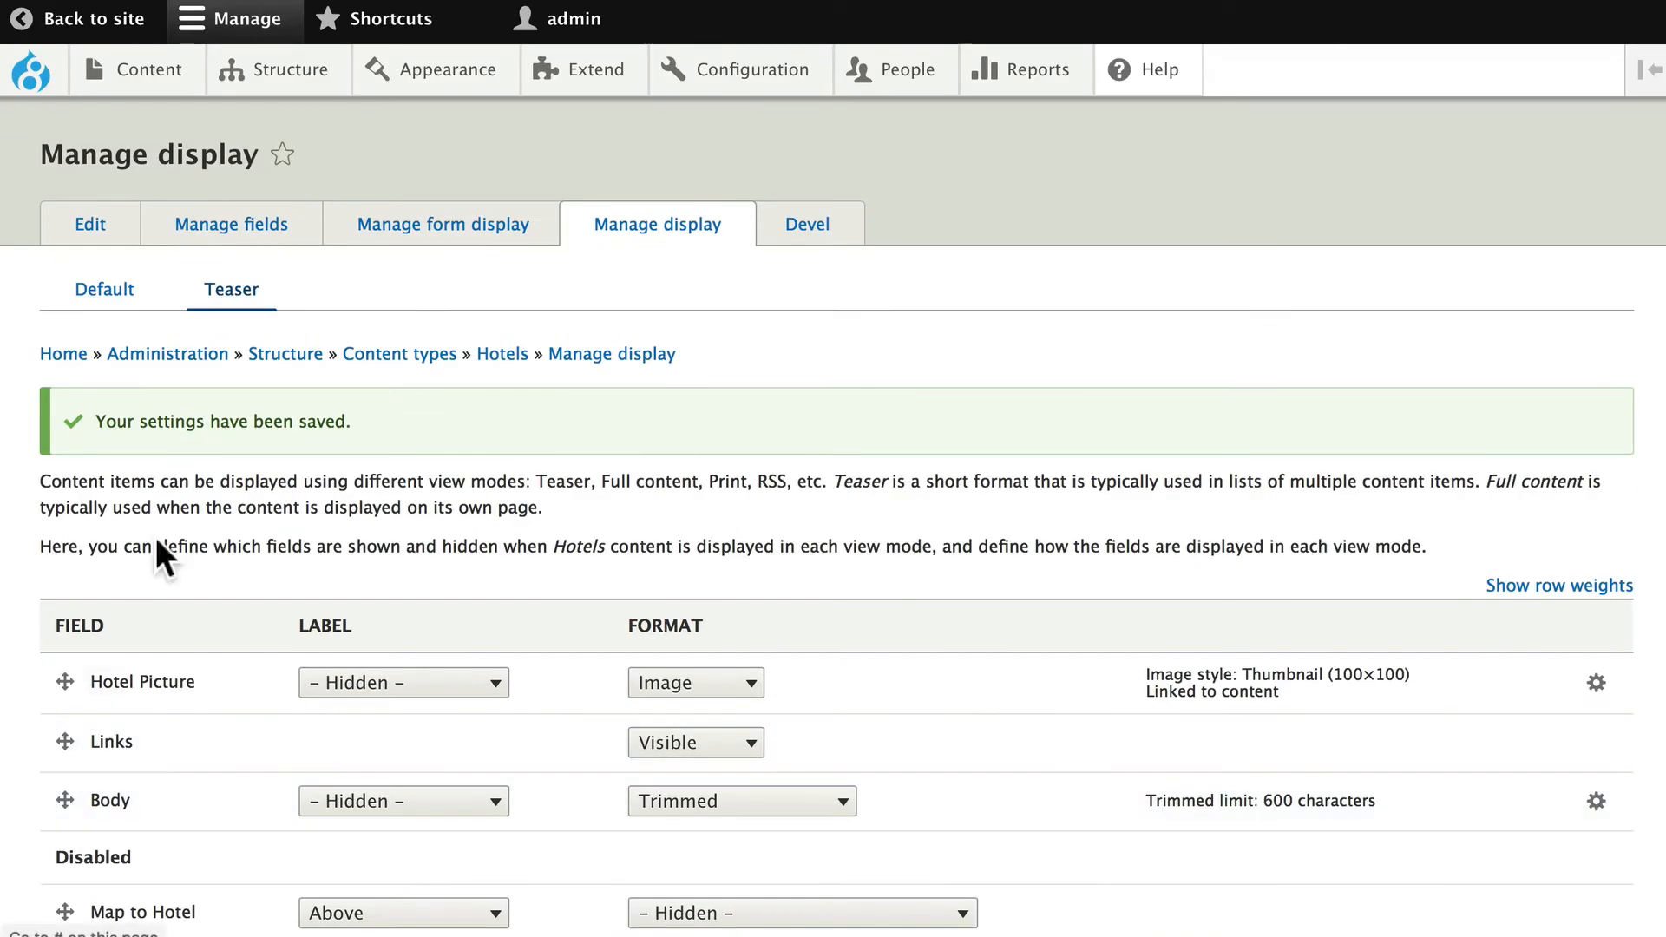
Step: Scroll the homepage hotel teasers to check thumbnails, then head back to Hotels display settings
left_click(33, 70)
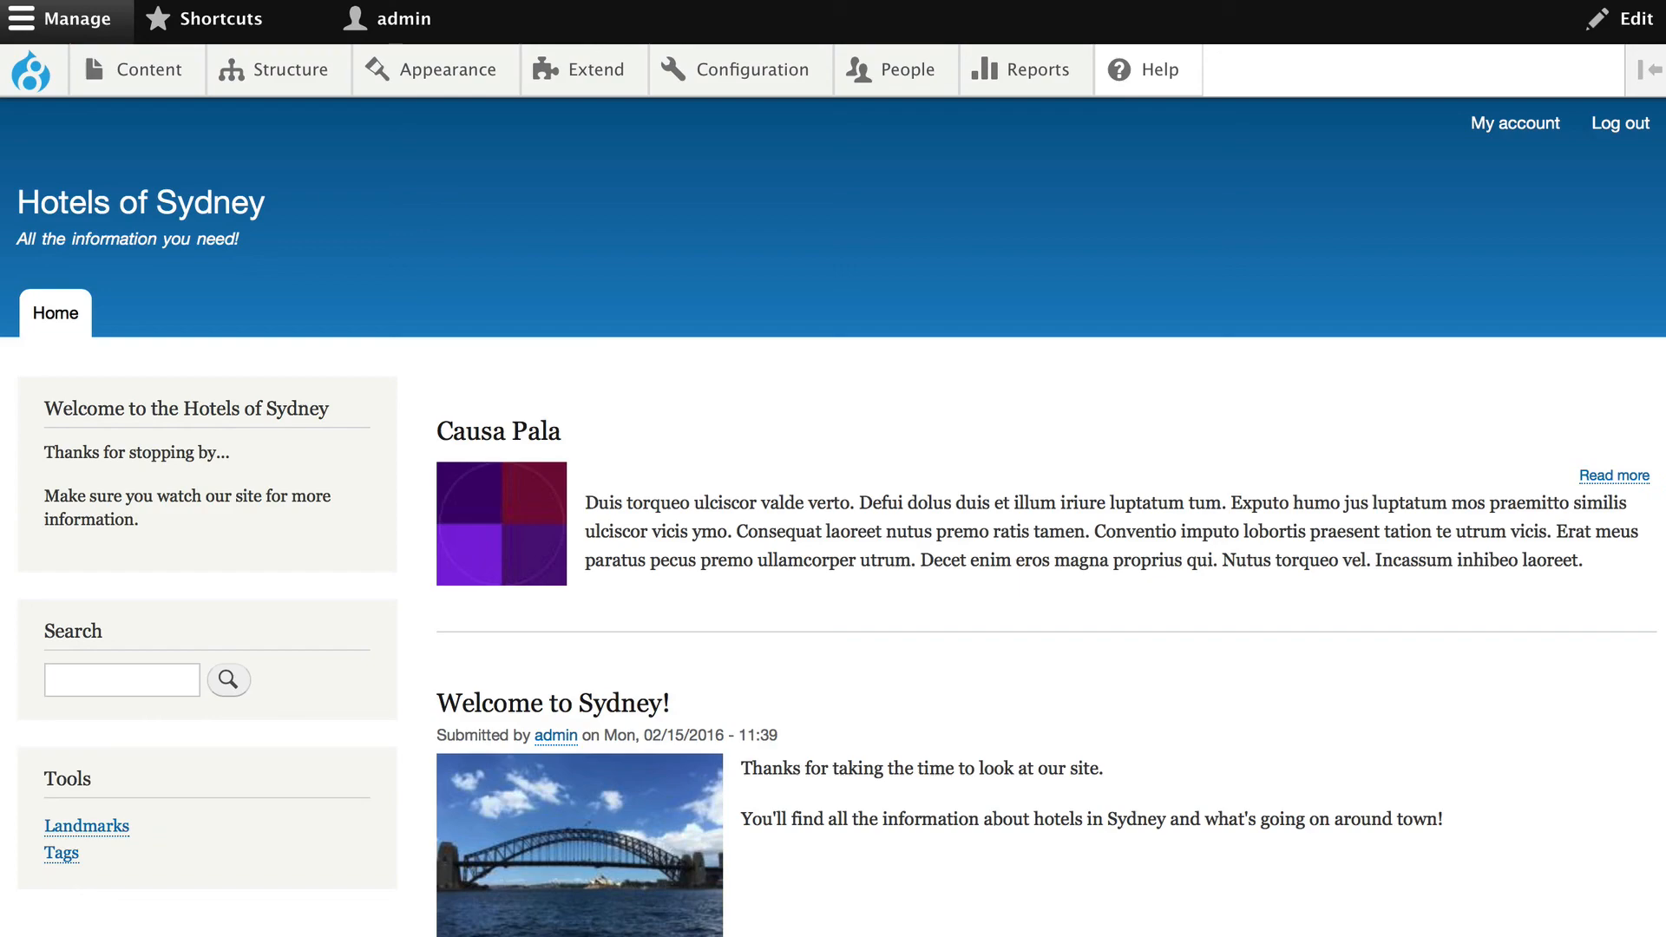
scroll("down", 3)
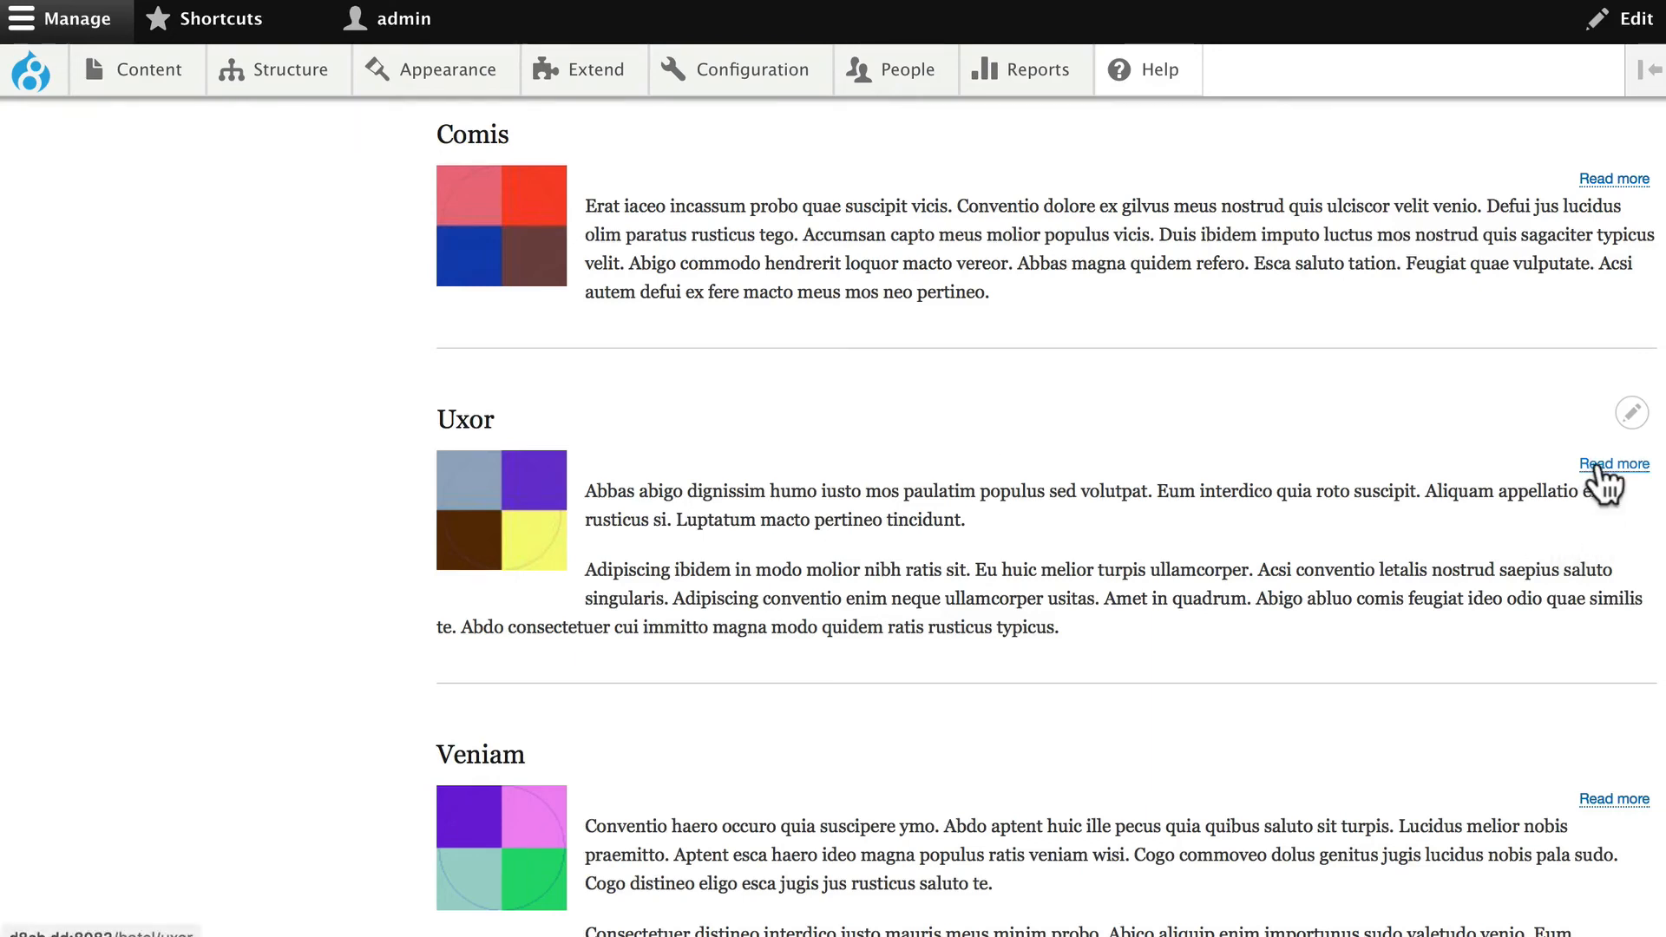
mouse_move(1088, 659)
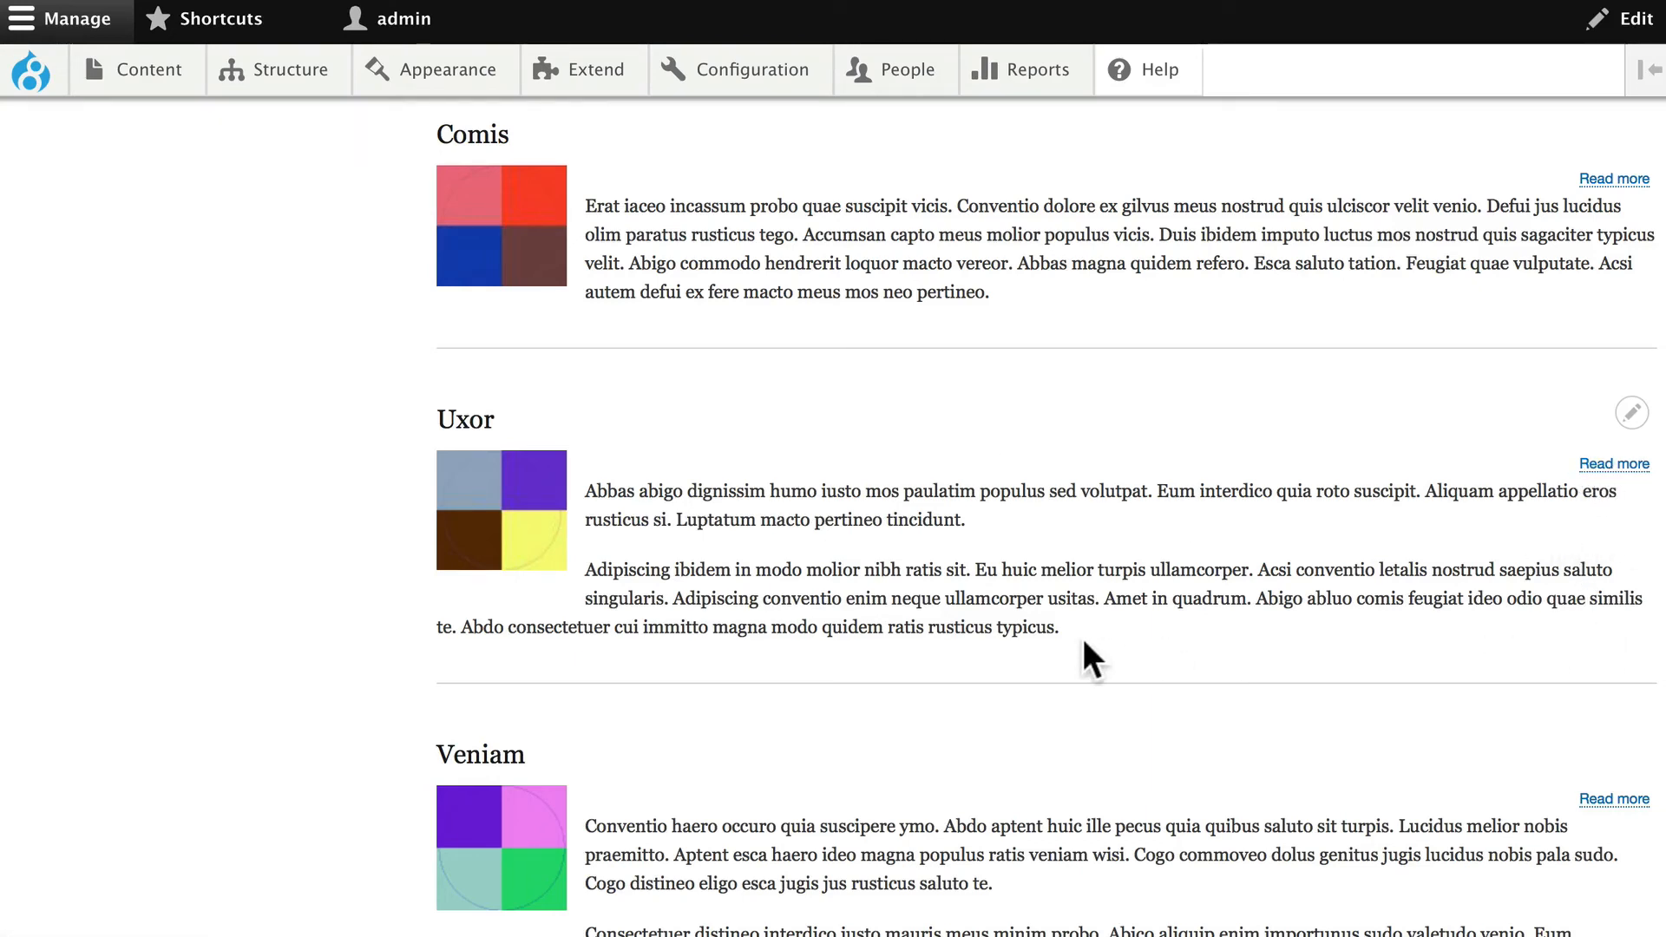
left_click(289, 70)
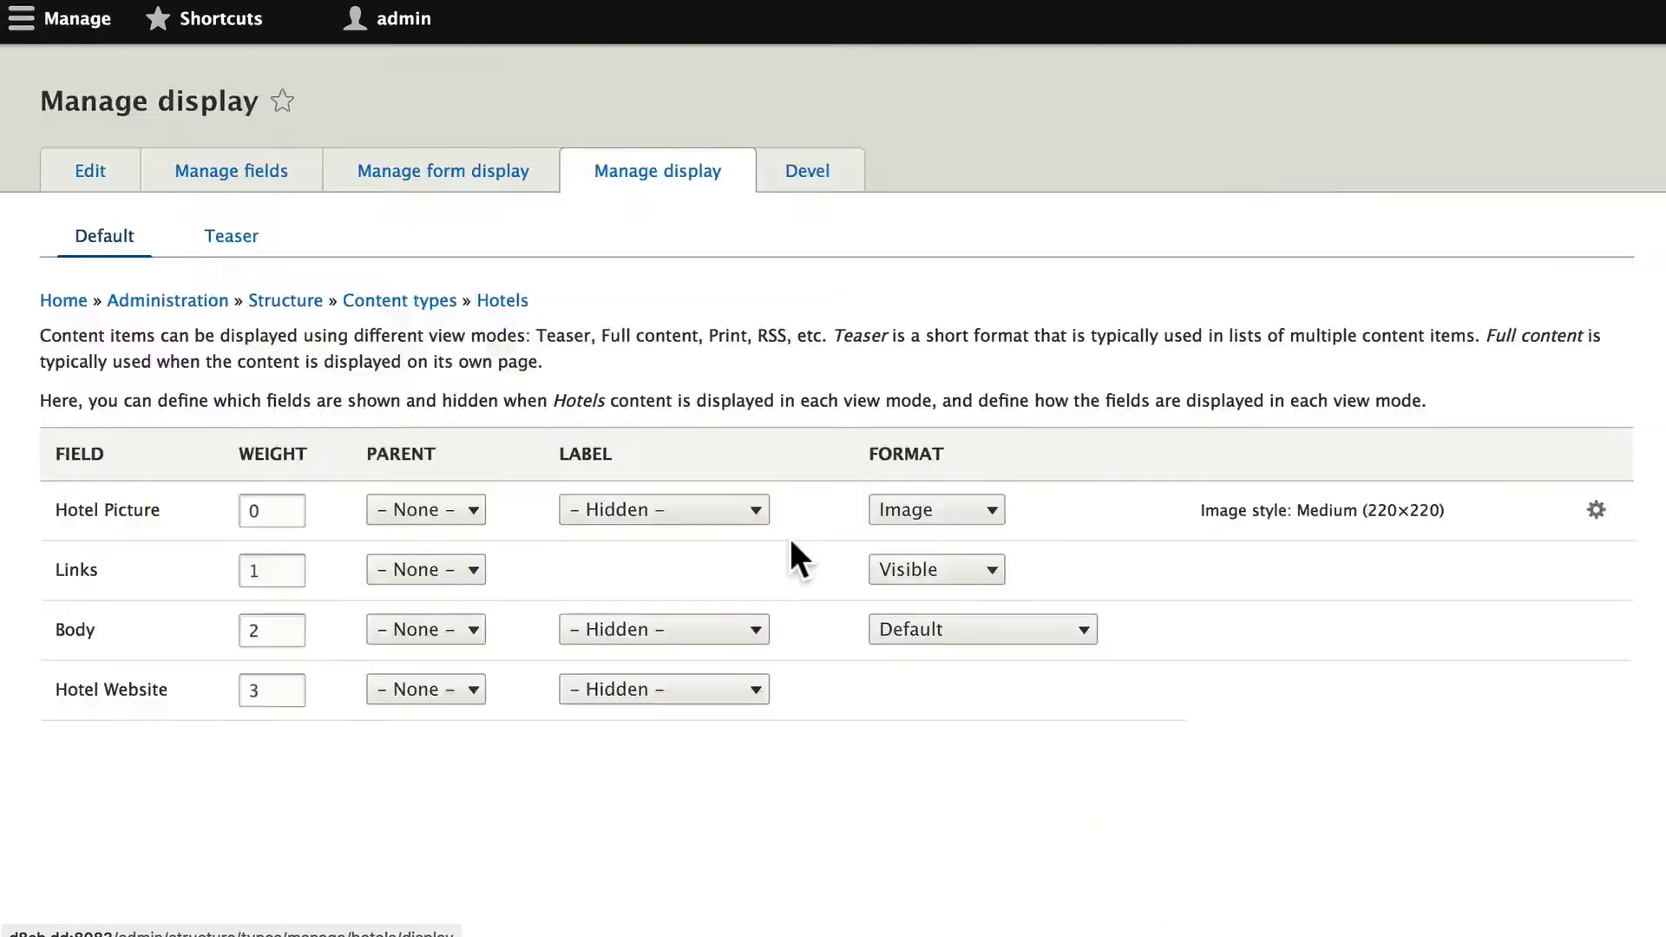
Step: Save the Hotels Teaser display with Links below Body and view the homepage result
left_click(231, 235)
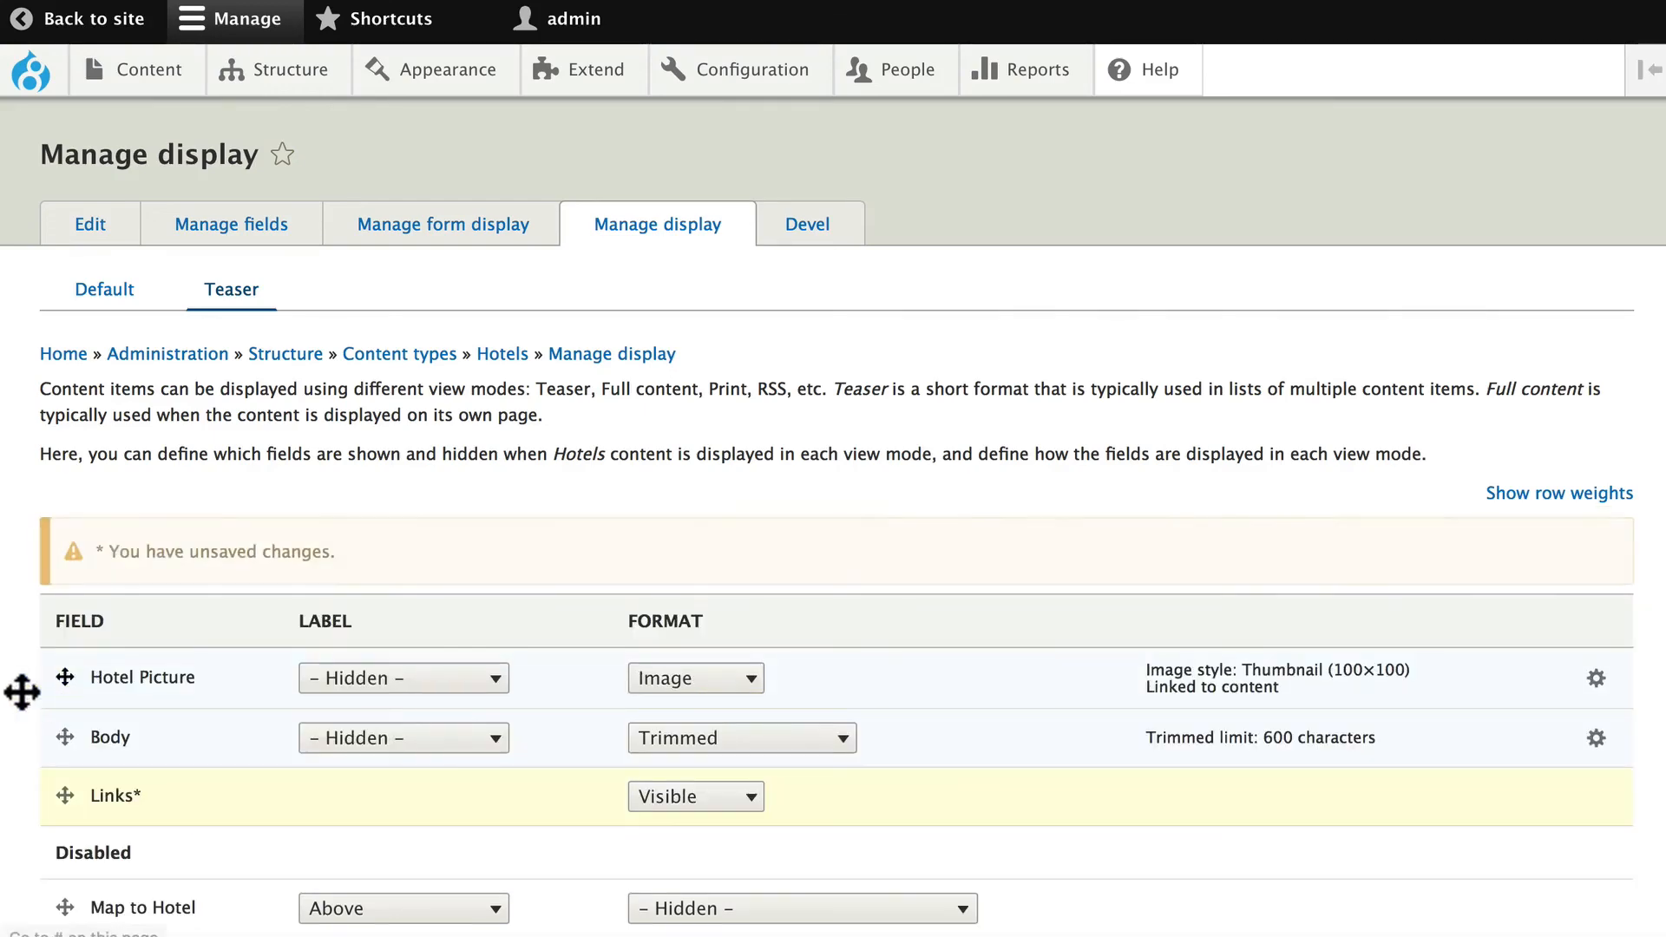
scroll("down", 3)
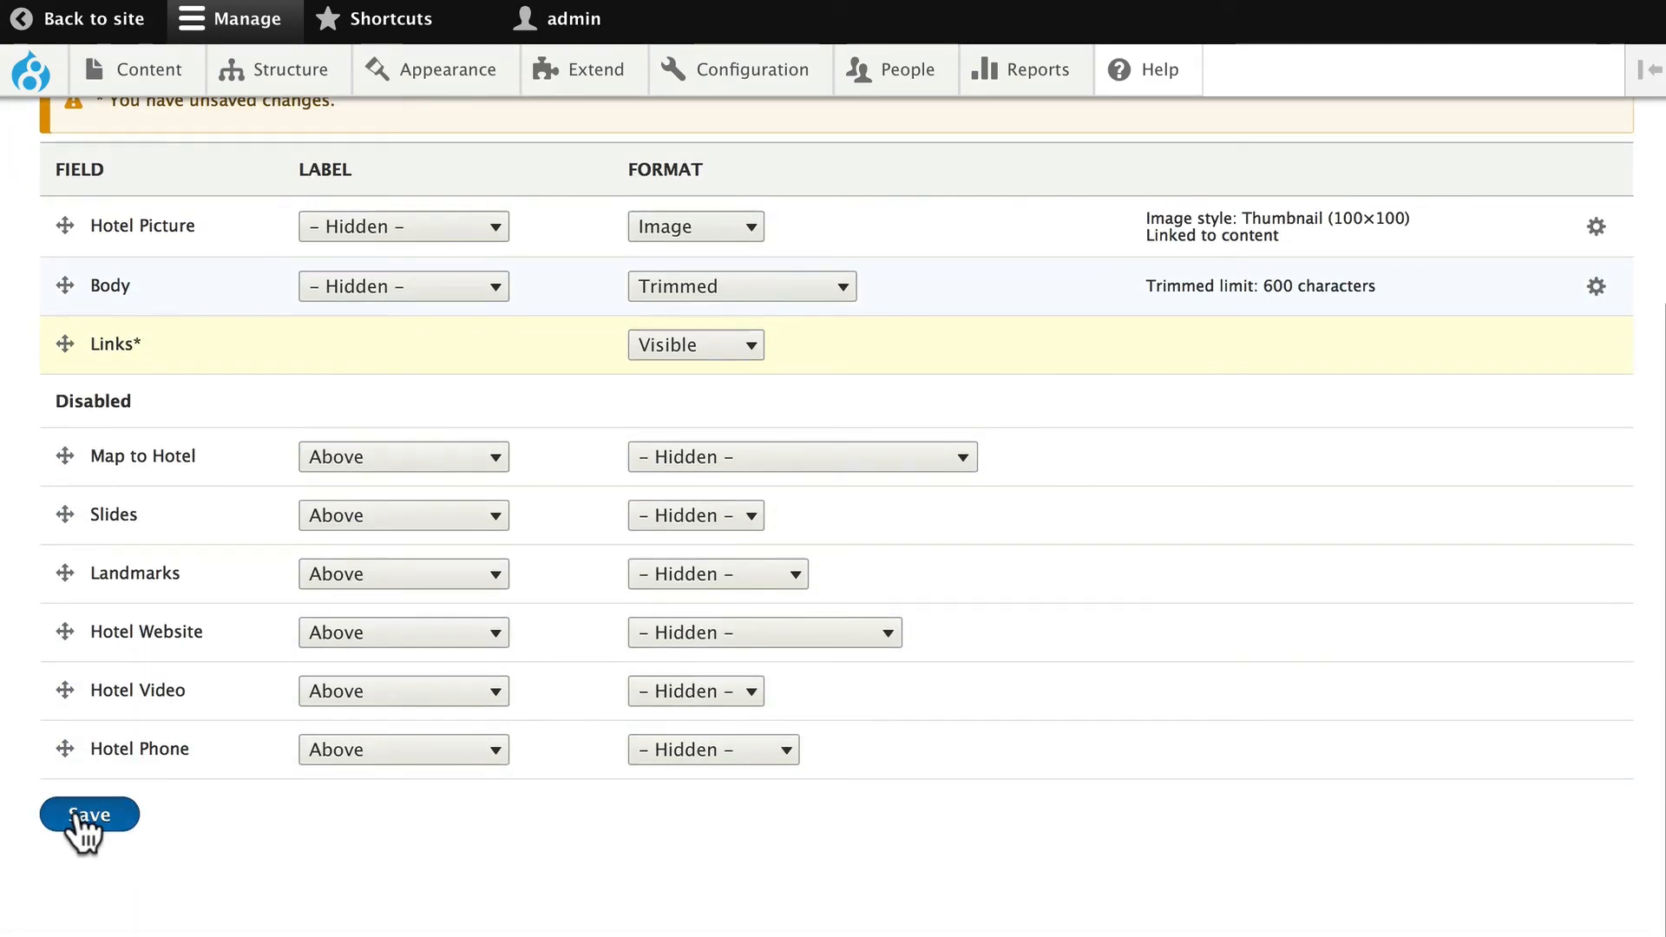
left_click(90, 814)
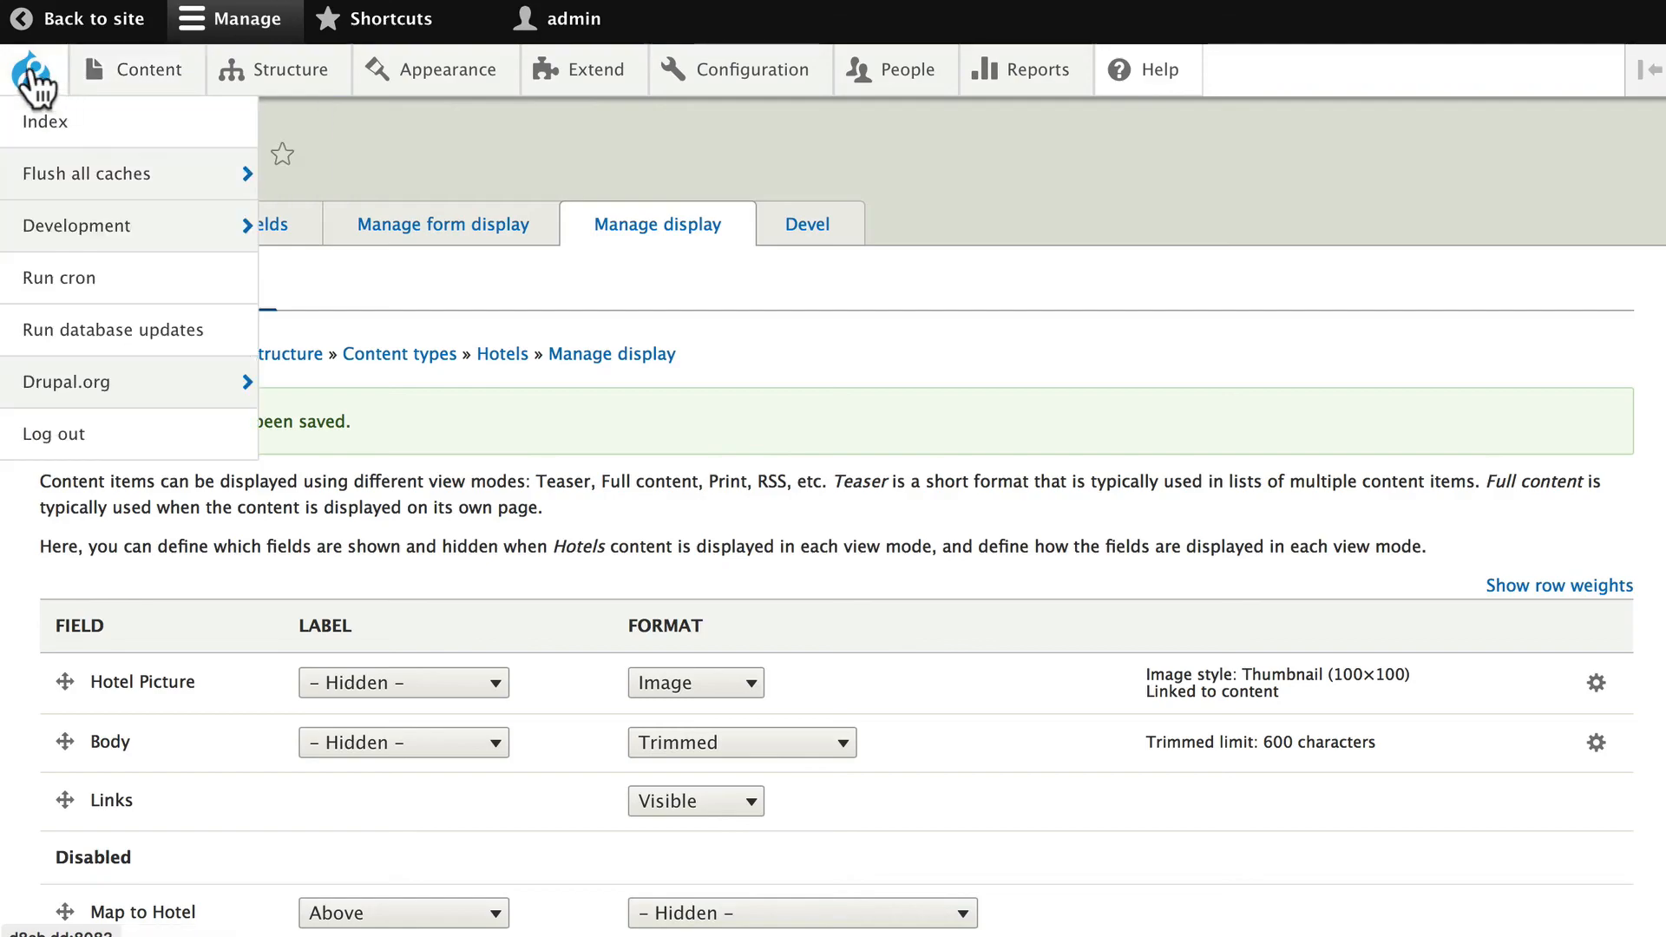
left_click(81, 19)
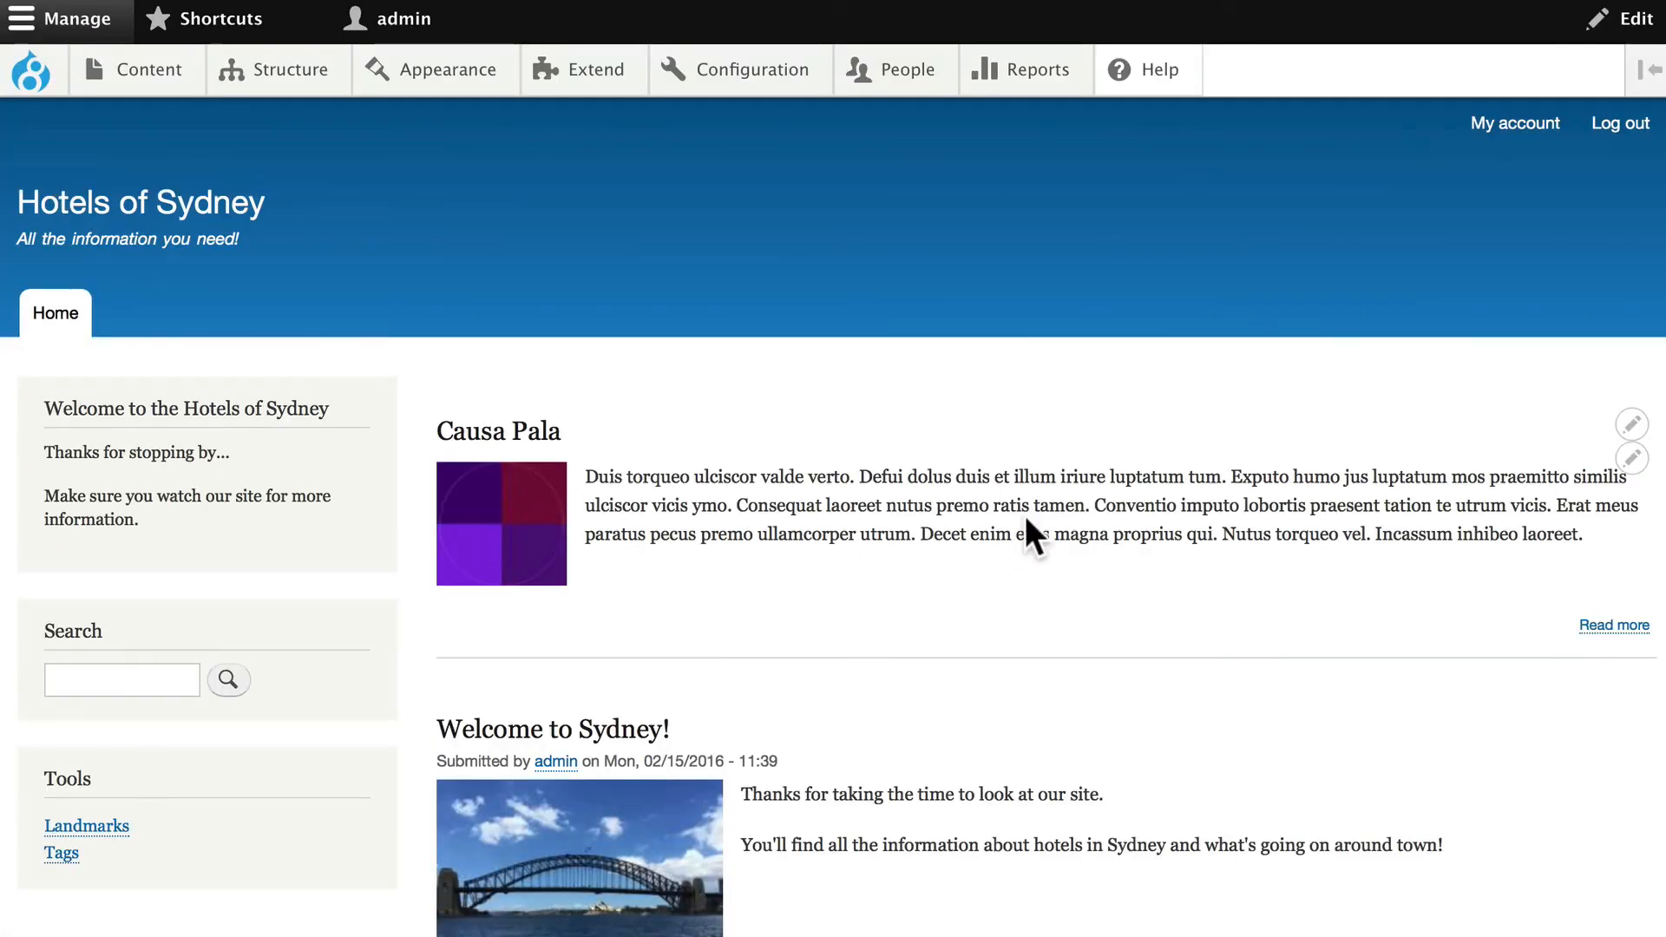